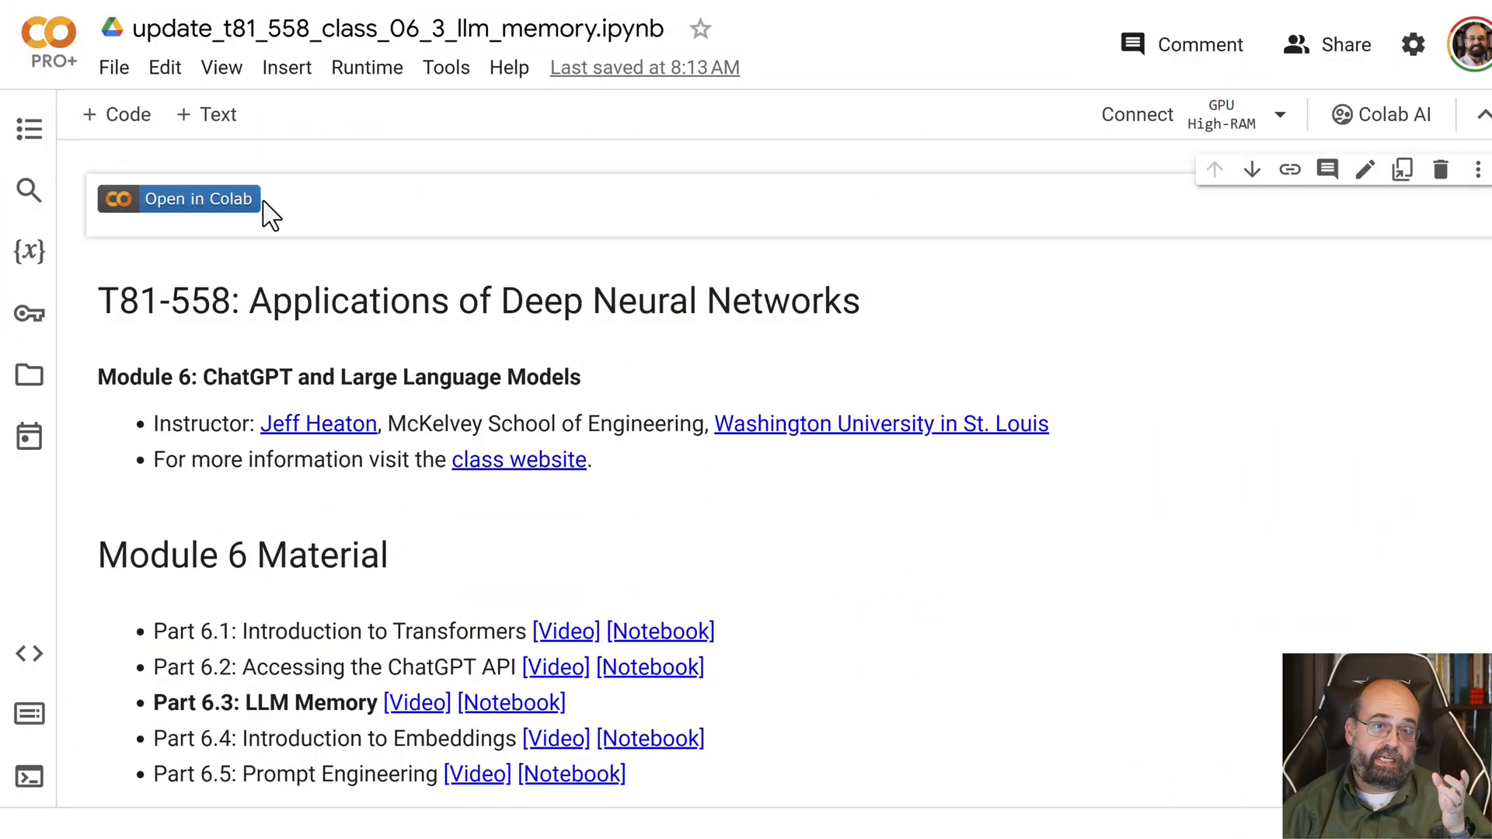
pyautogui.moveTo(200, 220)
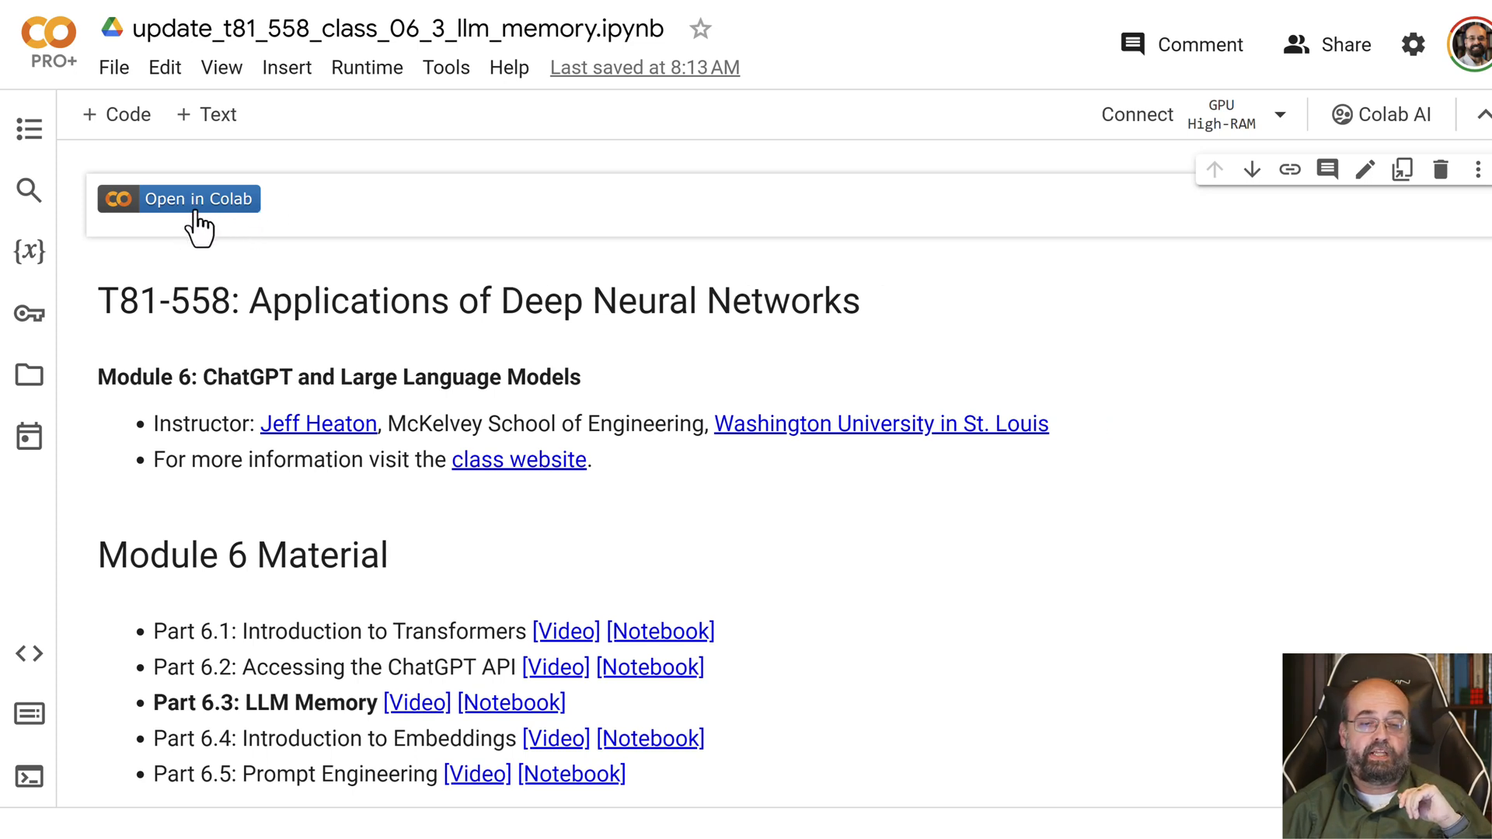
pyautogui.moveTo(228, 200)
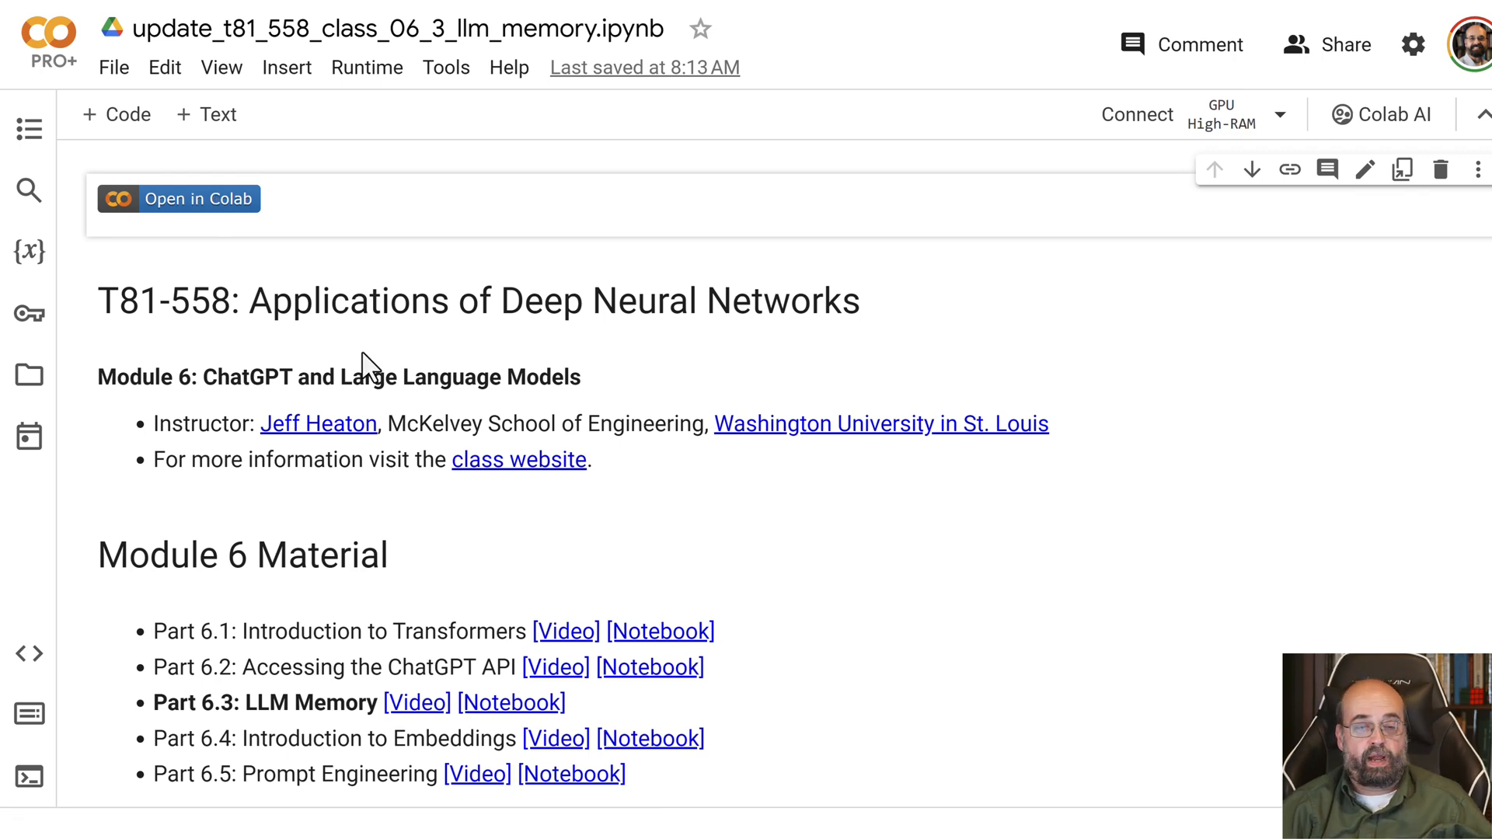
# Scroll past the Part 6.3 introduction and LangChain pip install output to the OpenAI key cell.
pyautogui.scroll(-3)
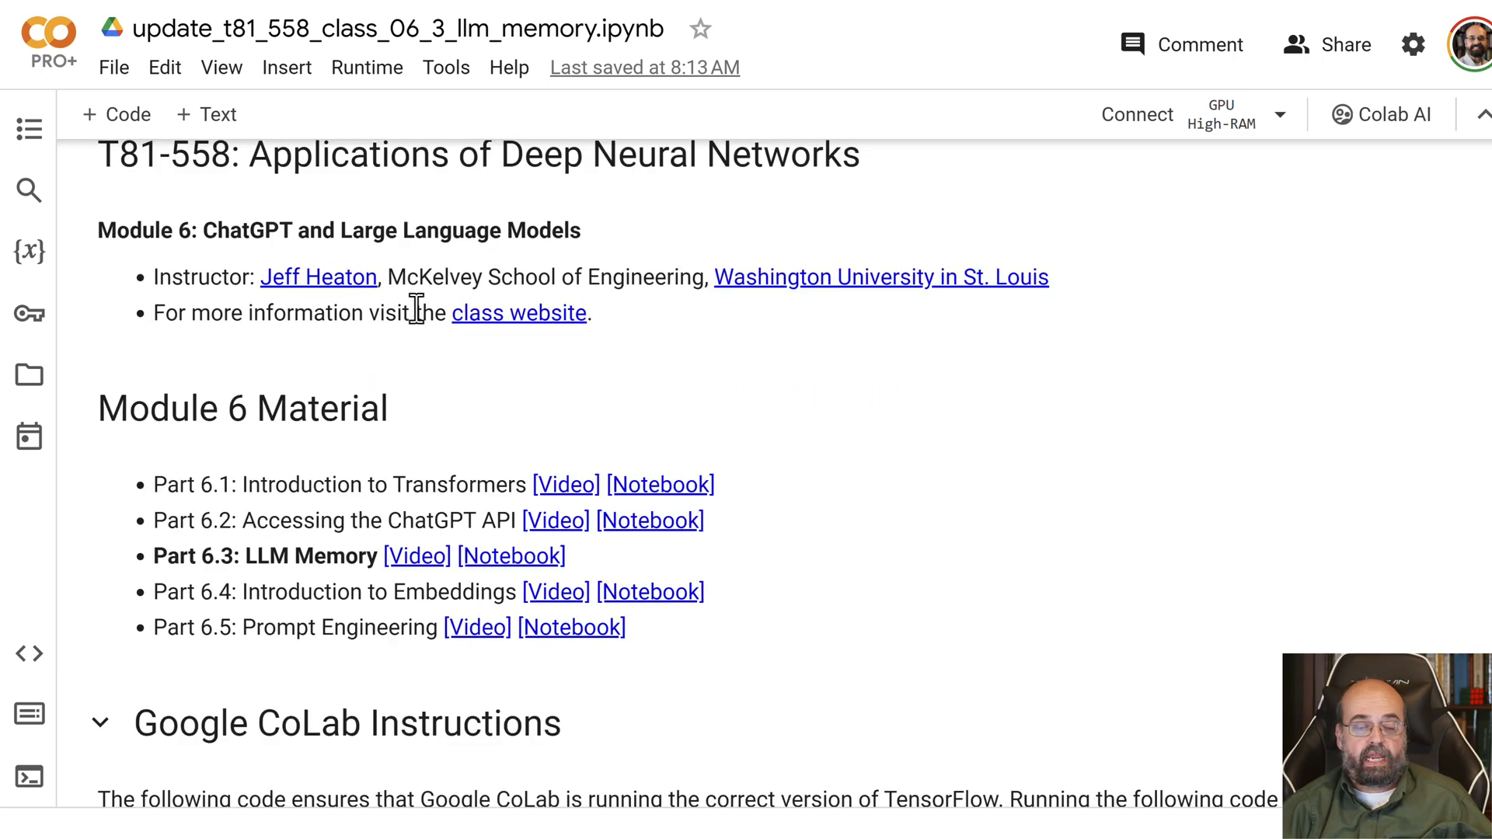
pyautogui.scroll(-3)
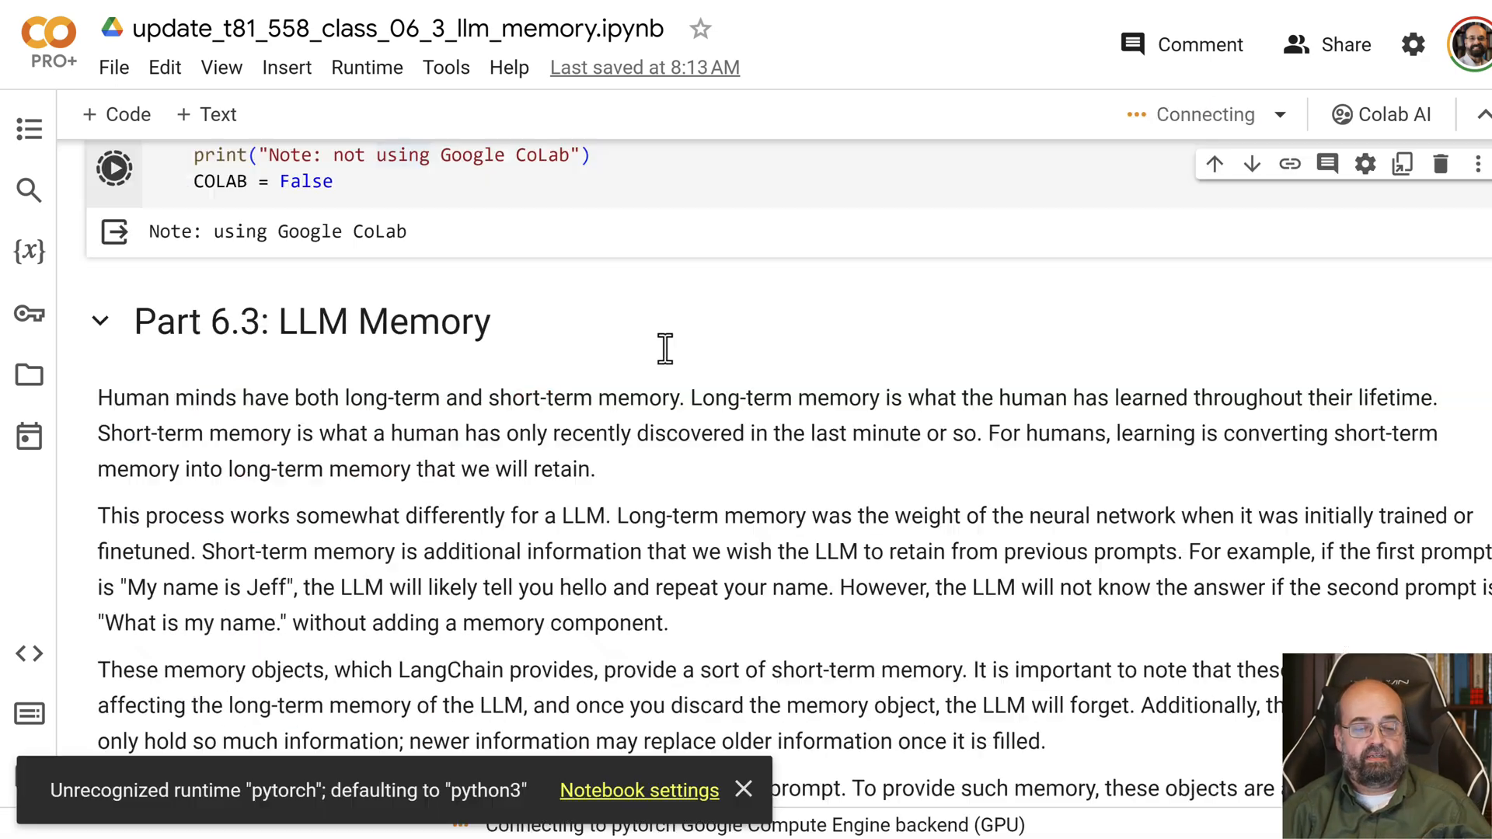
pyautogui.scroll(-3)
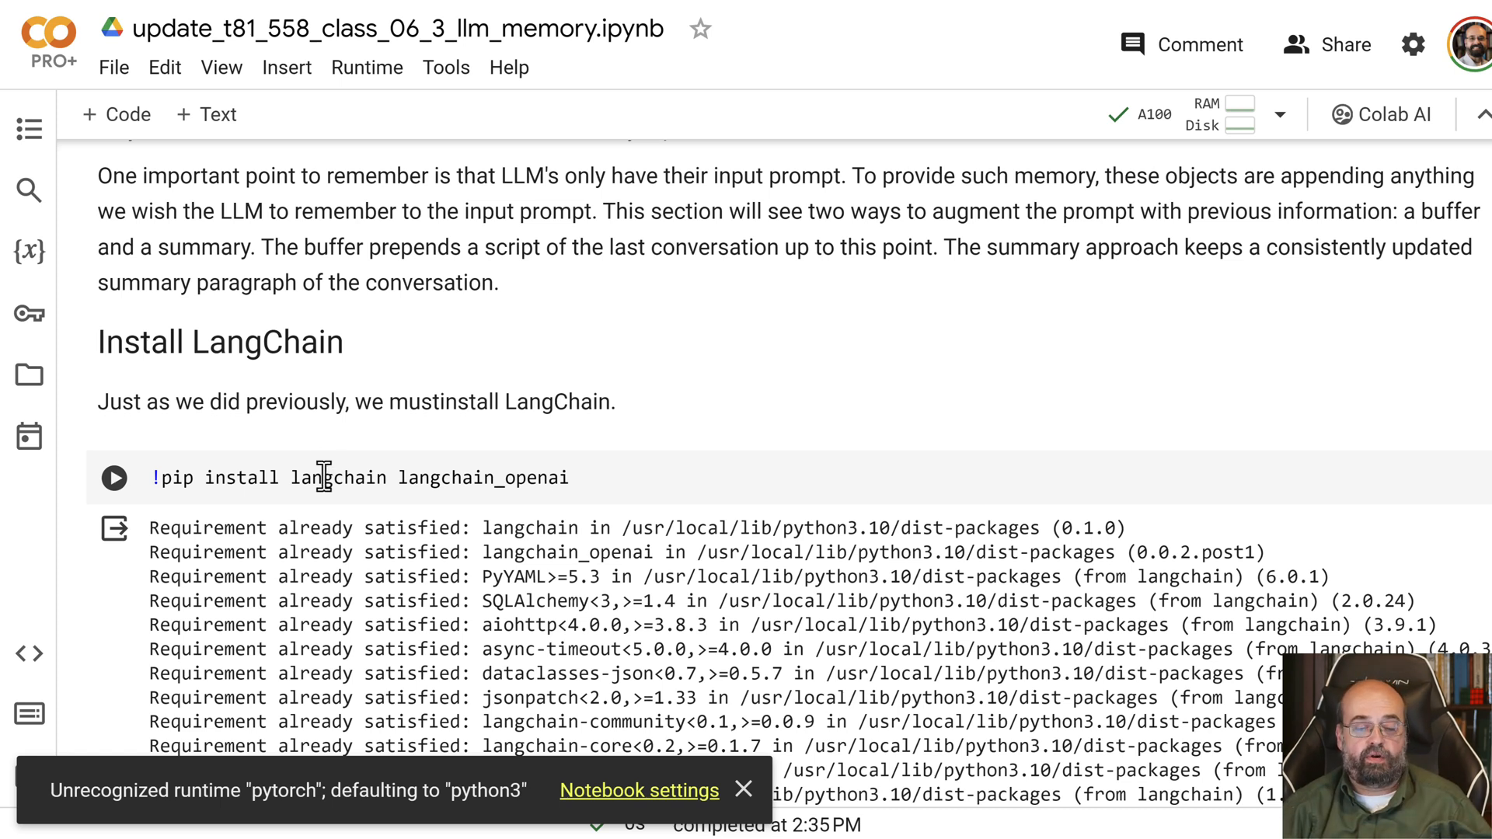
pyautogui.scroll(-3)
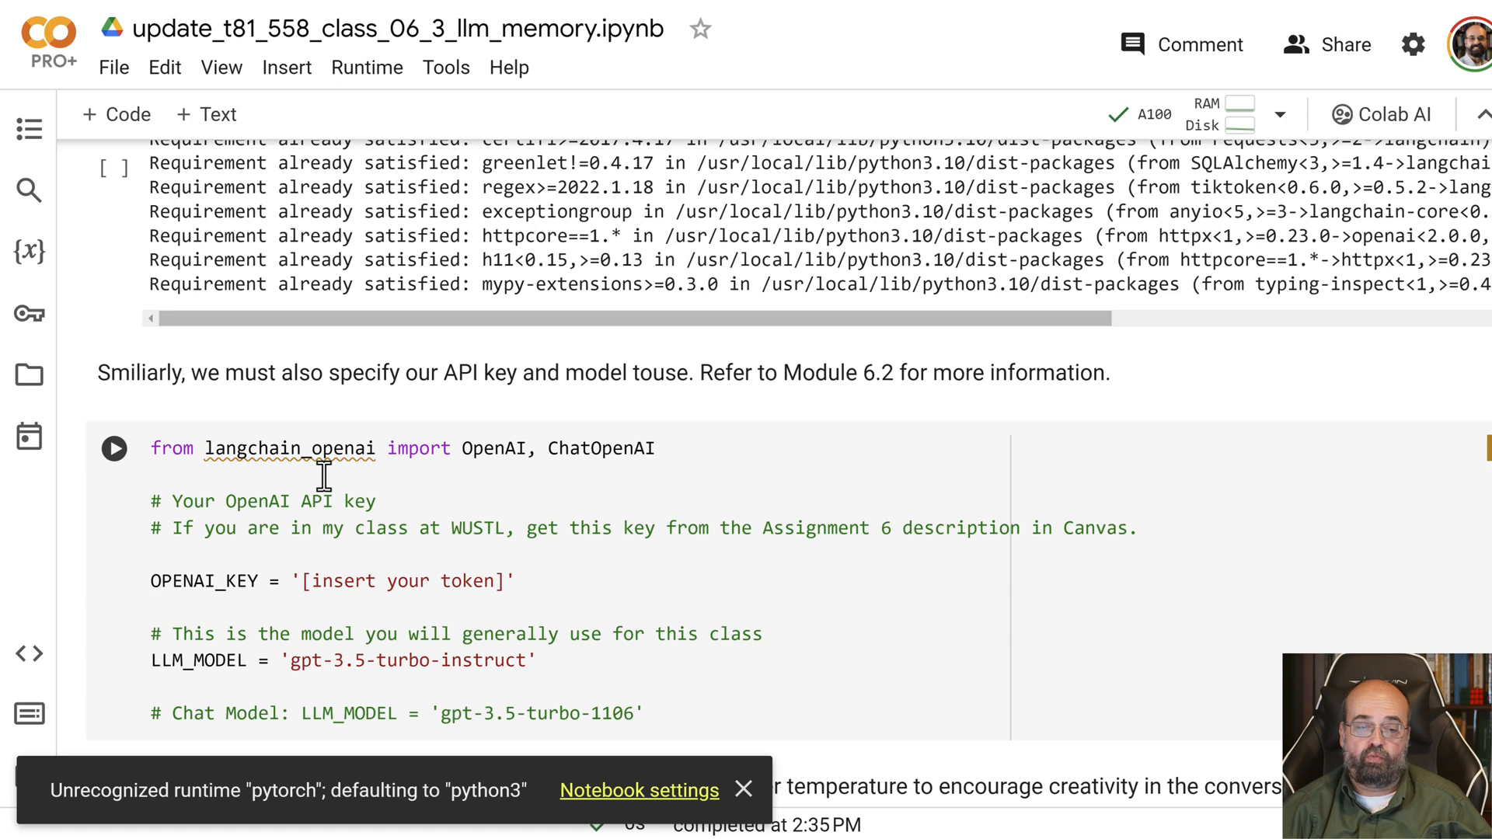
# Scroll to the llm = OpenAI(...) cell and the Conversation Buffer Window Memory heading.
pyautogui.scroll(-3)
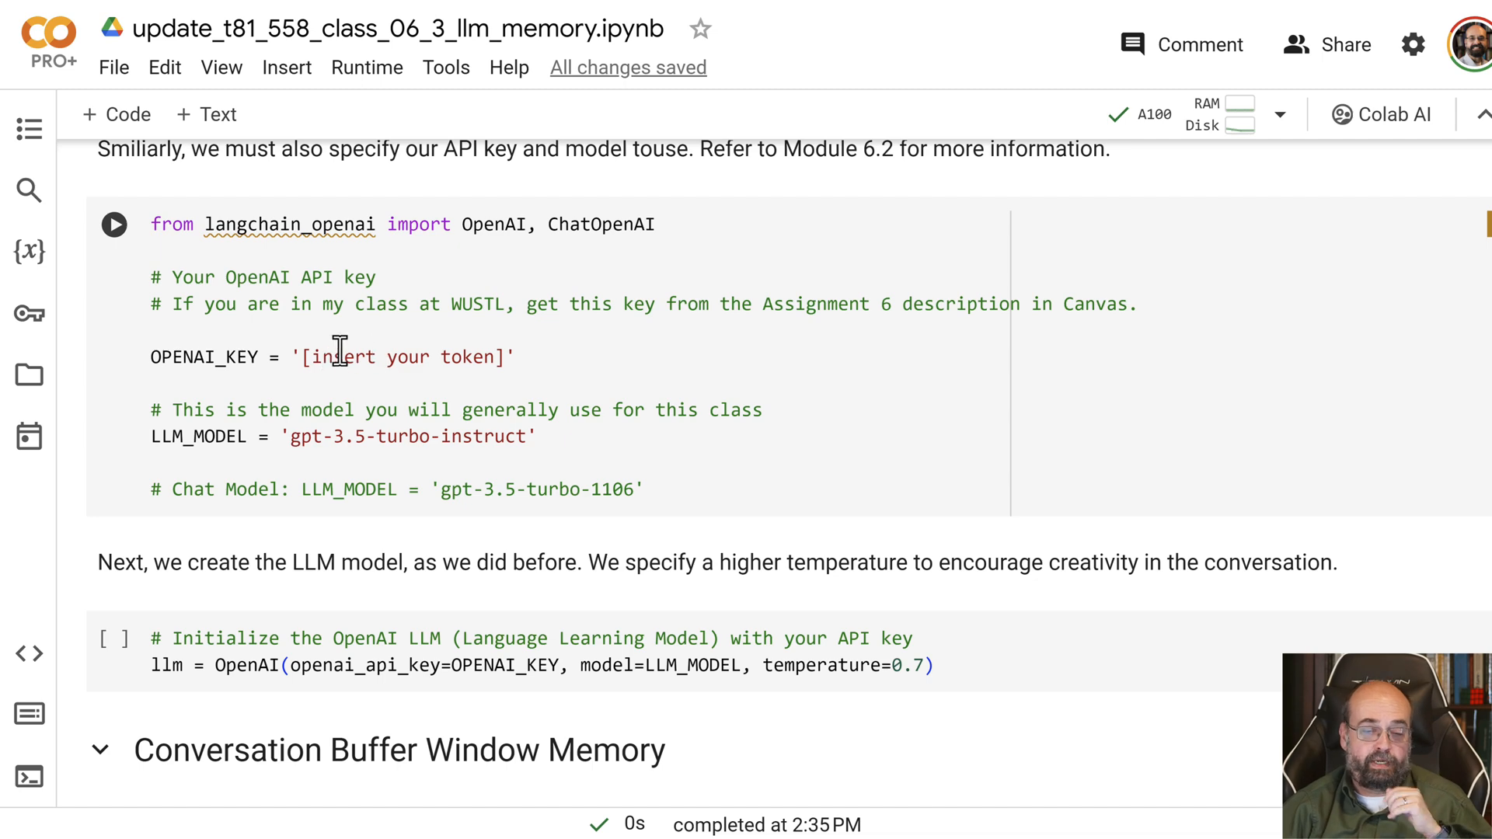
pyautogui.scroll(-3)
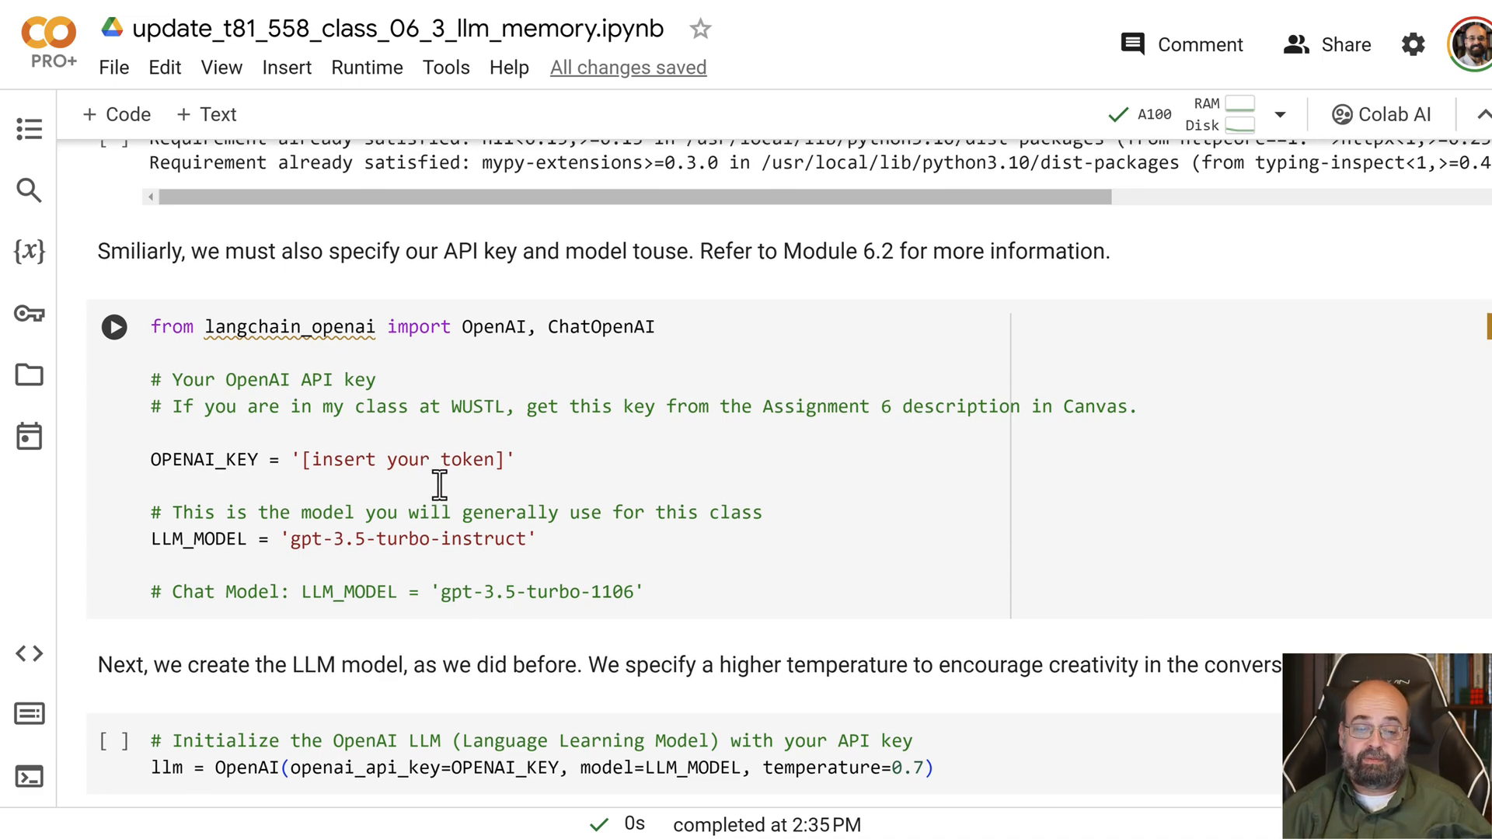
pyautogui.scroll(-3)
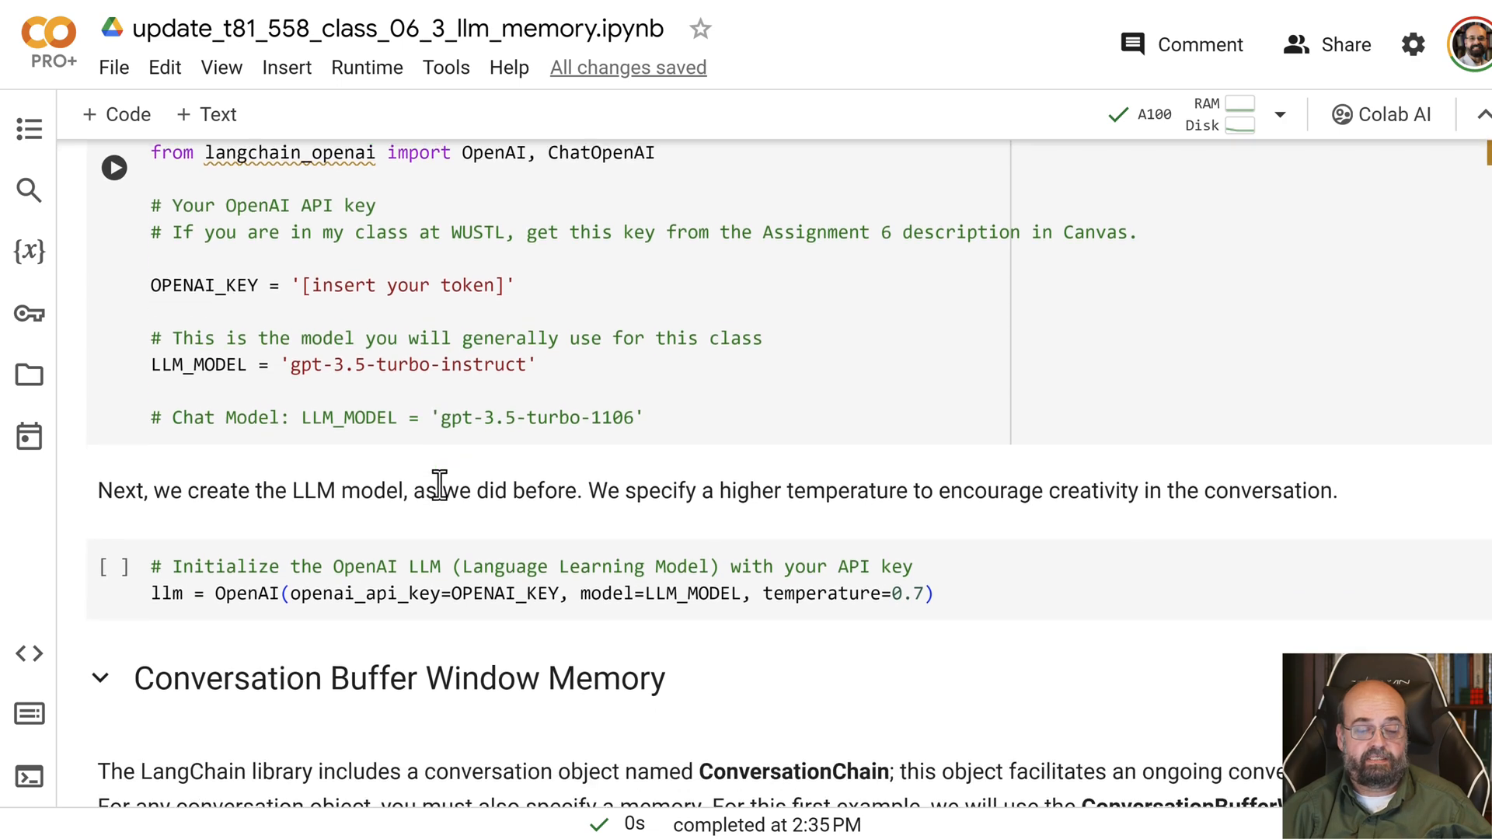
# Scroll down to the Conversation Buffer Window Memory explanation and its ConversationChain cell.
pyautogui.click(212, 584)
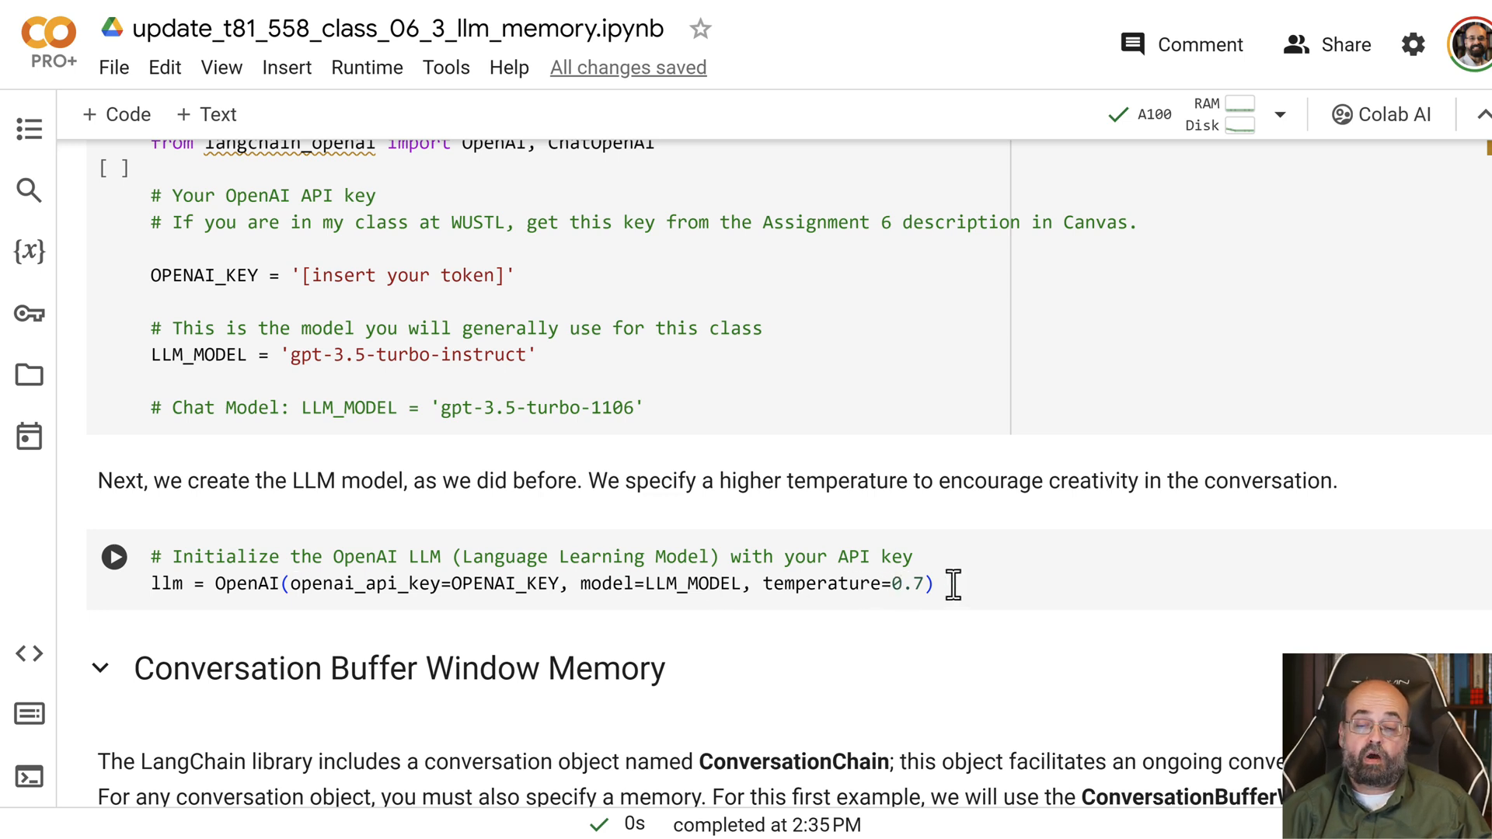
pyautogui.moveTo(861, 615)
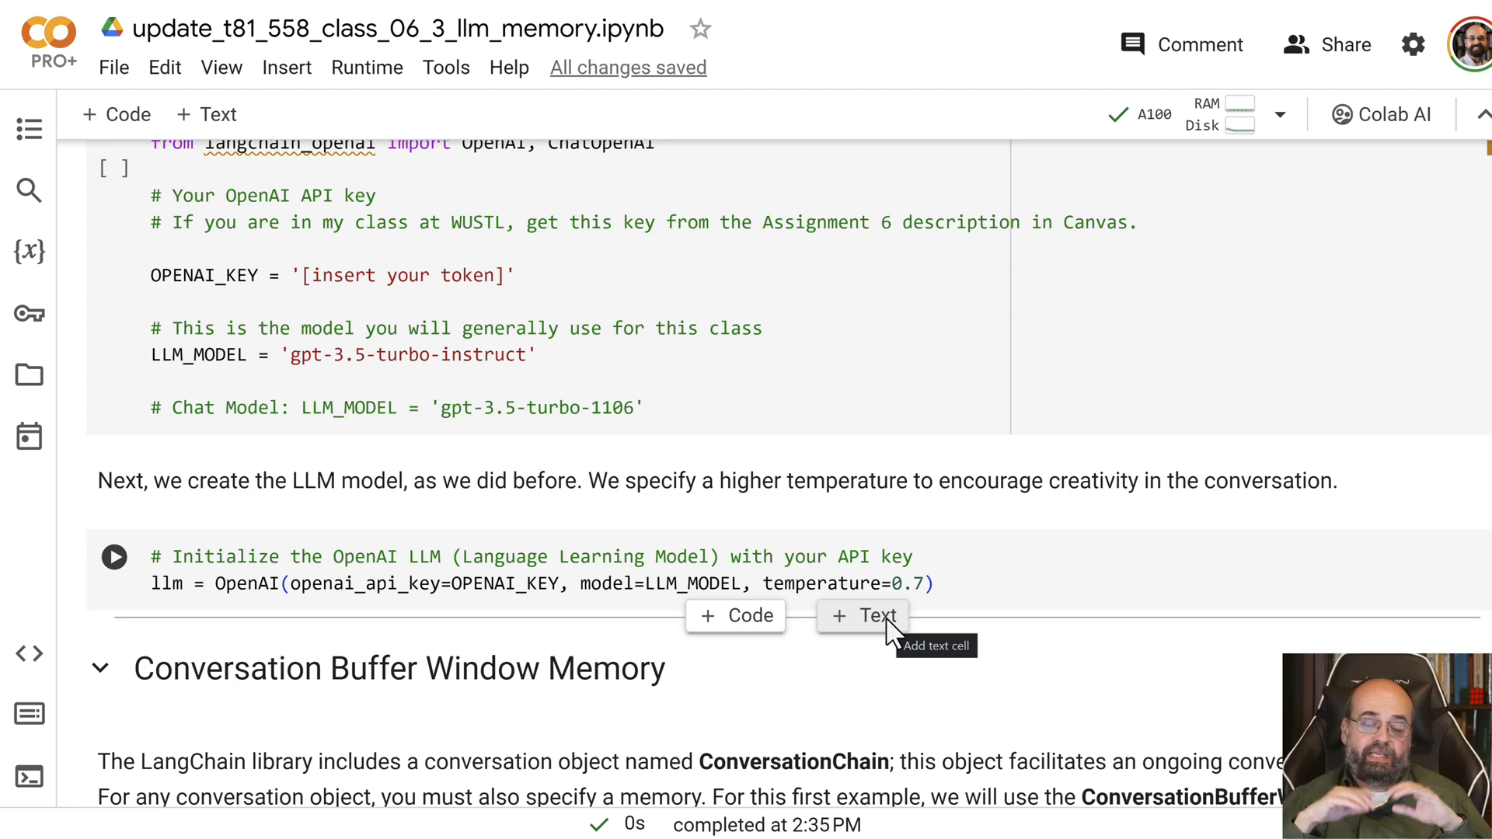
pyautogui.scroll(-3)
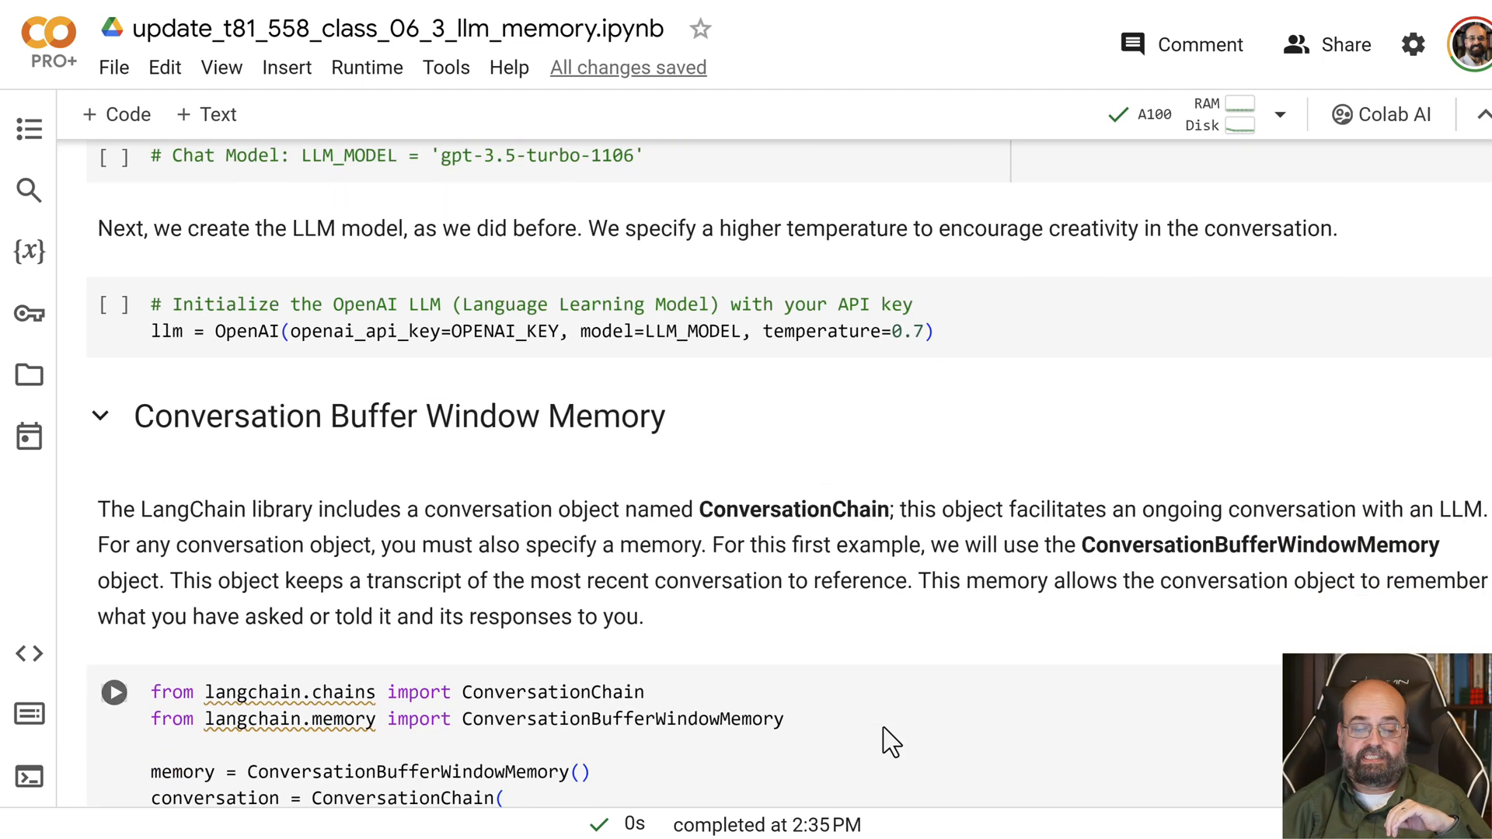
# Scroll until the entire ConversationChain buffer window memory setup cell is visible.
pyautogui.scroll(-3)
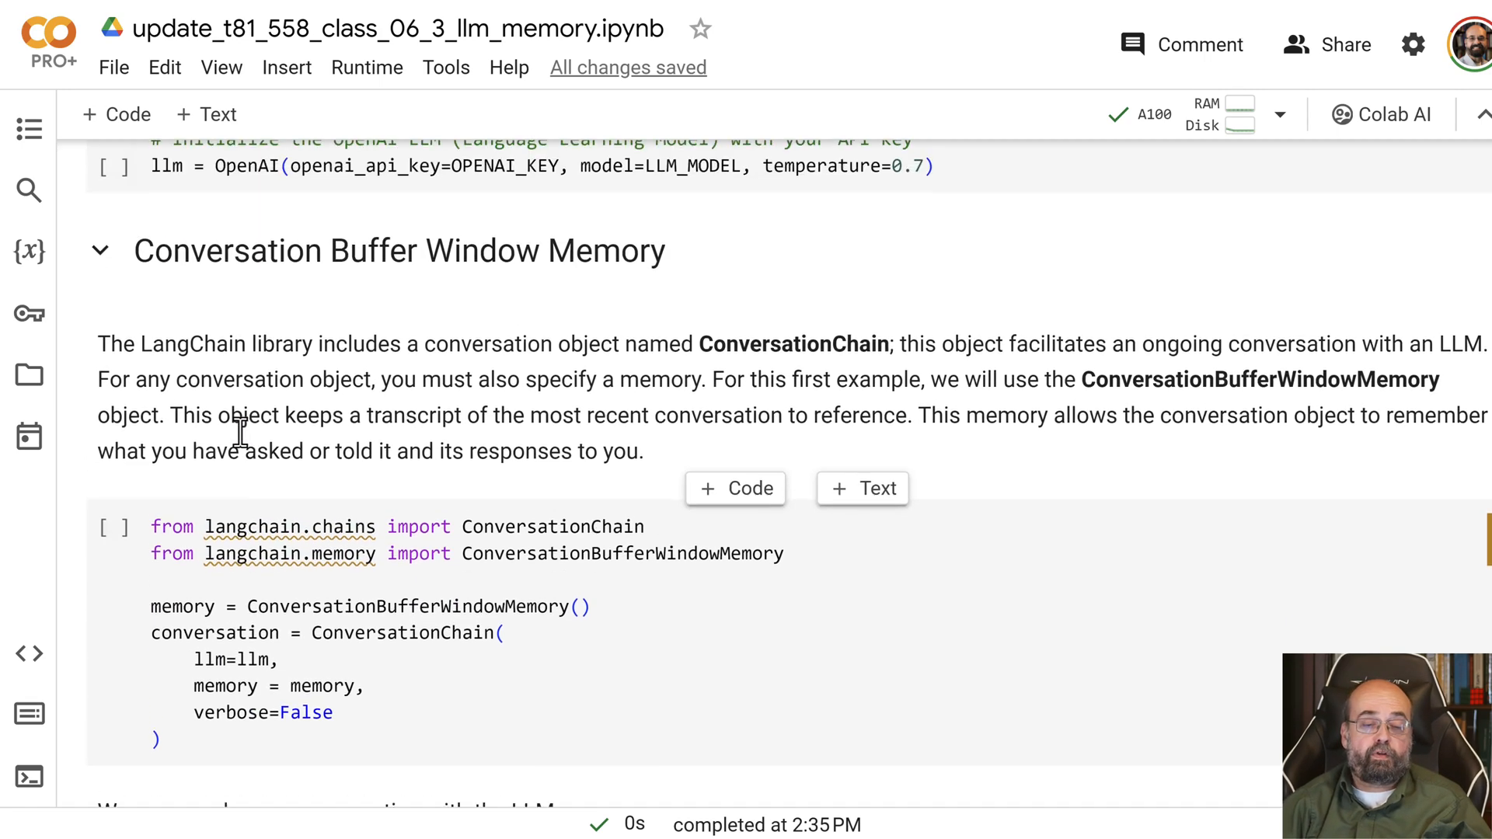
pyautogui.scroll(-3)
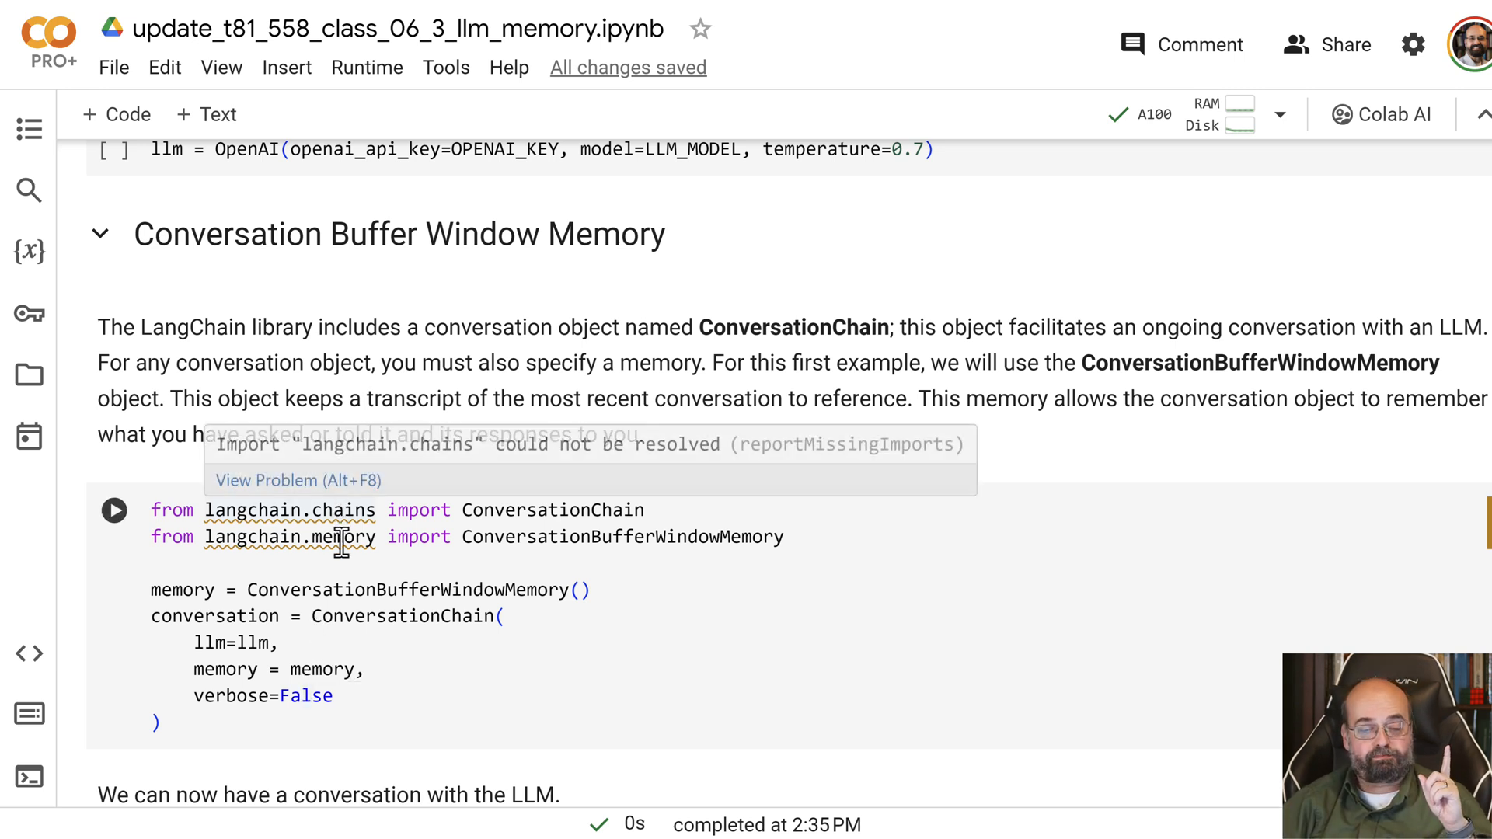
pyautogui.moveTo(345, 557)
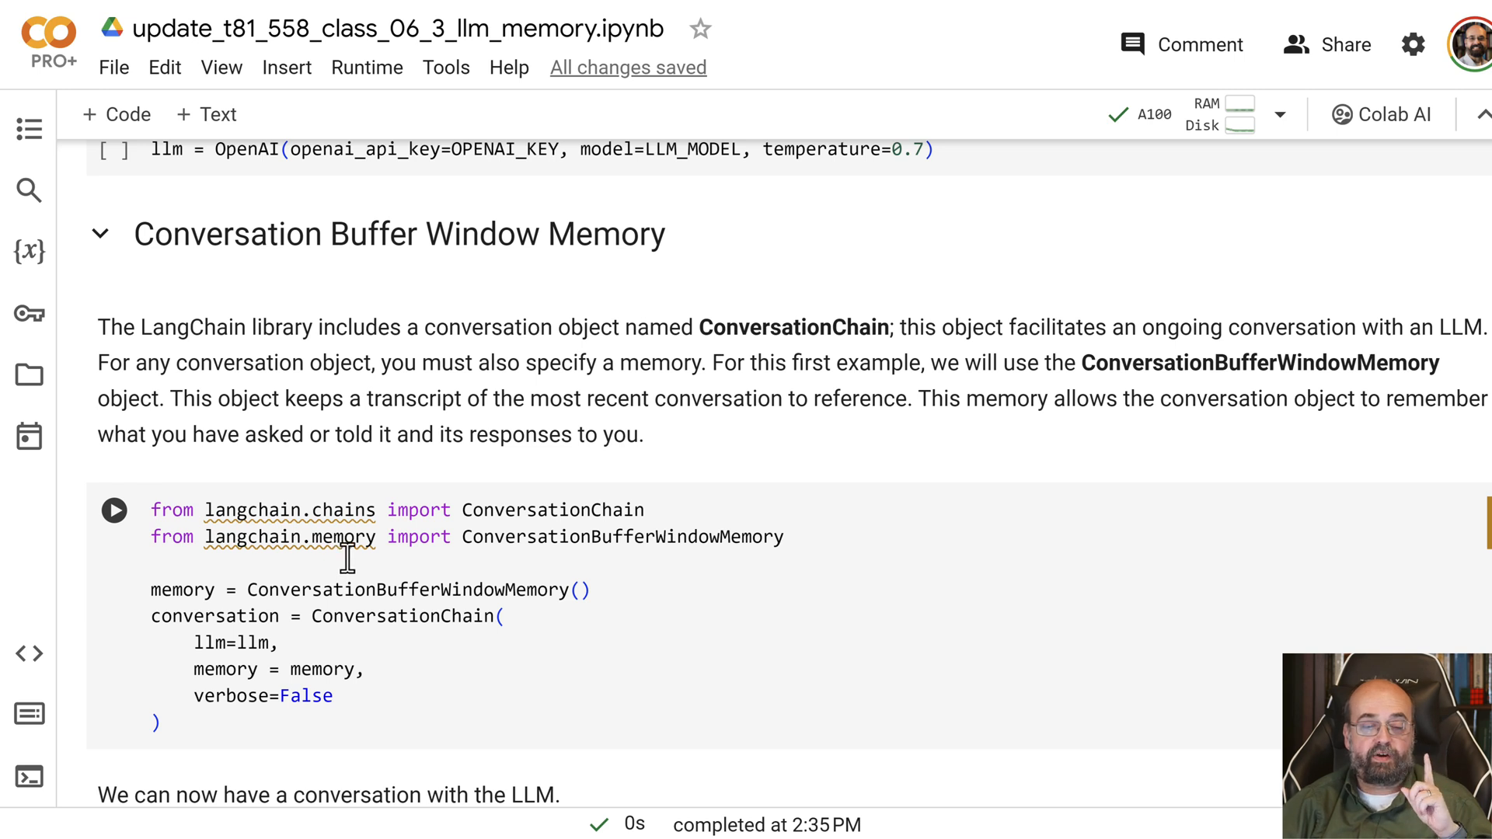
pyautogui.moveTo(509, 310)
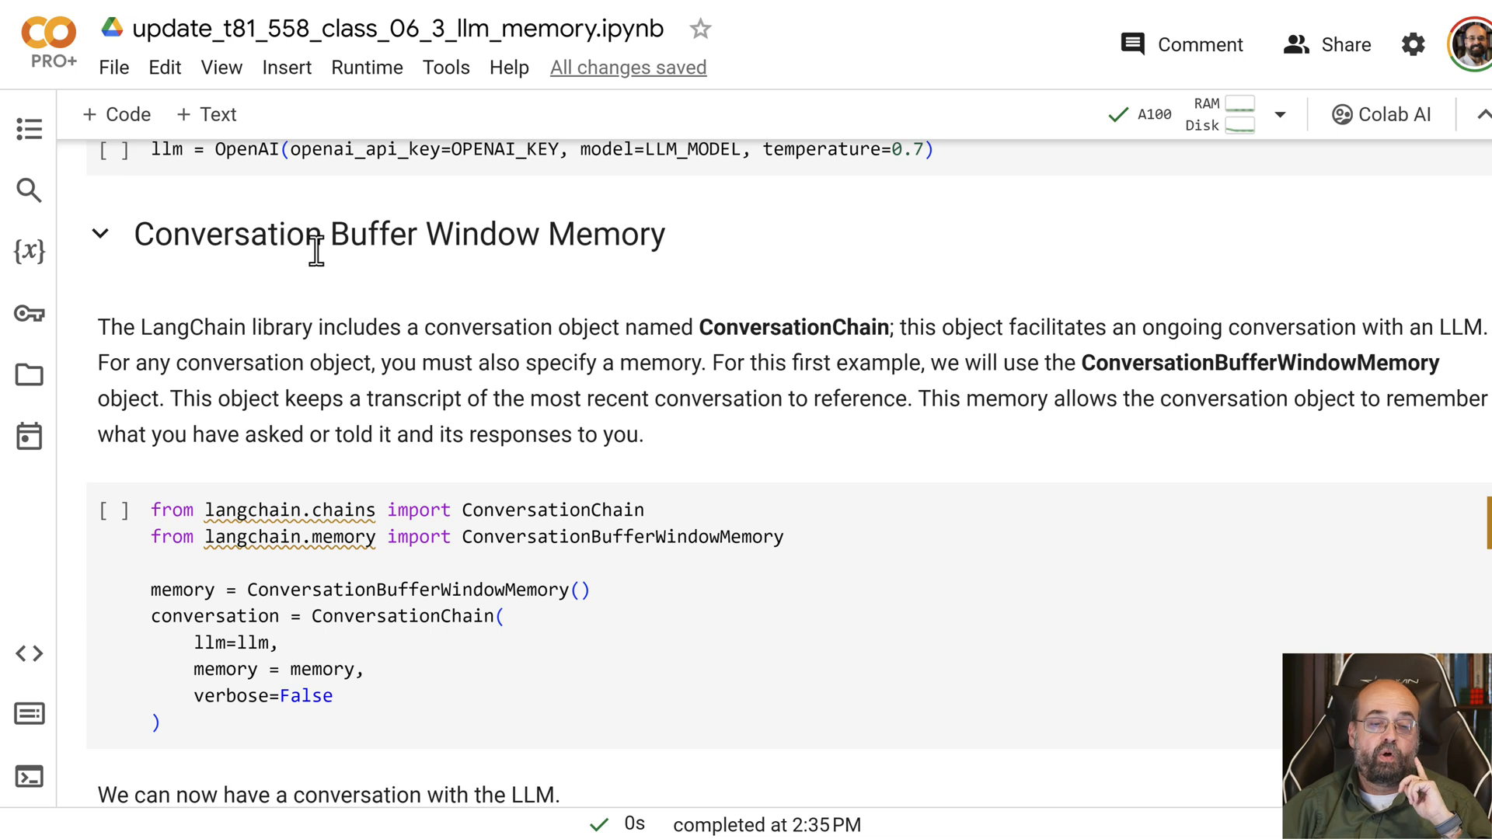
pyautogui.moveTo(393, 283)
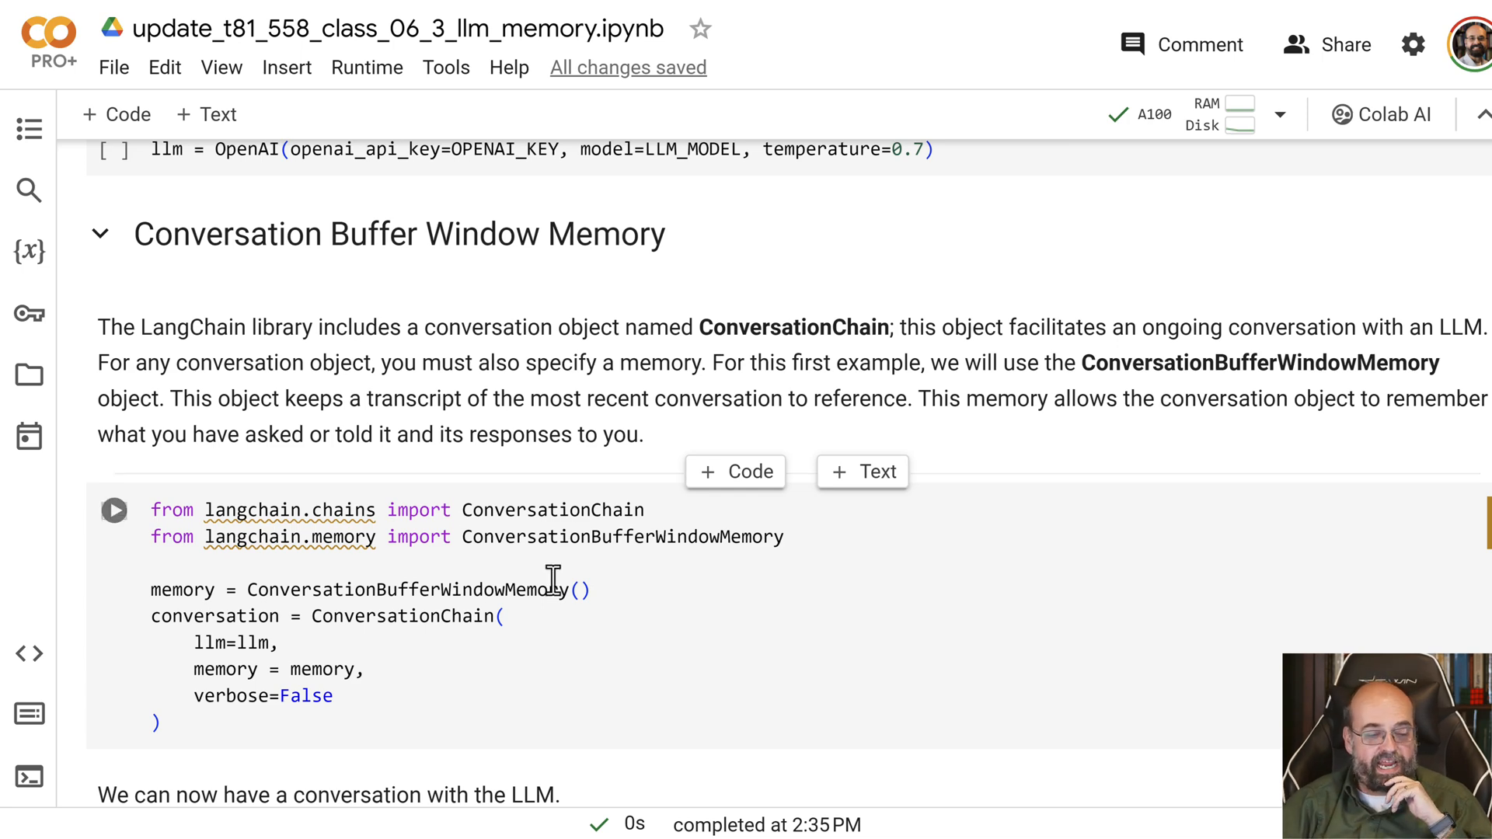
# Scroll through the conversation.predict exchanges with Jeff to the load_memory_variables output.
pyautogui.scroll(-3)
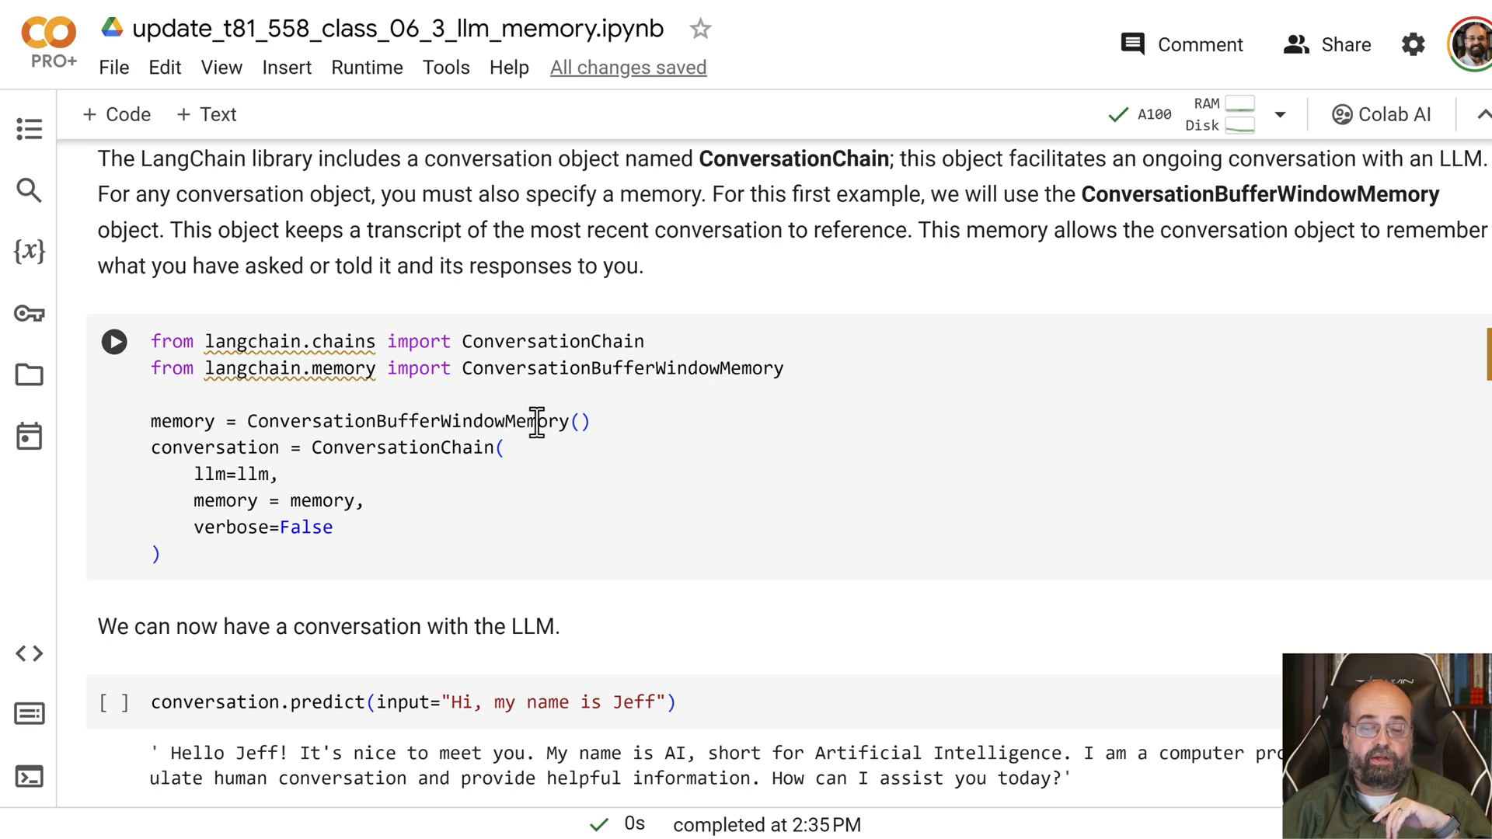
pyautogui.moveTo(531, 420)
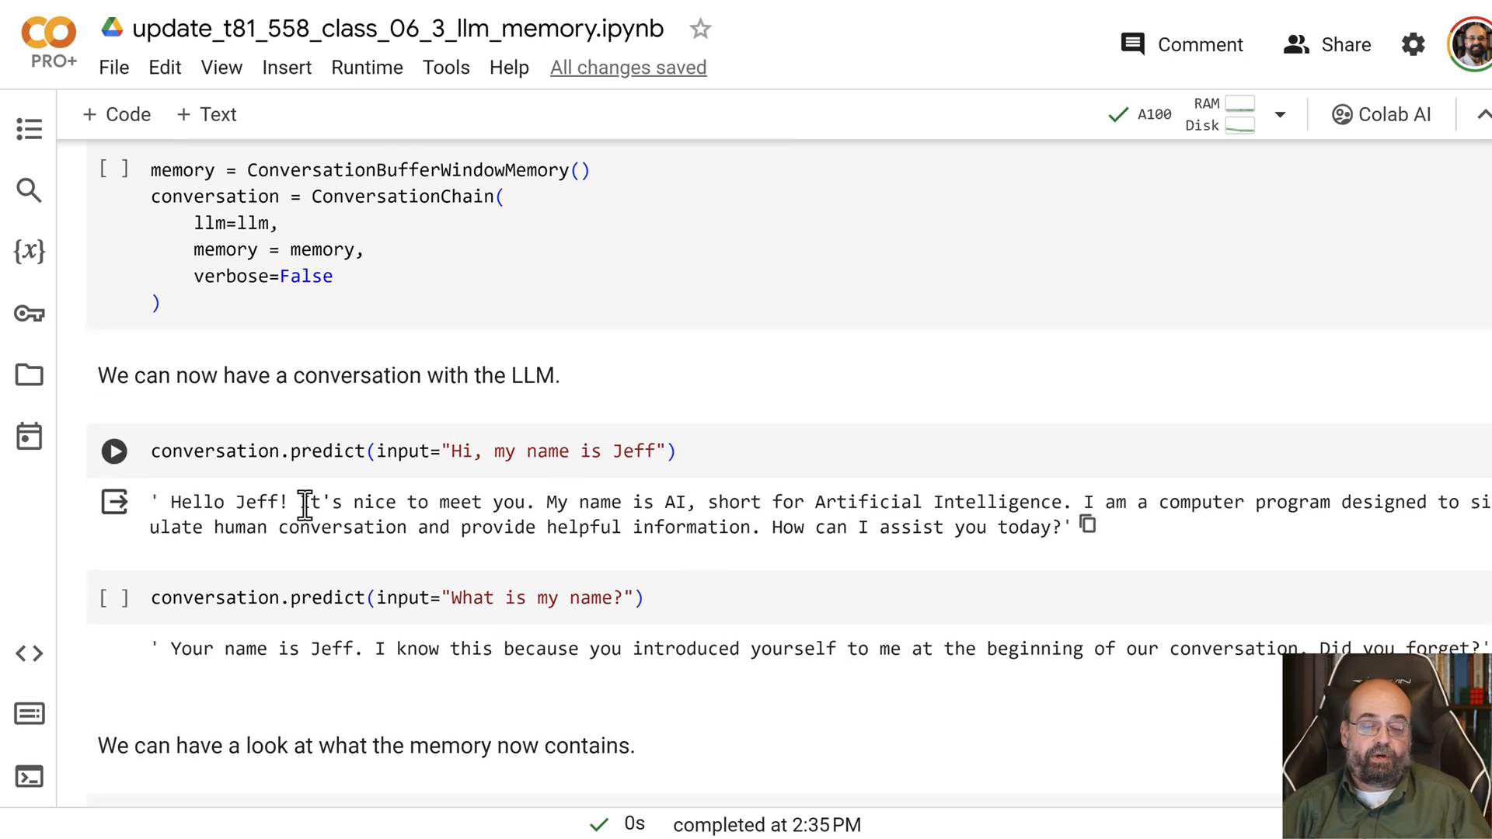
pyautogui.moveTo(566, 501)
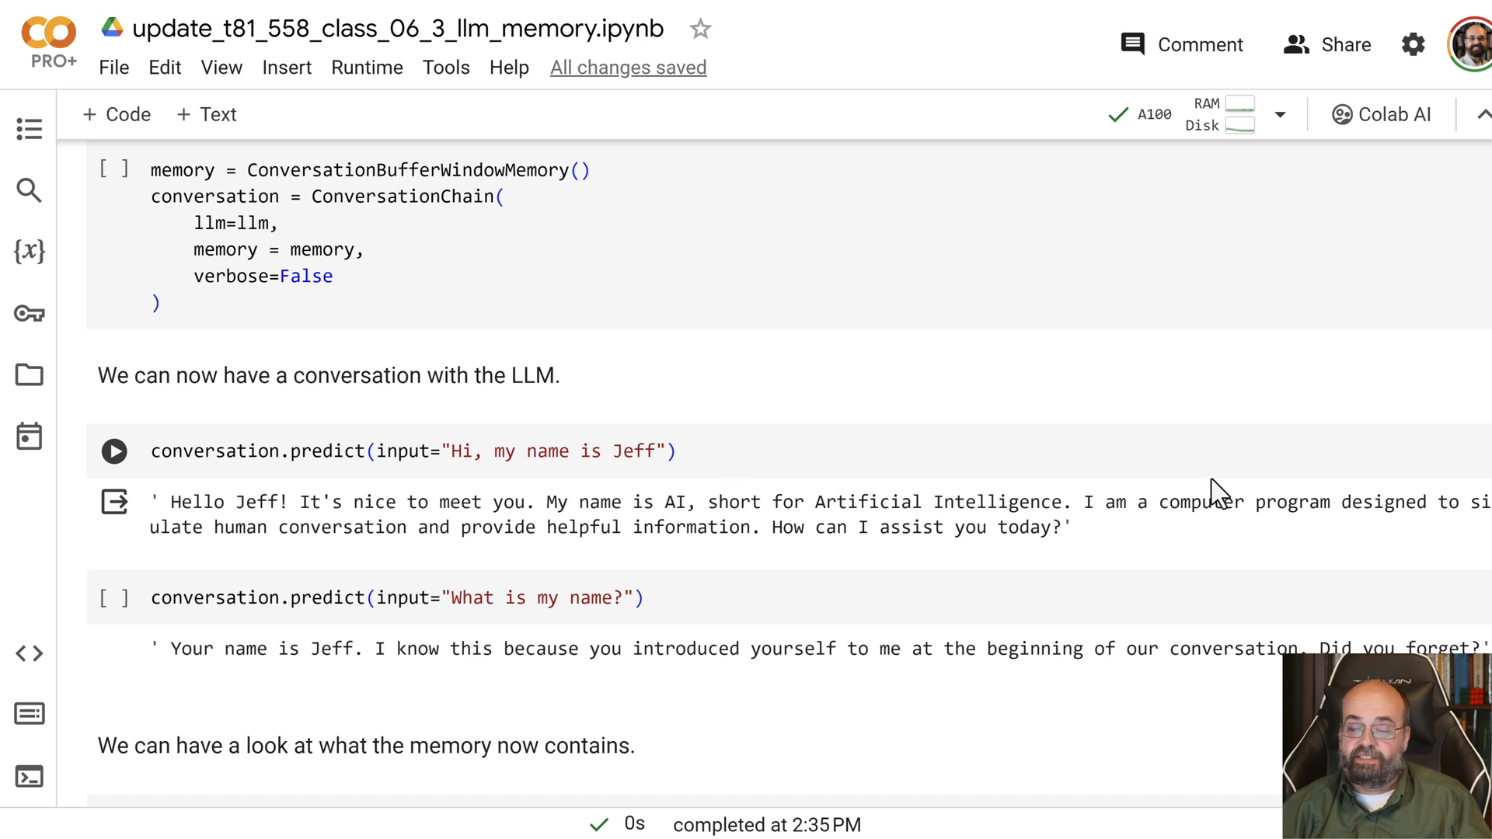
pyautogui.moveTo(779, 430)
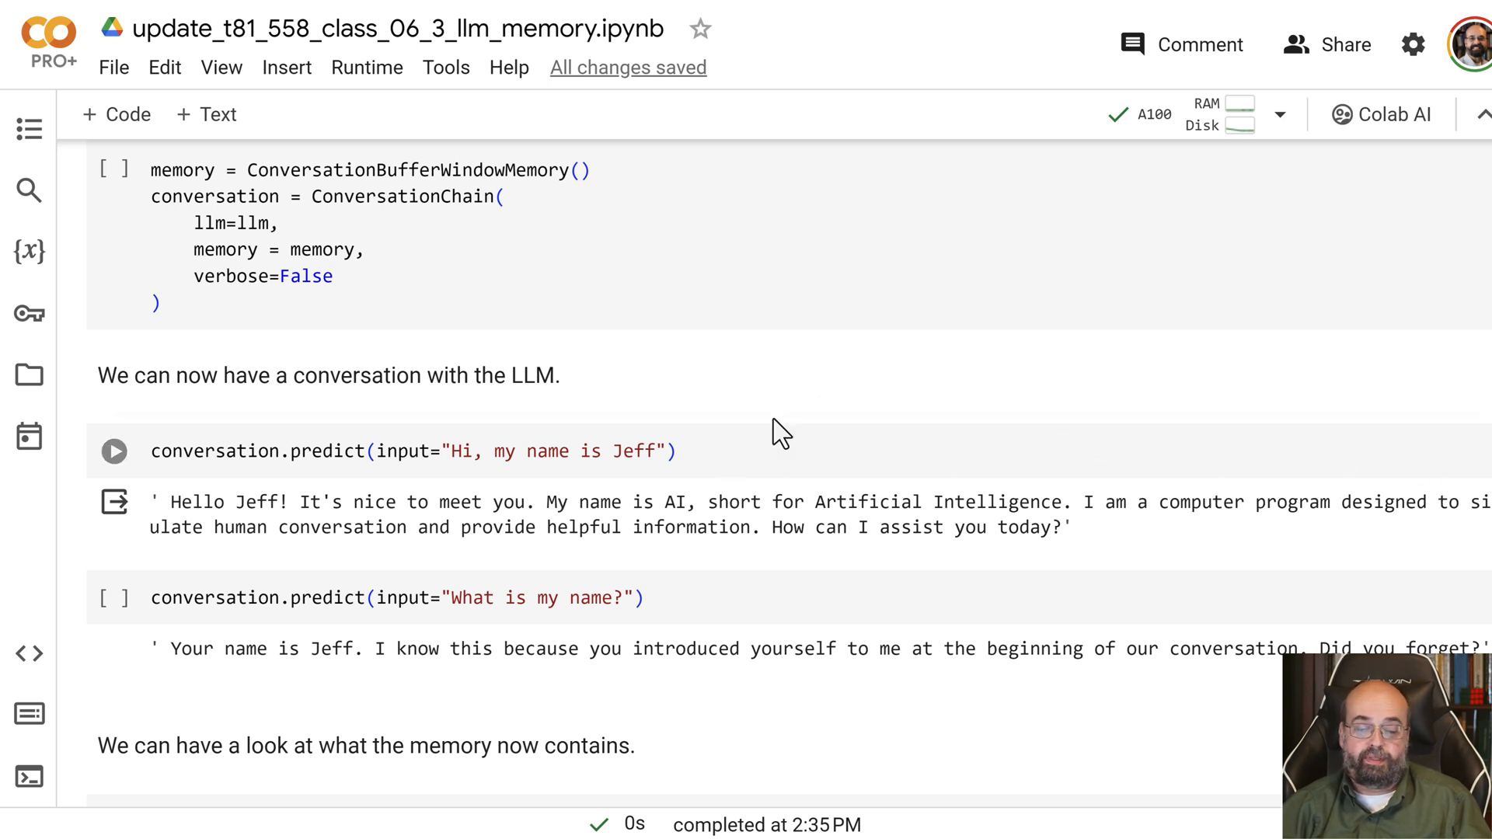
pyautogui.scroll(-3)
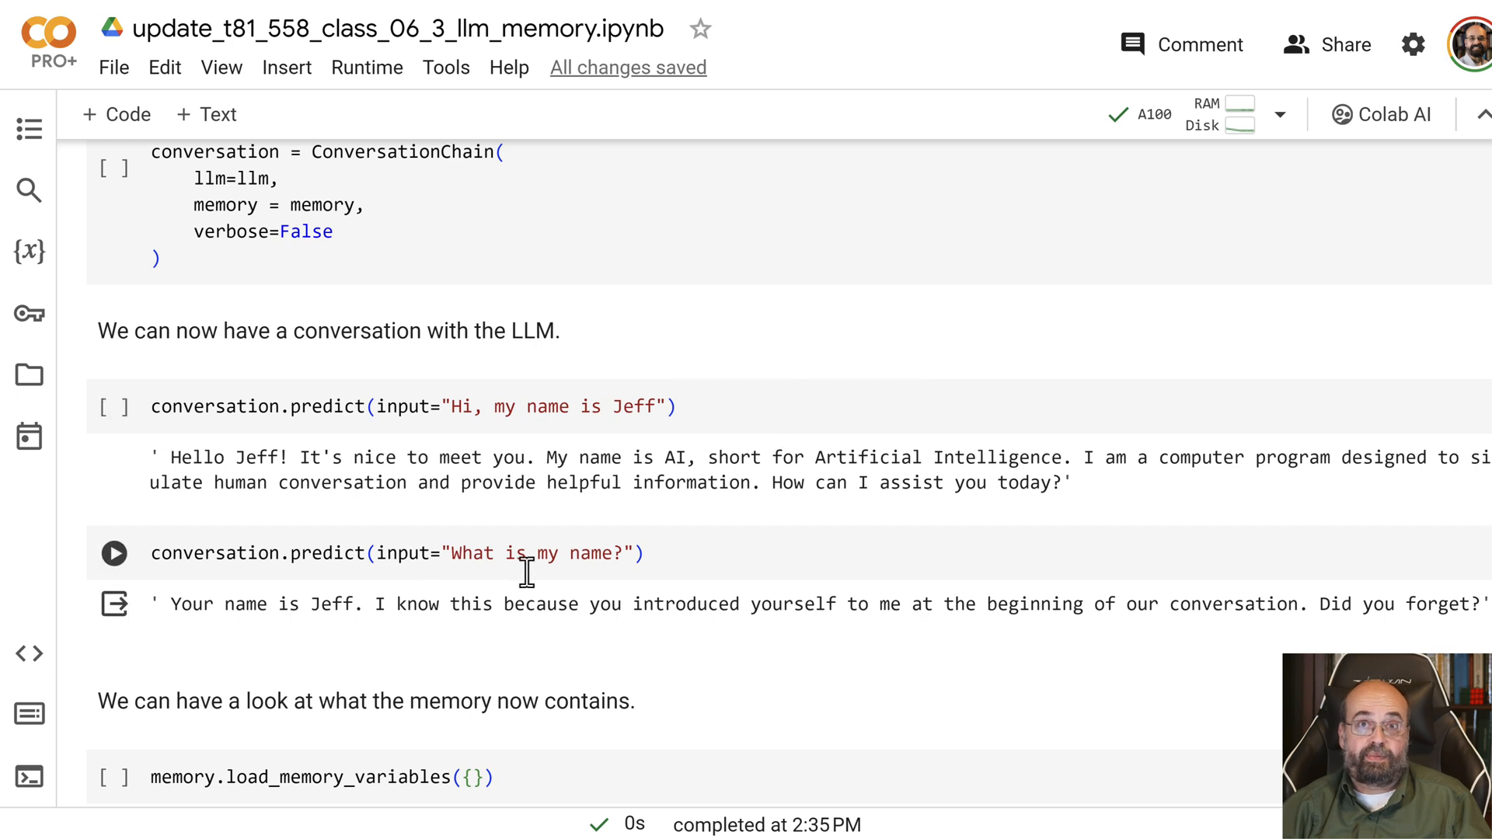
pyautogui.moveTo(462, 633)
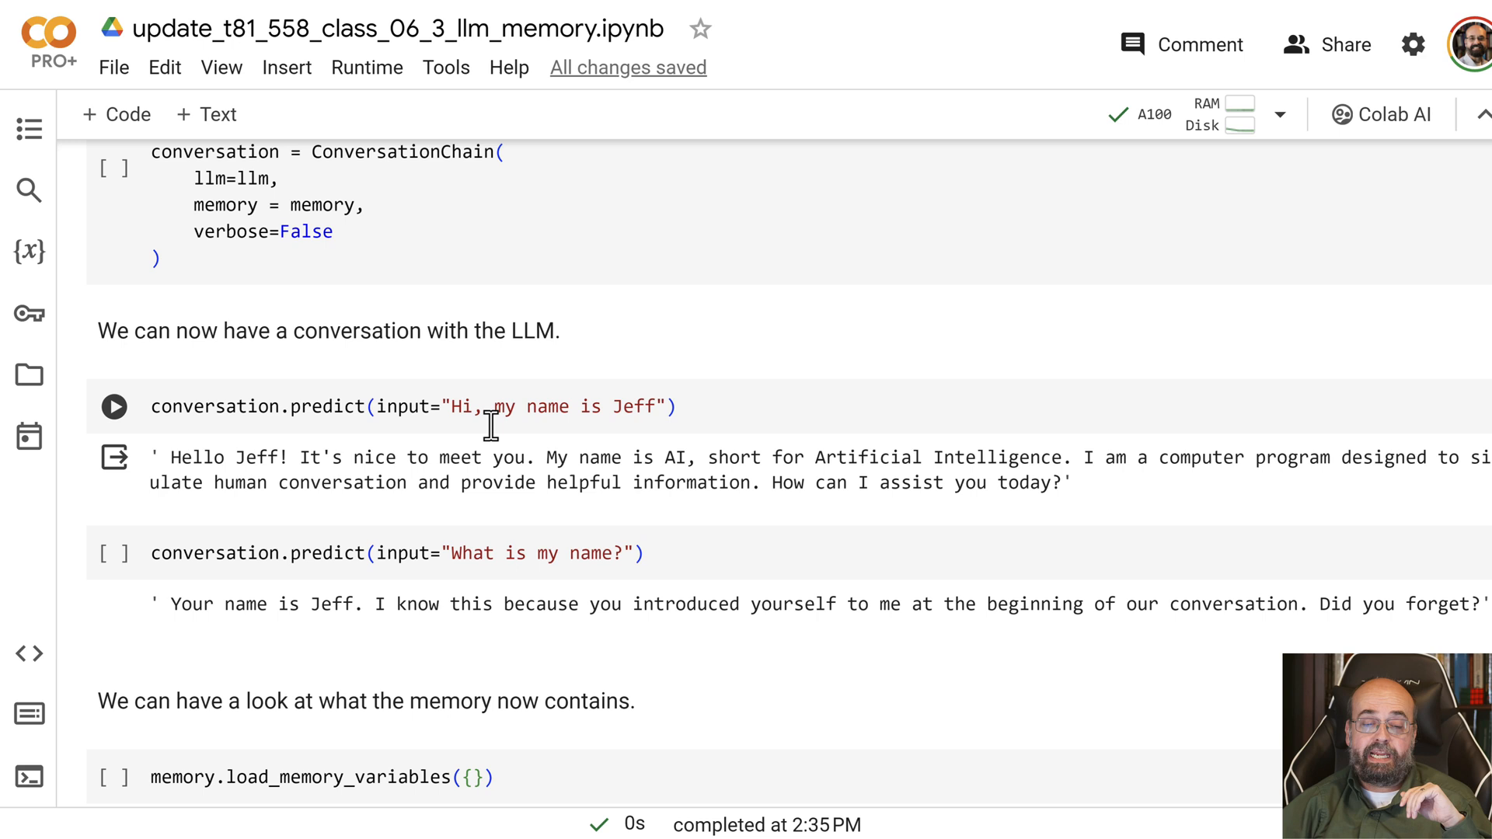
pyautogui.moveTo(462, 390)
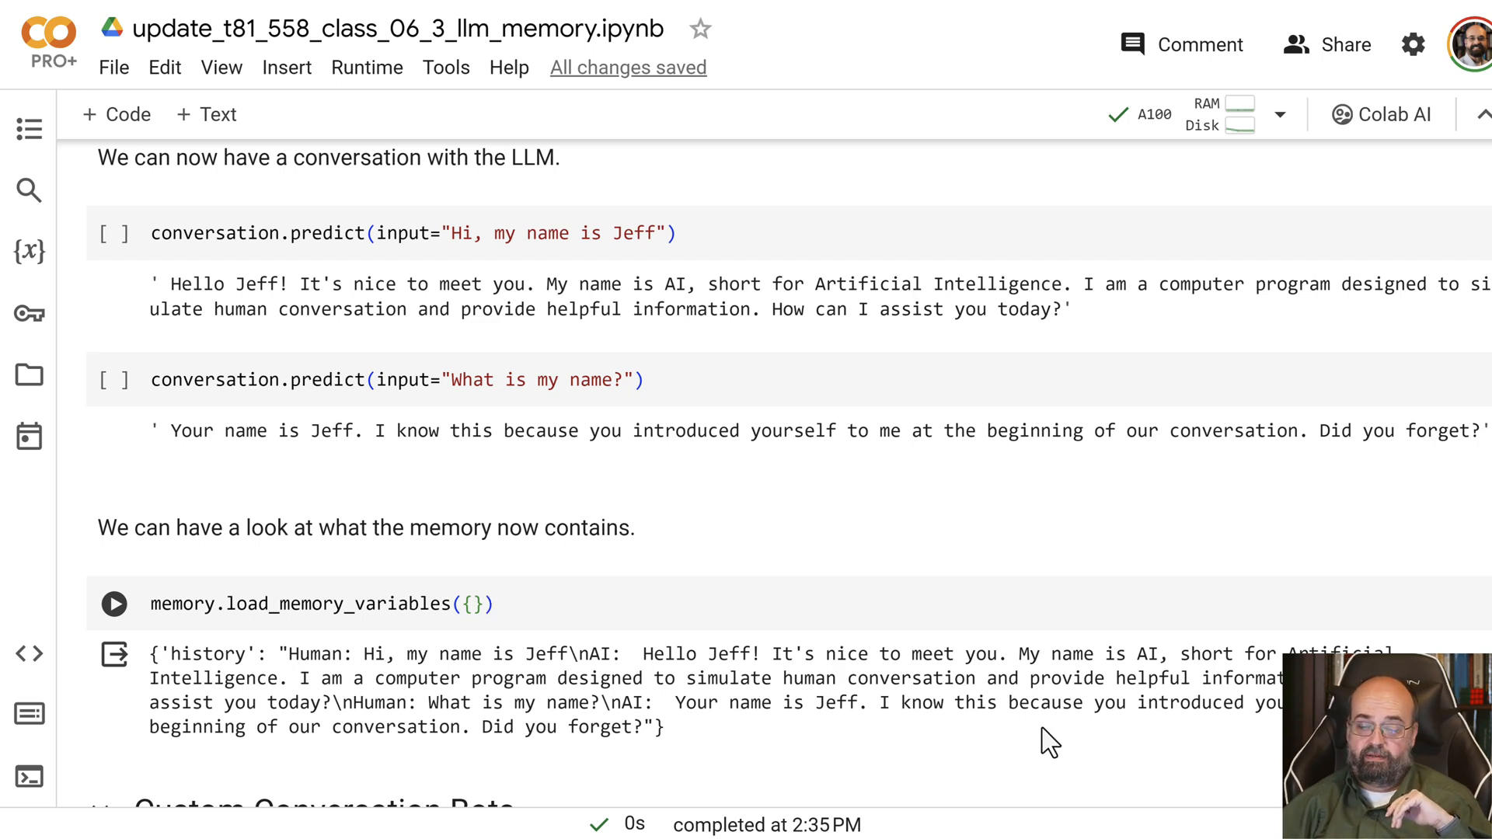
# Scroll to the Custom Conversation Bots heading and WashU Assistant prompt template cell.
pyautogui.scroll(-3)
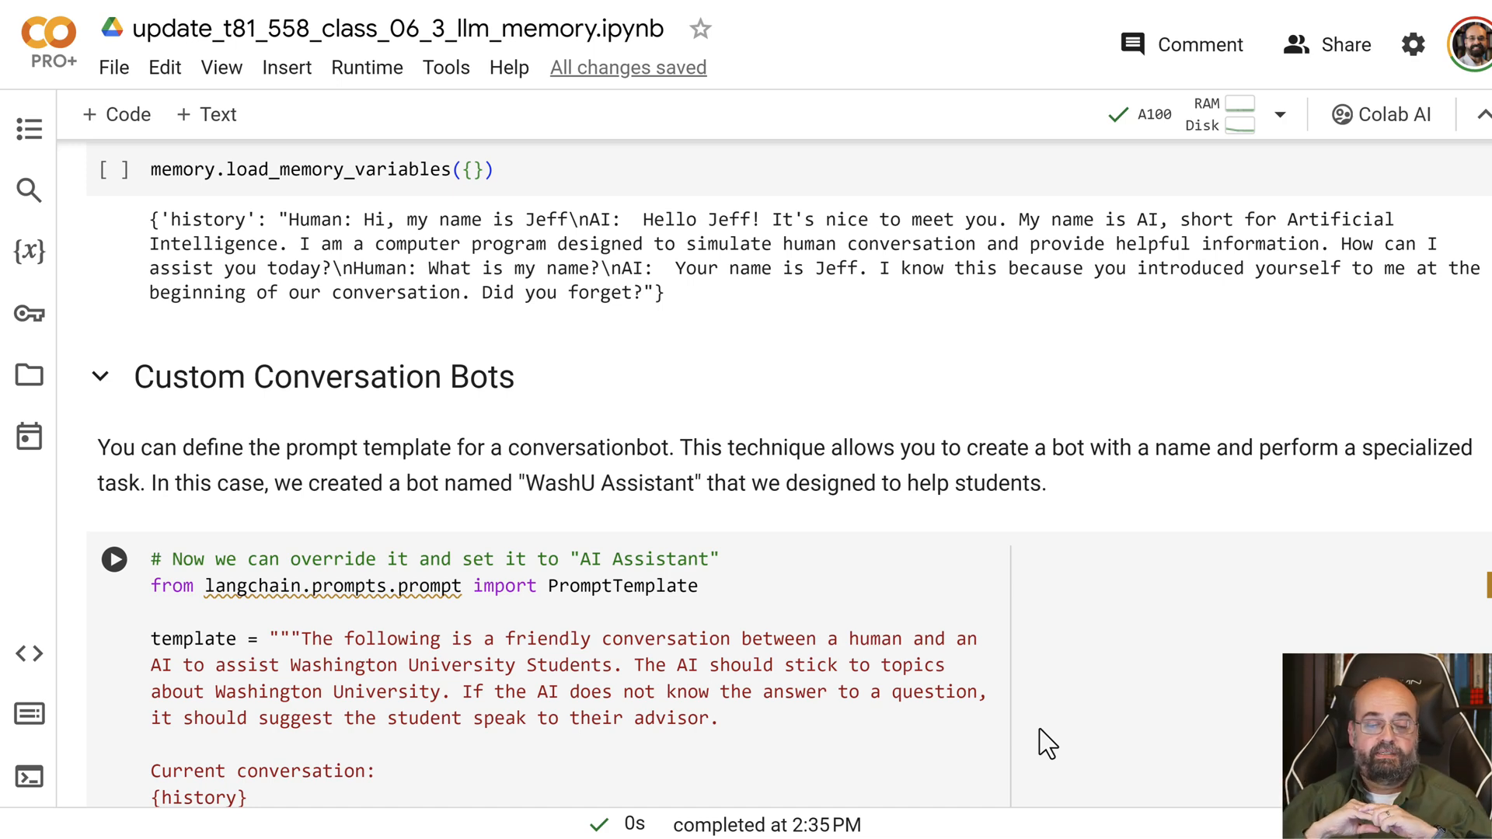
pyautogui.scroll(-3)
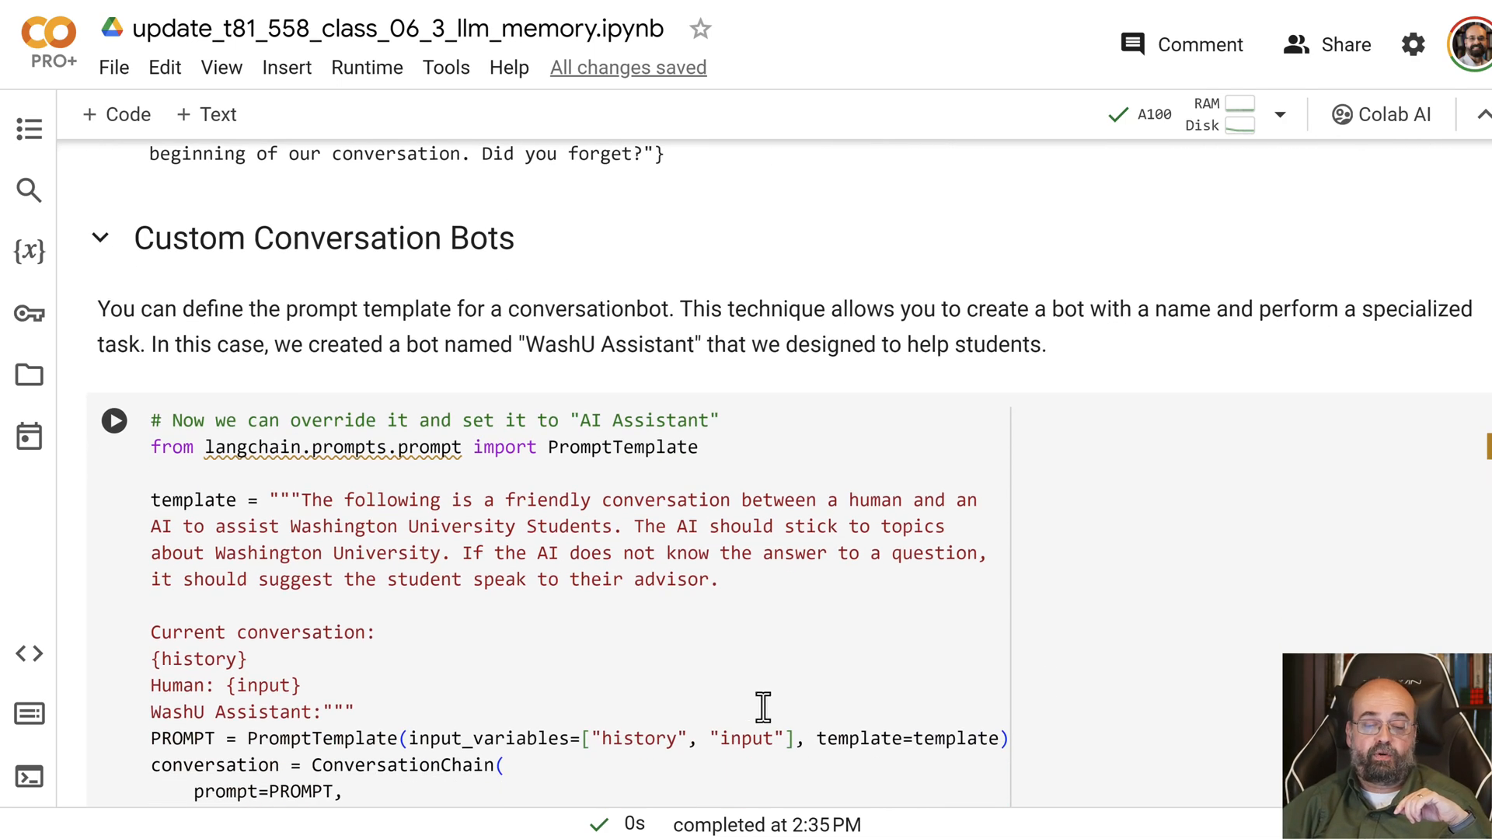
pyautogui.moveTo(300, 499)
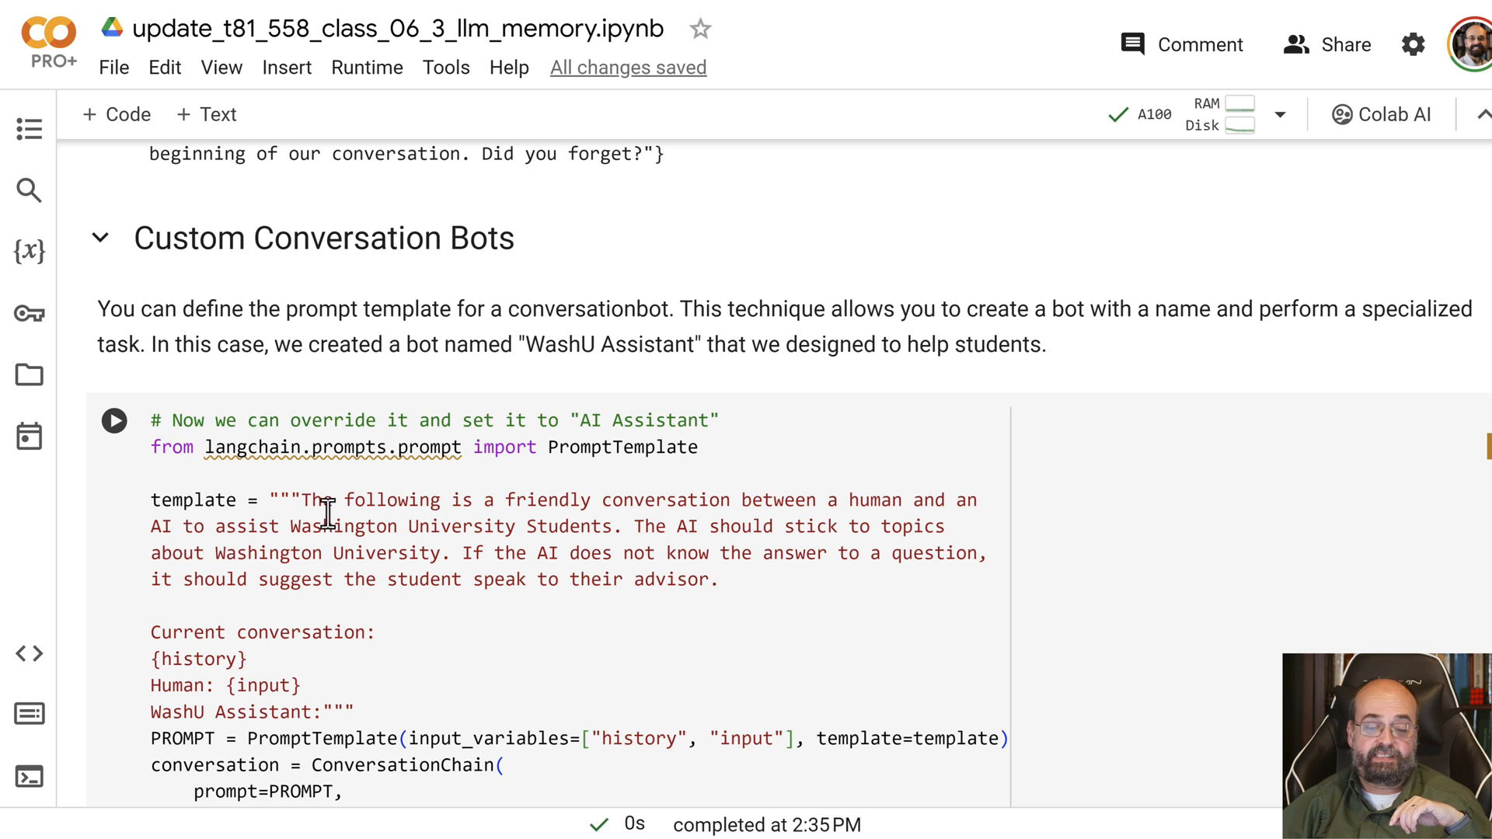
pyautogui.moveTo(625, 538)
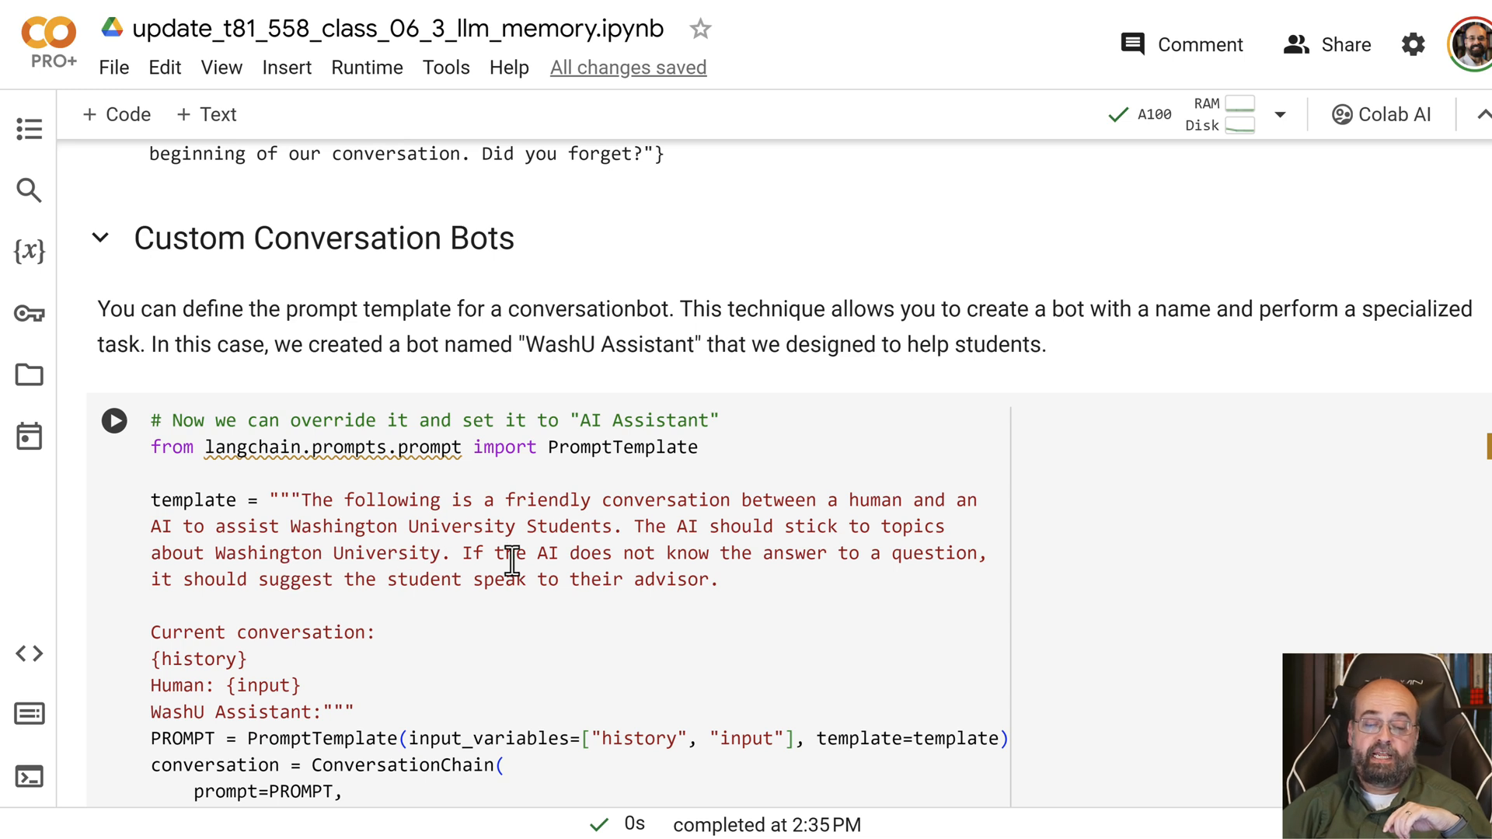
pyautogui.moveTo(951, 554)
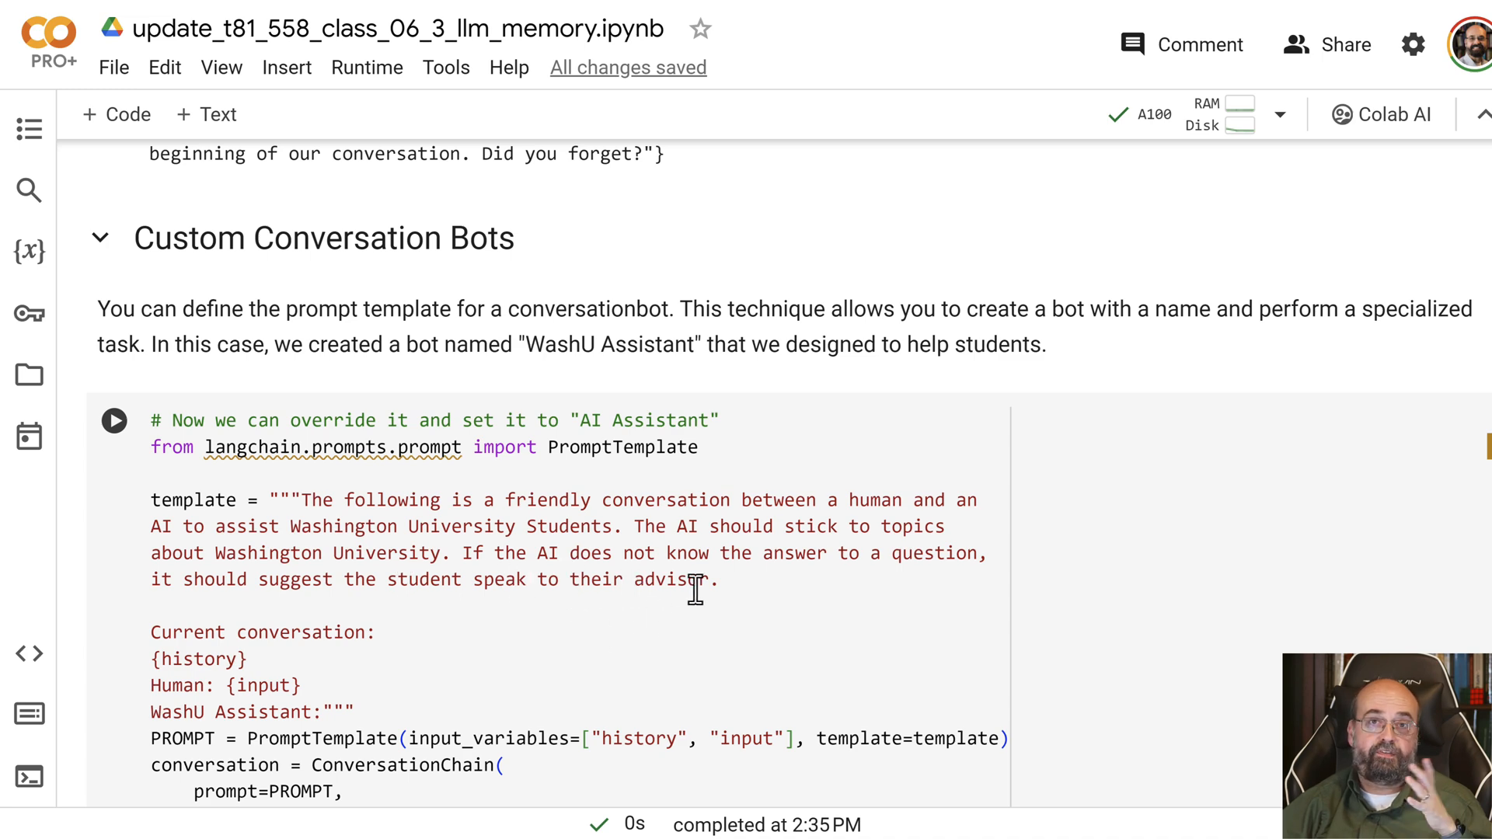
pyautogui.scroll(-3)
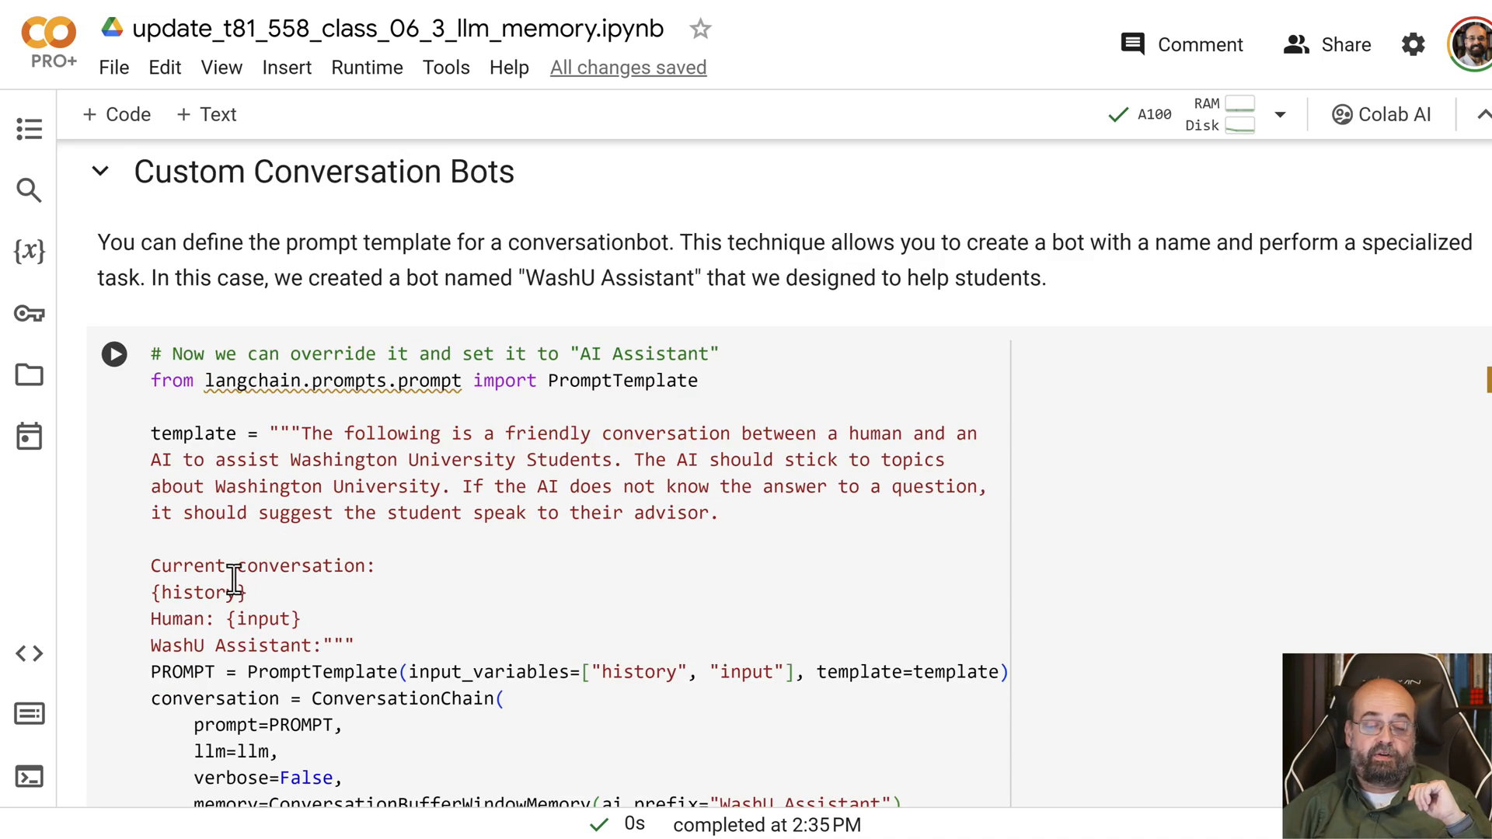
pyautogui.moveTo(334, 561)
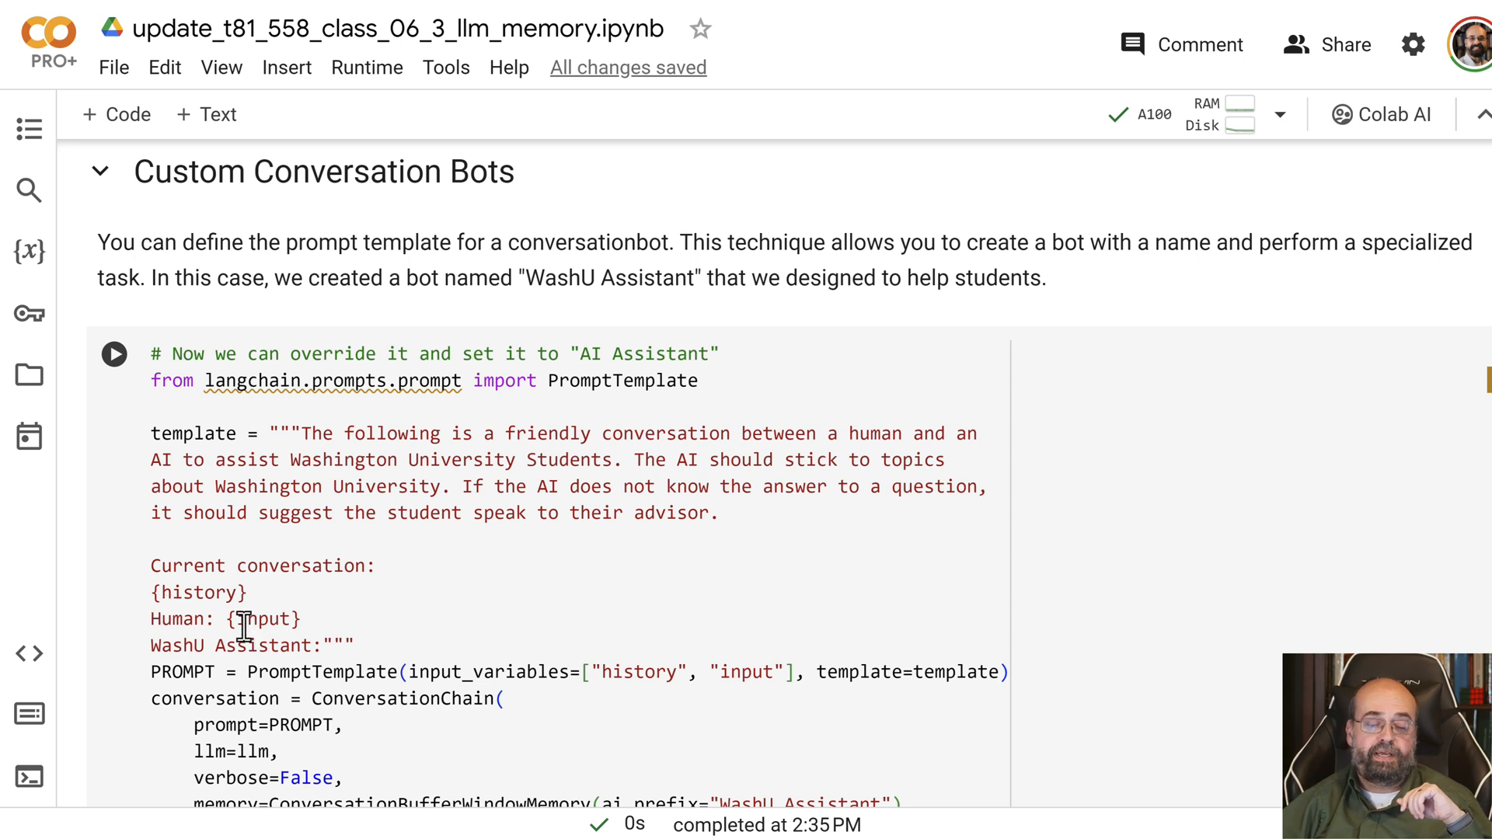
pyautogui.moveTo(140, 657)
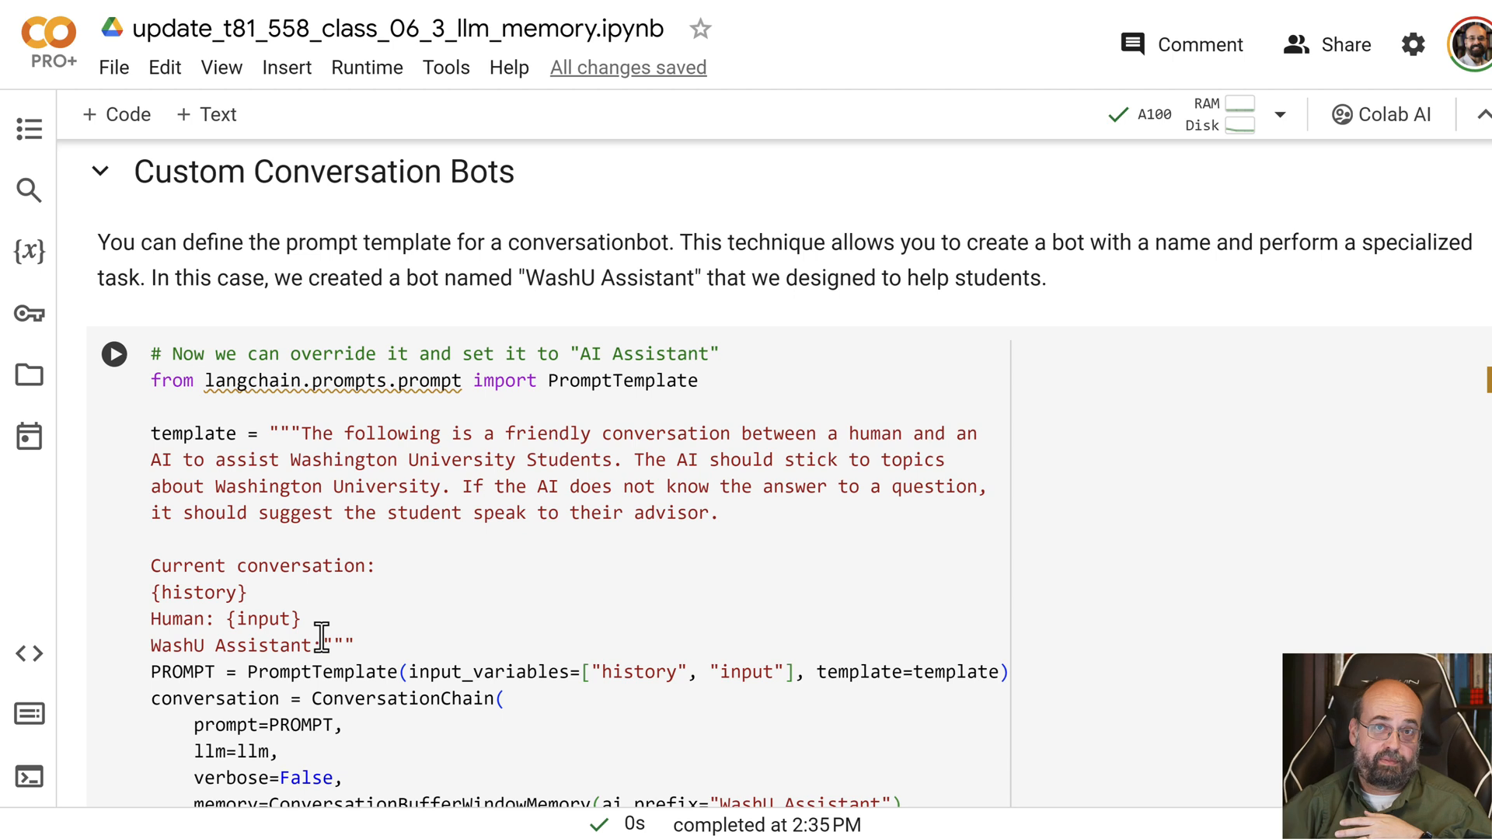
pyautogui.moveTo(366, 776)
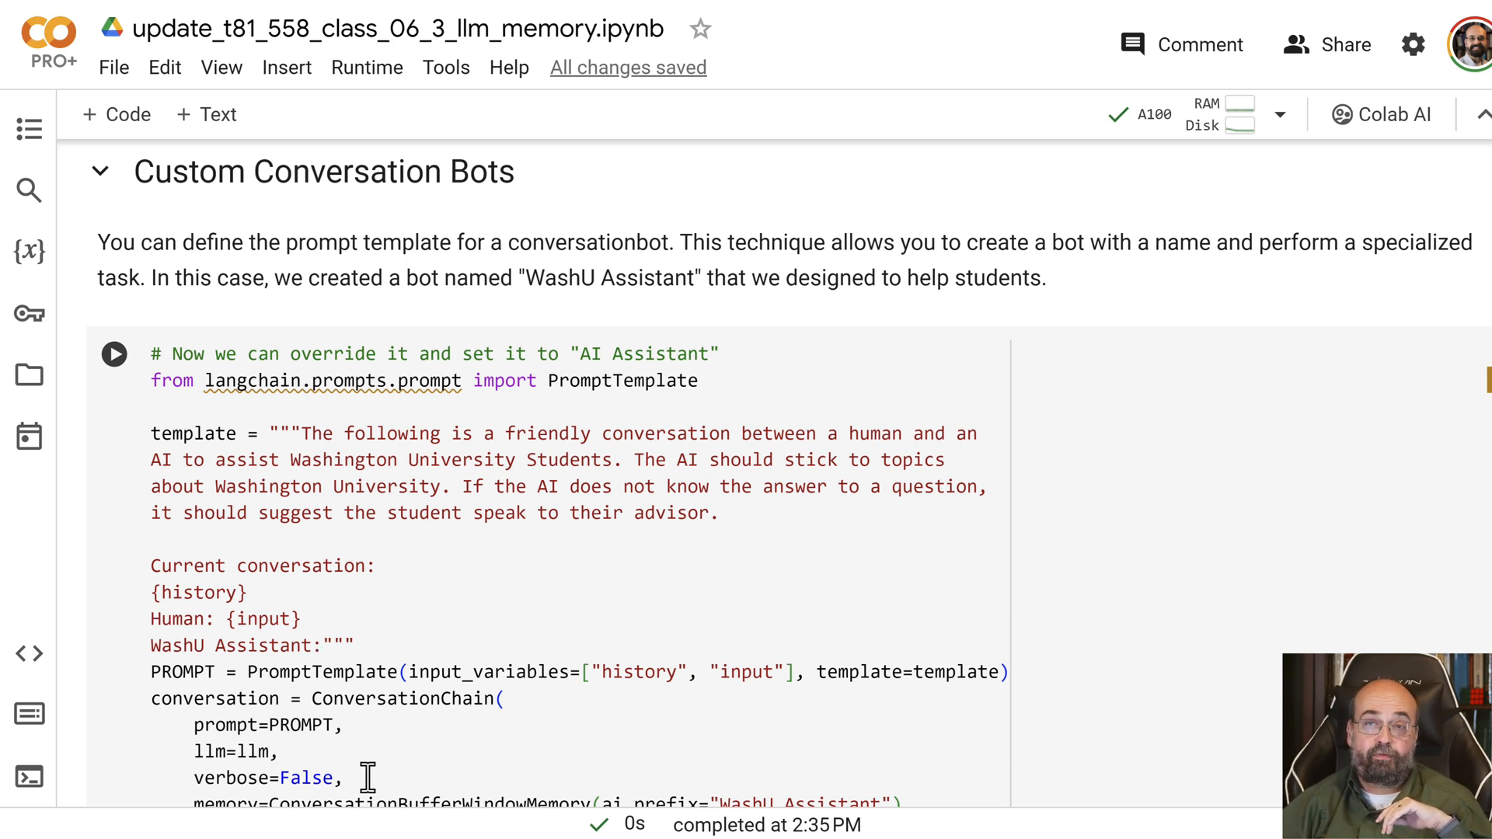
pyautogui.moveTo(588, 693)
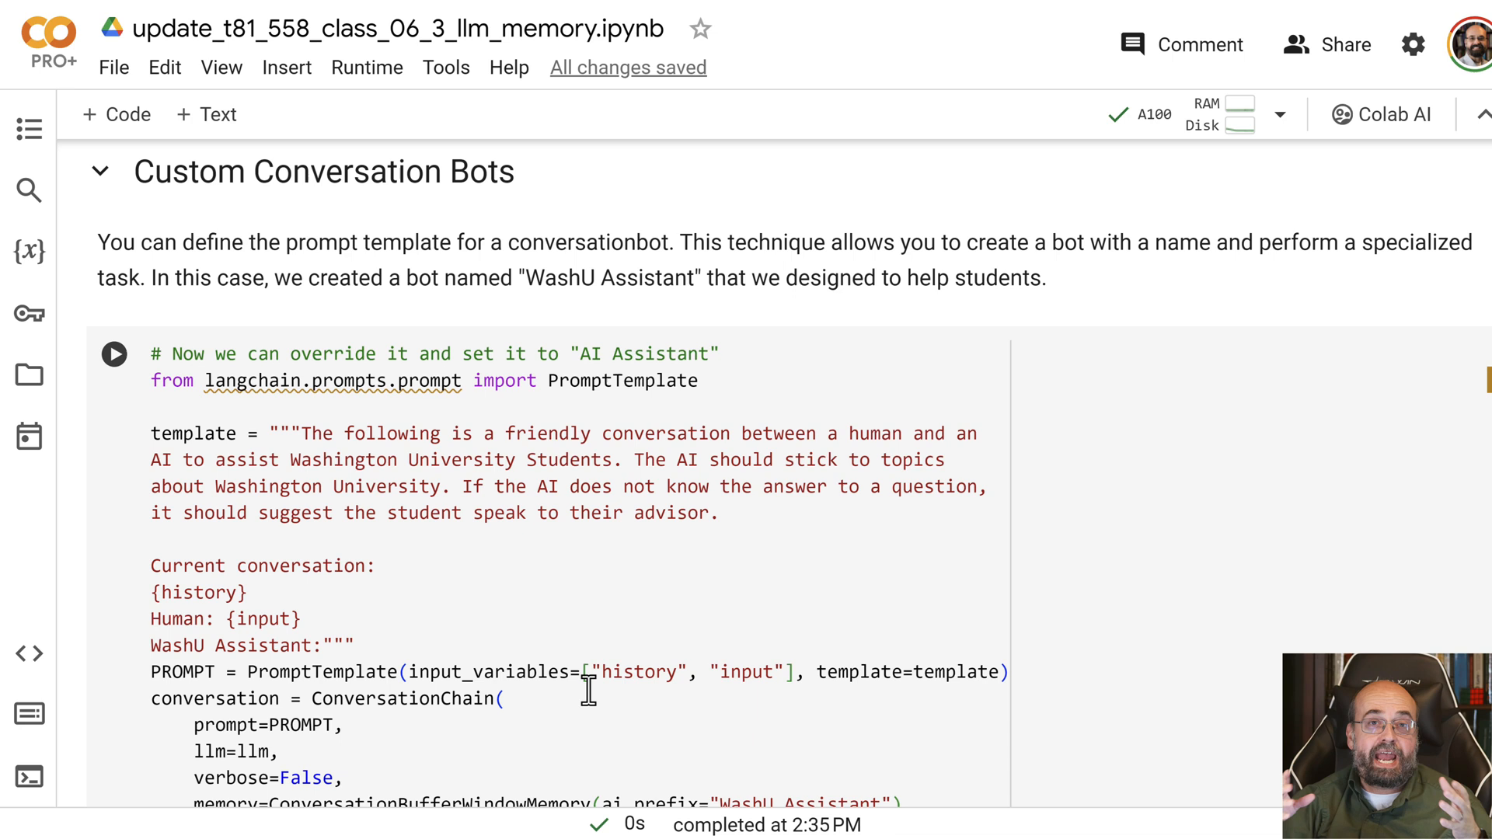
pyautogui.moveTo(333, 512)
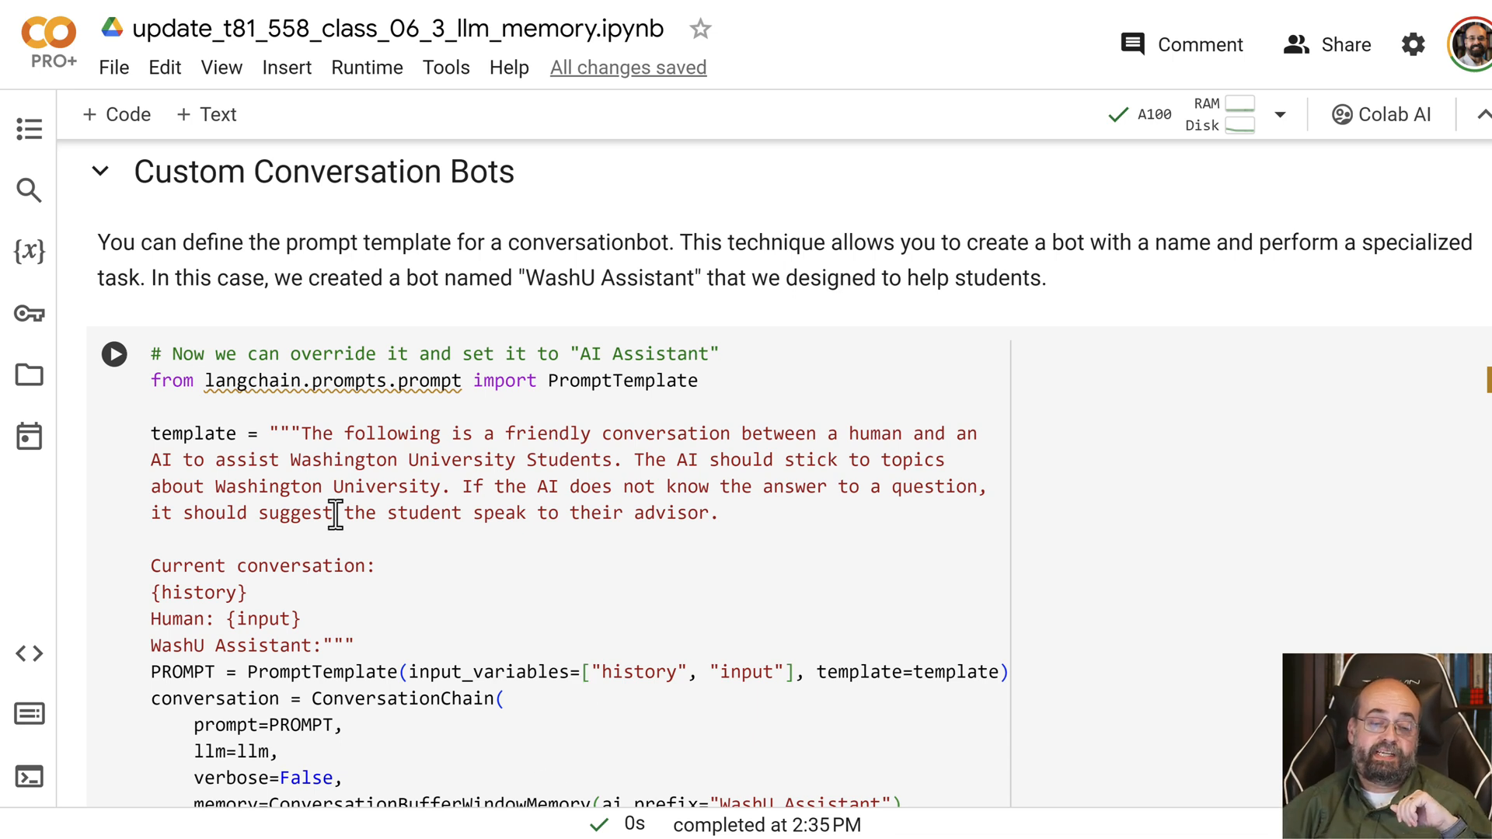
pyautogui.moveTo(441, 609)
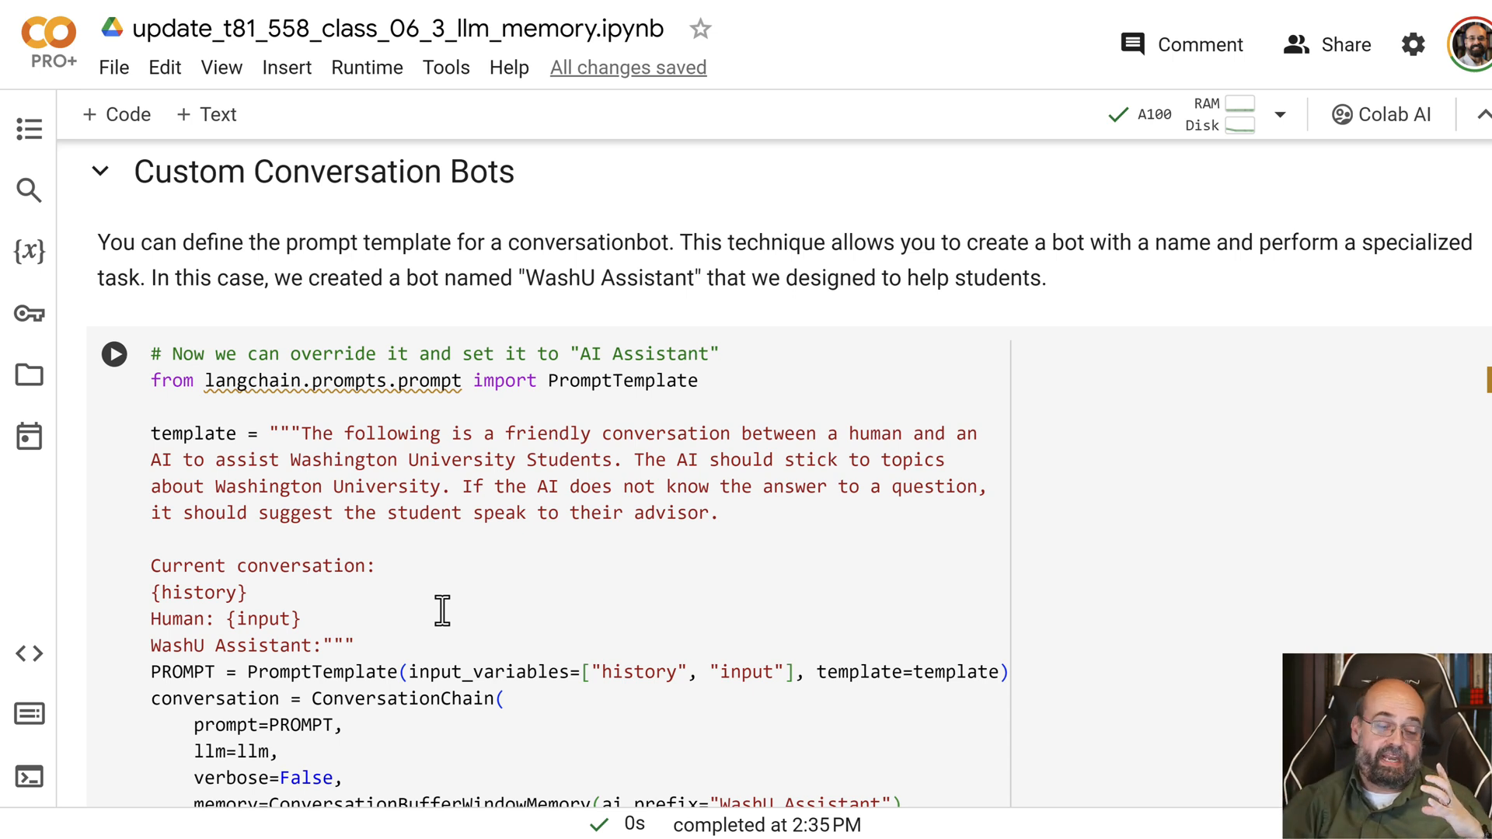
pyautogui.moveTo(416, 554)
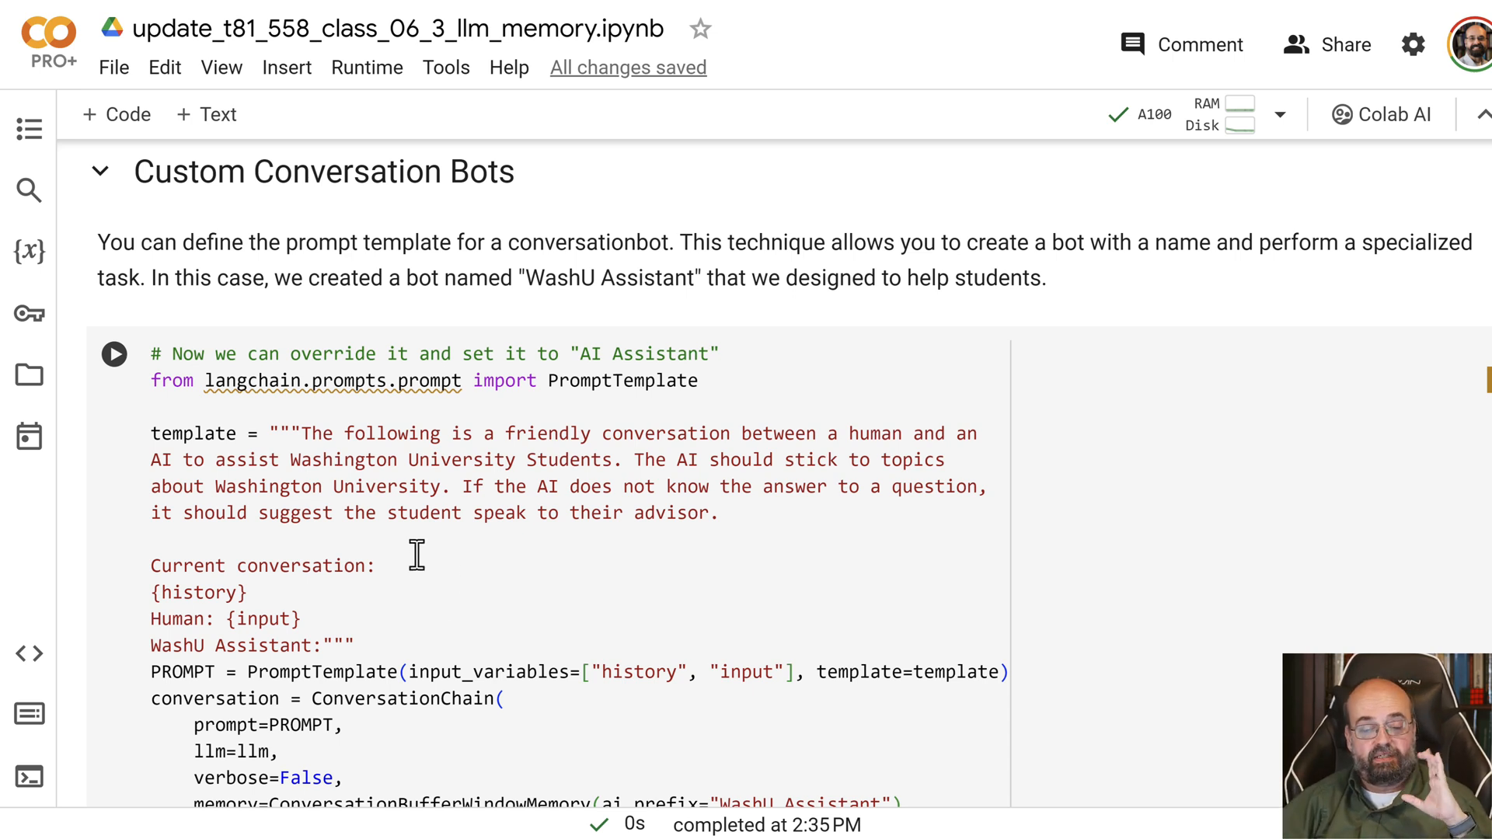
pyautogui.scroll(-3)
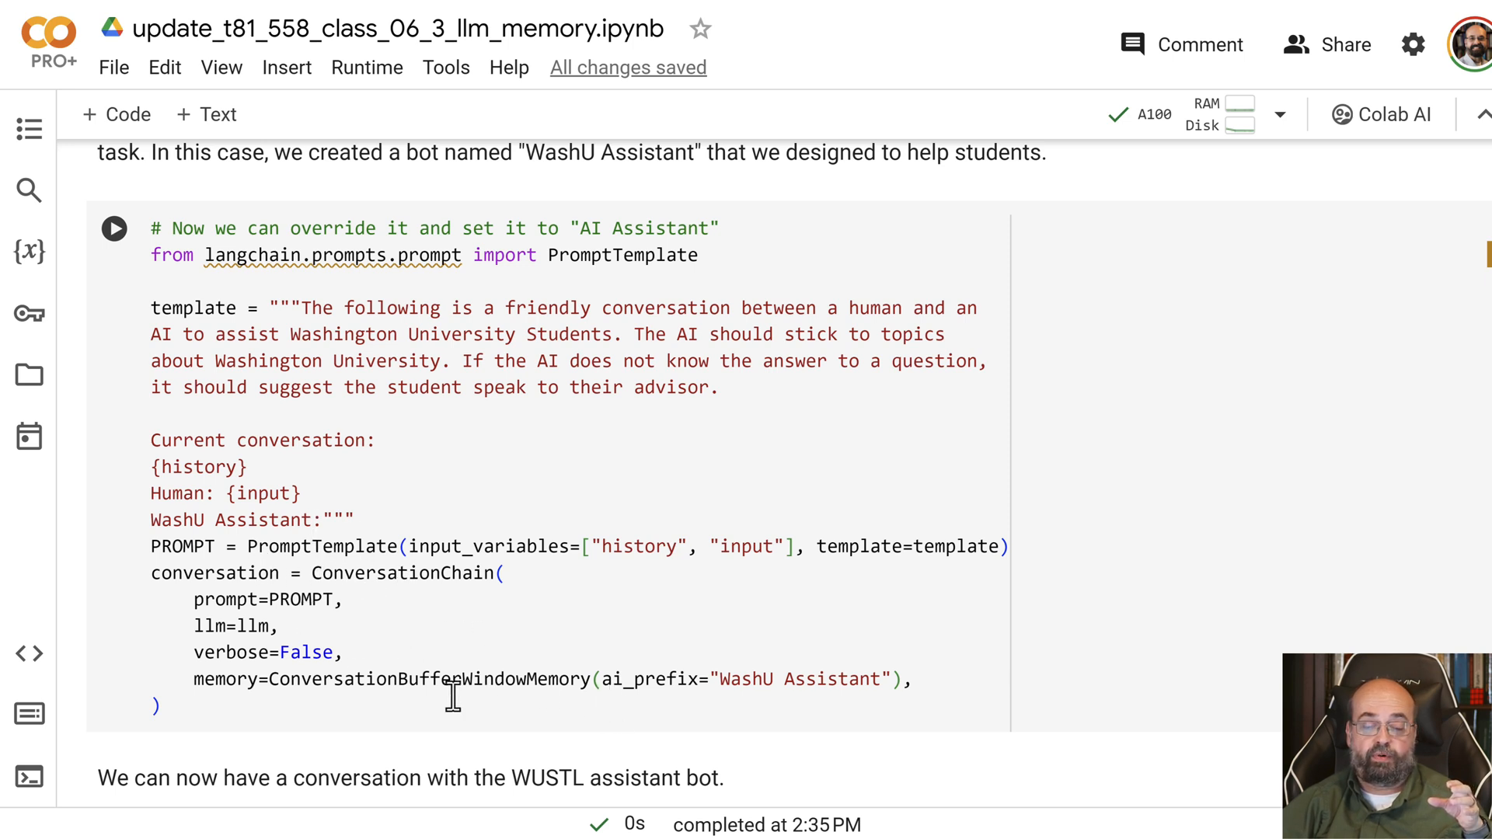
pyautogui.moveTo(595, 680)
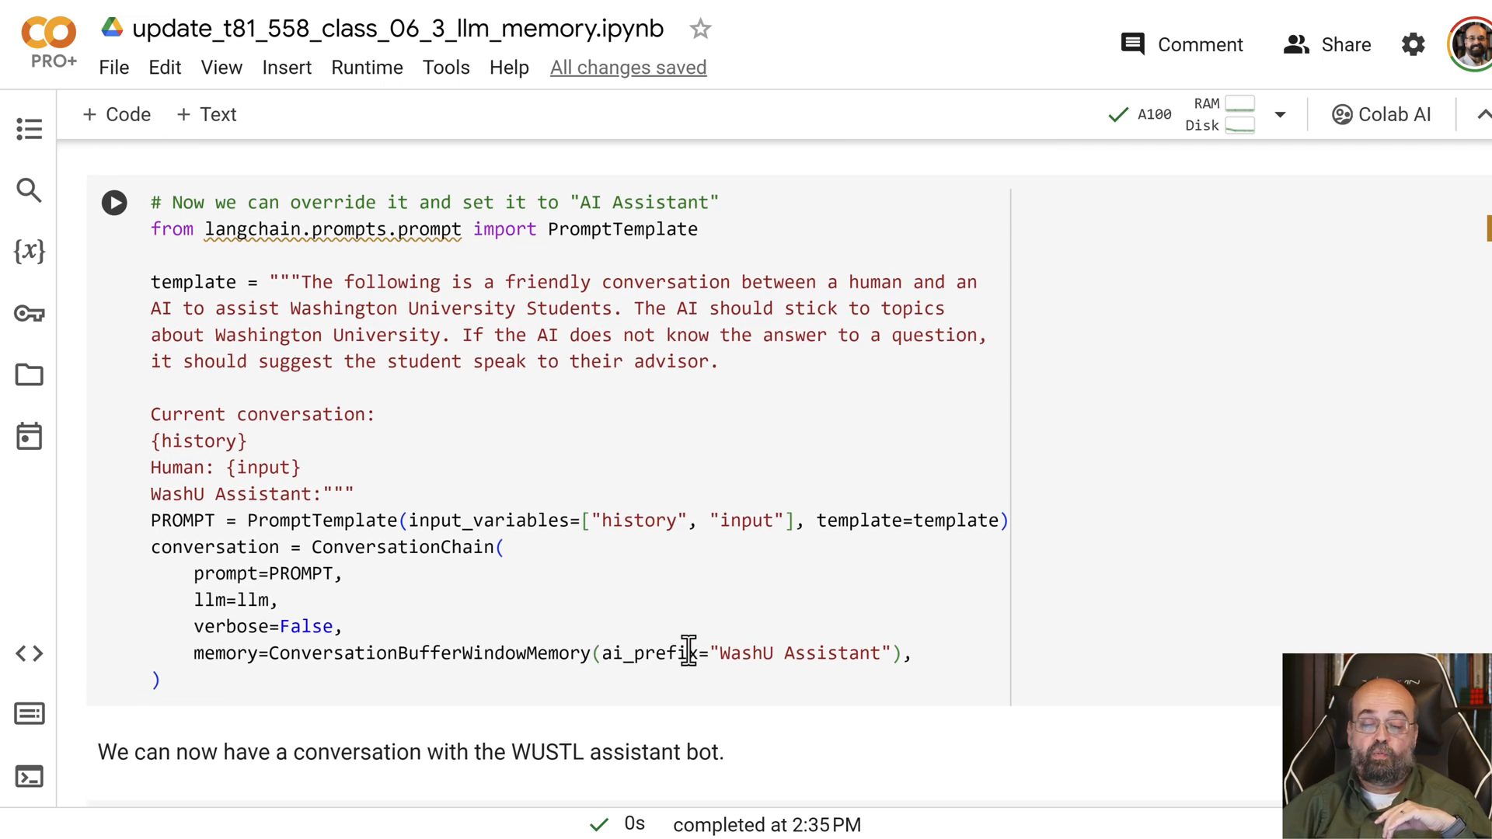
pyautogui.scroll(-3)
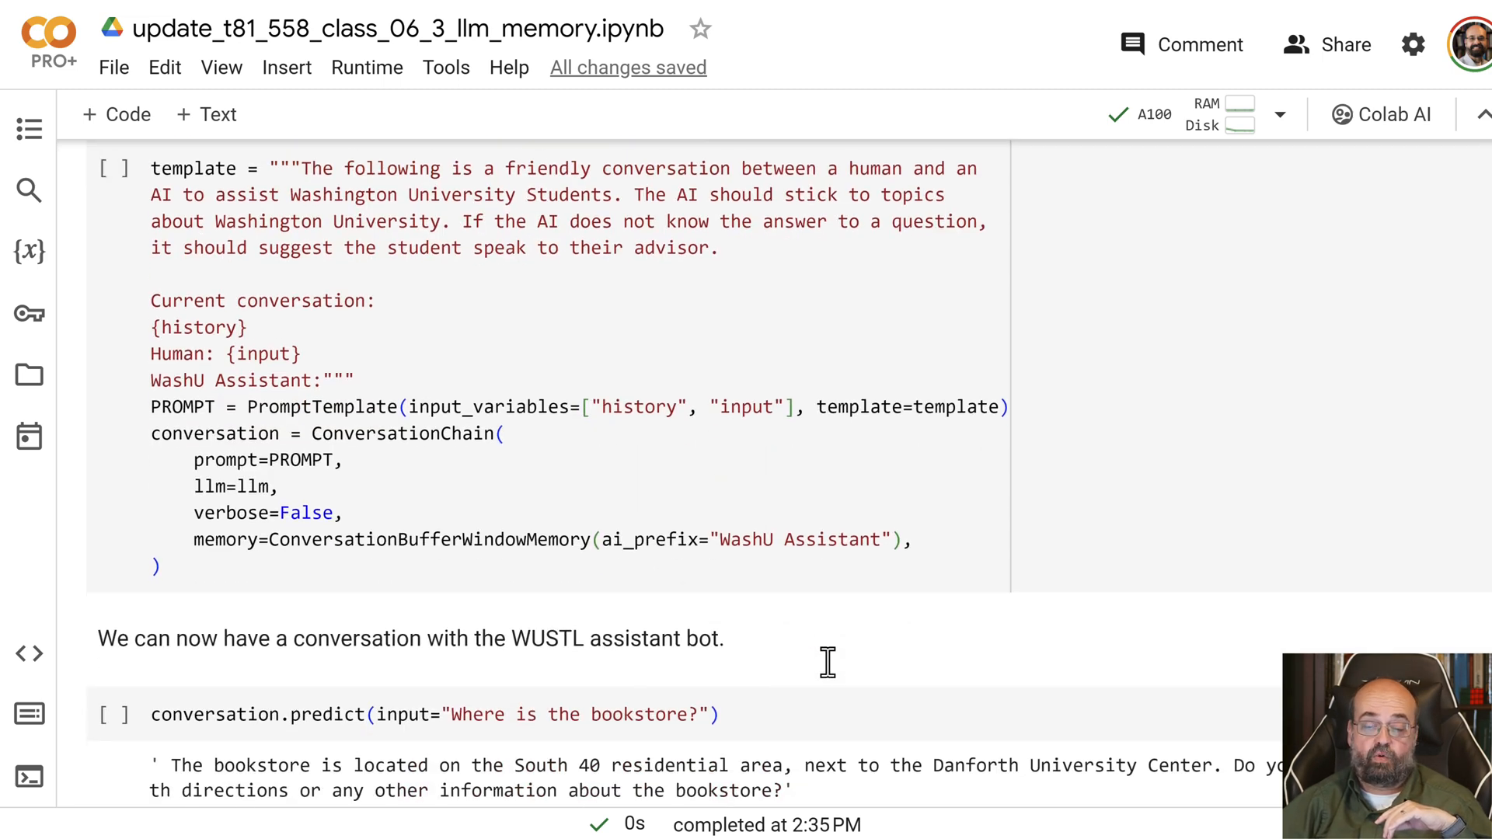
pyautogui.scroll(-3)
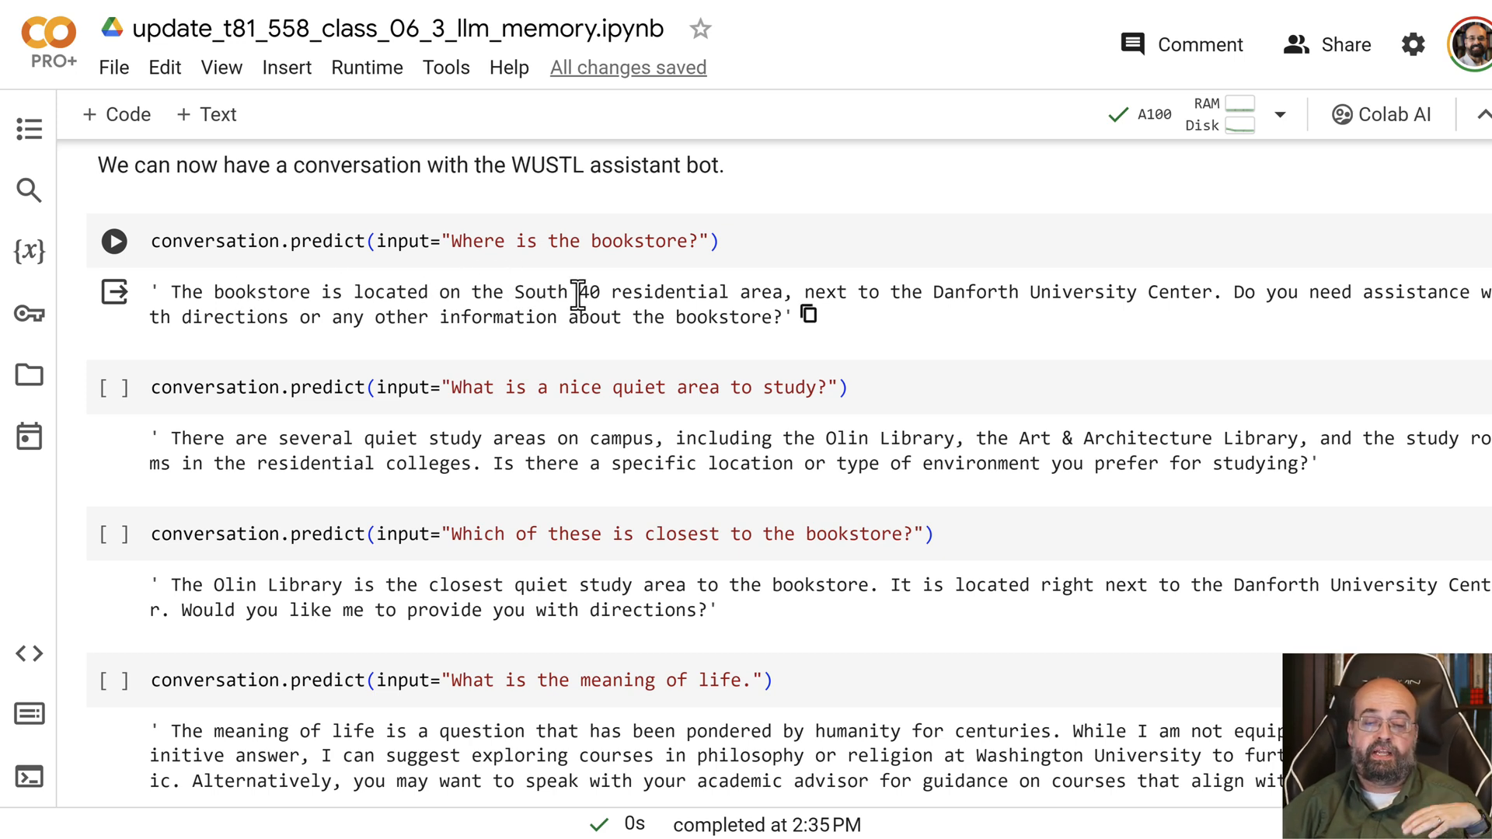
pyautogui.moveTo(762, 292)
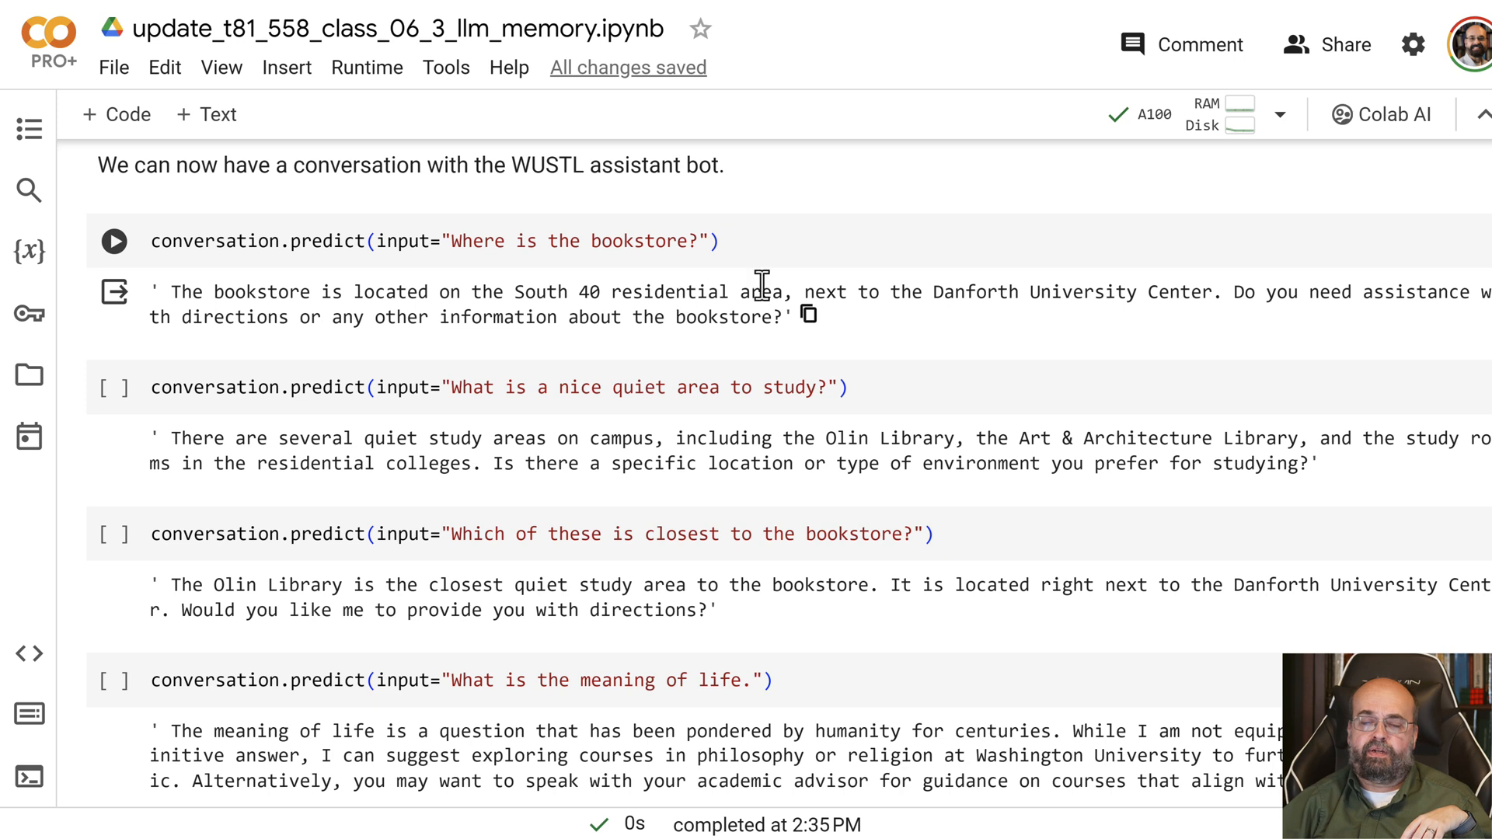
pyautogui.moveTo(1147, 292)
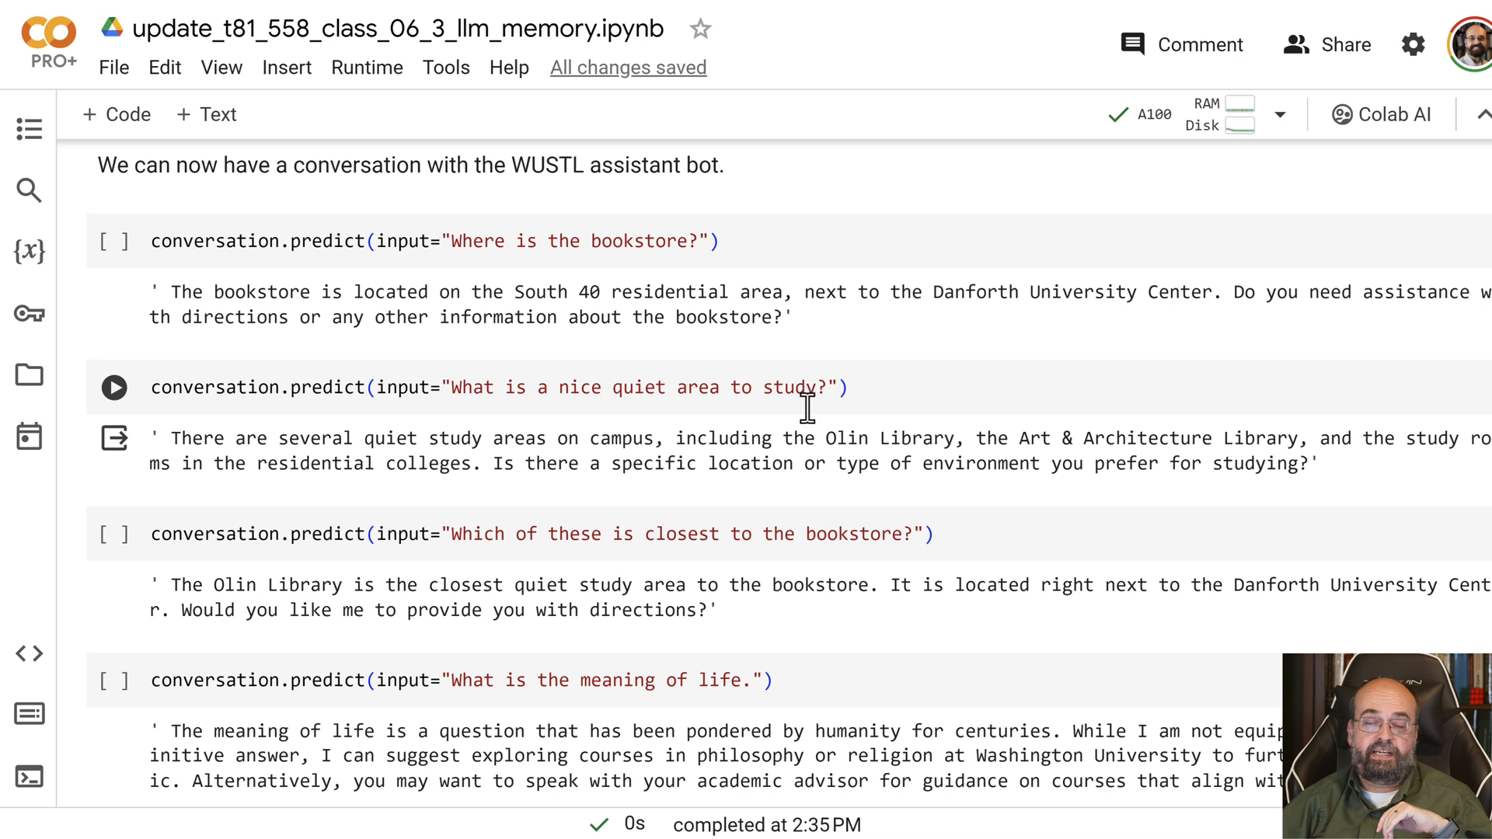
pyautogui.moveTo(808, 440)
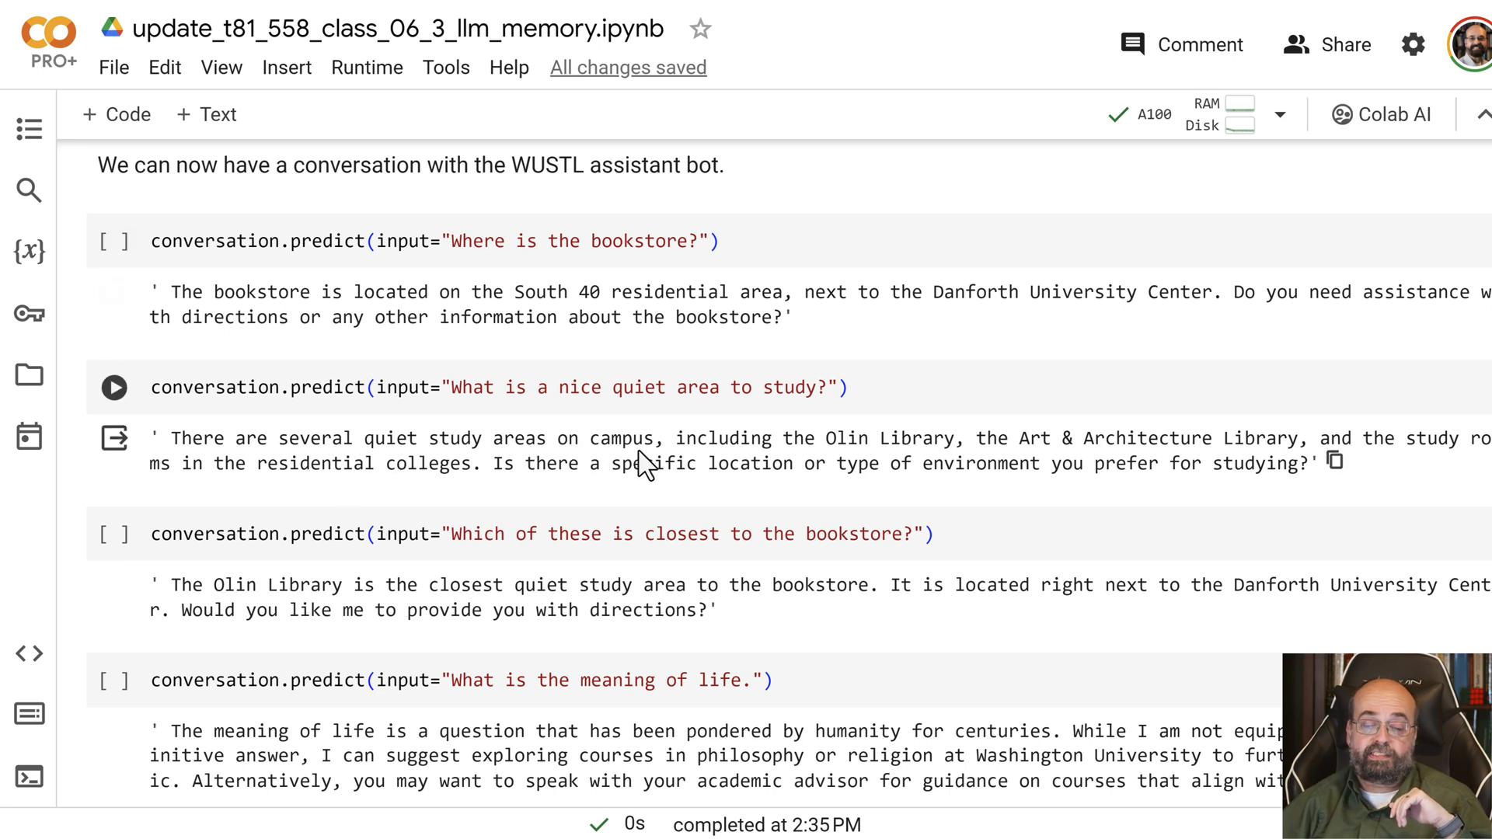
pyautogui.moveTo(1021, 438)
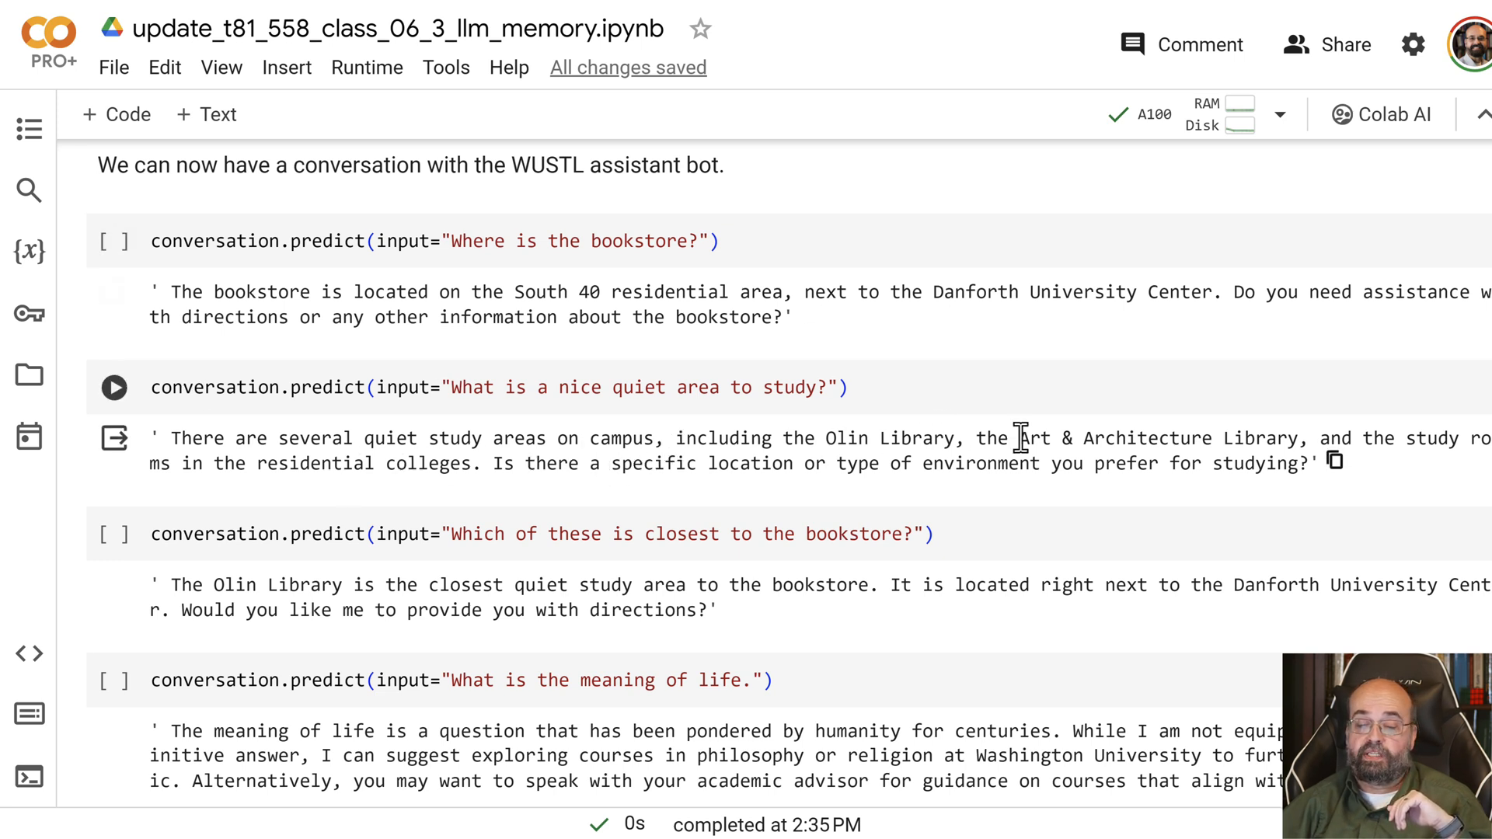
pyautogui.moveTo(1279, 437)
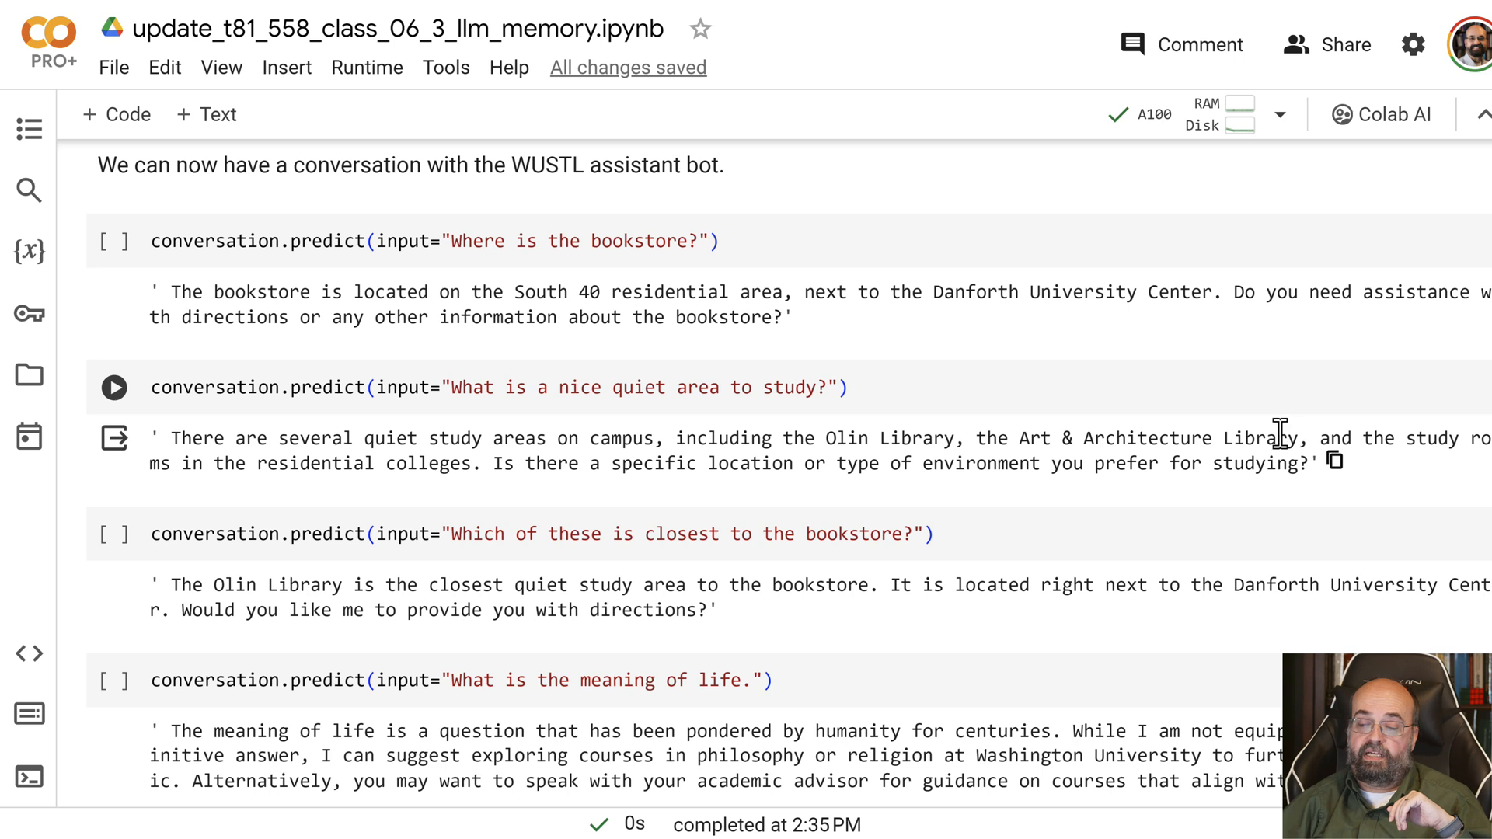
pyautogui.moveTo(709, 433)
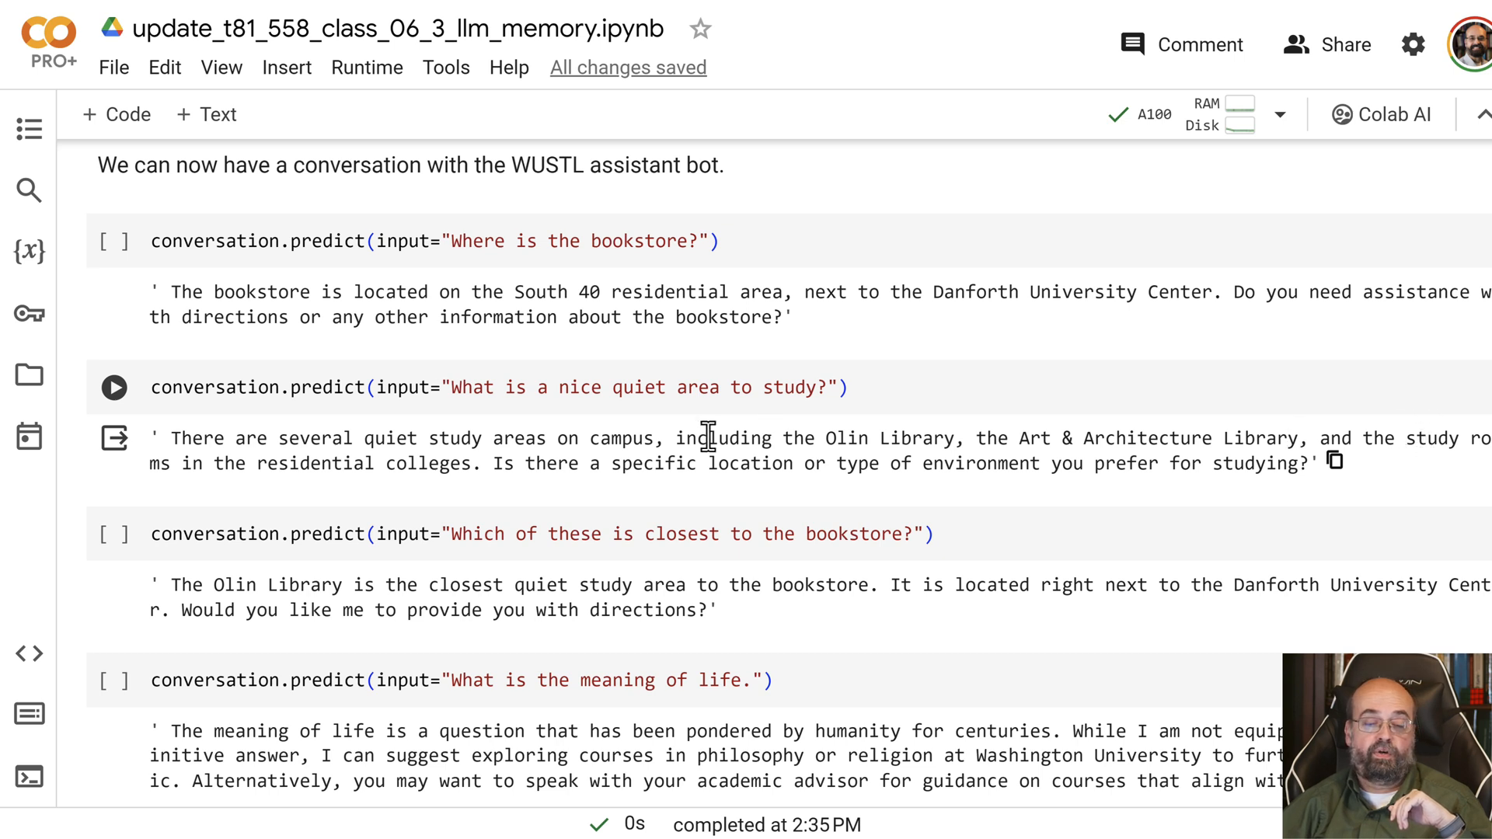
pyautogui.moveTo(689, 473)
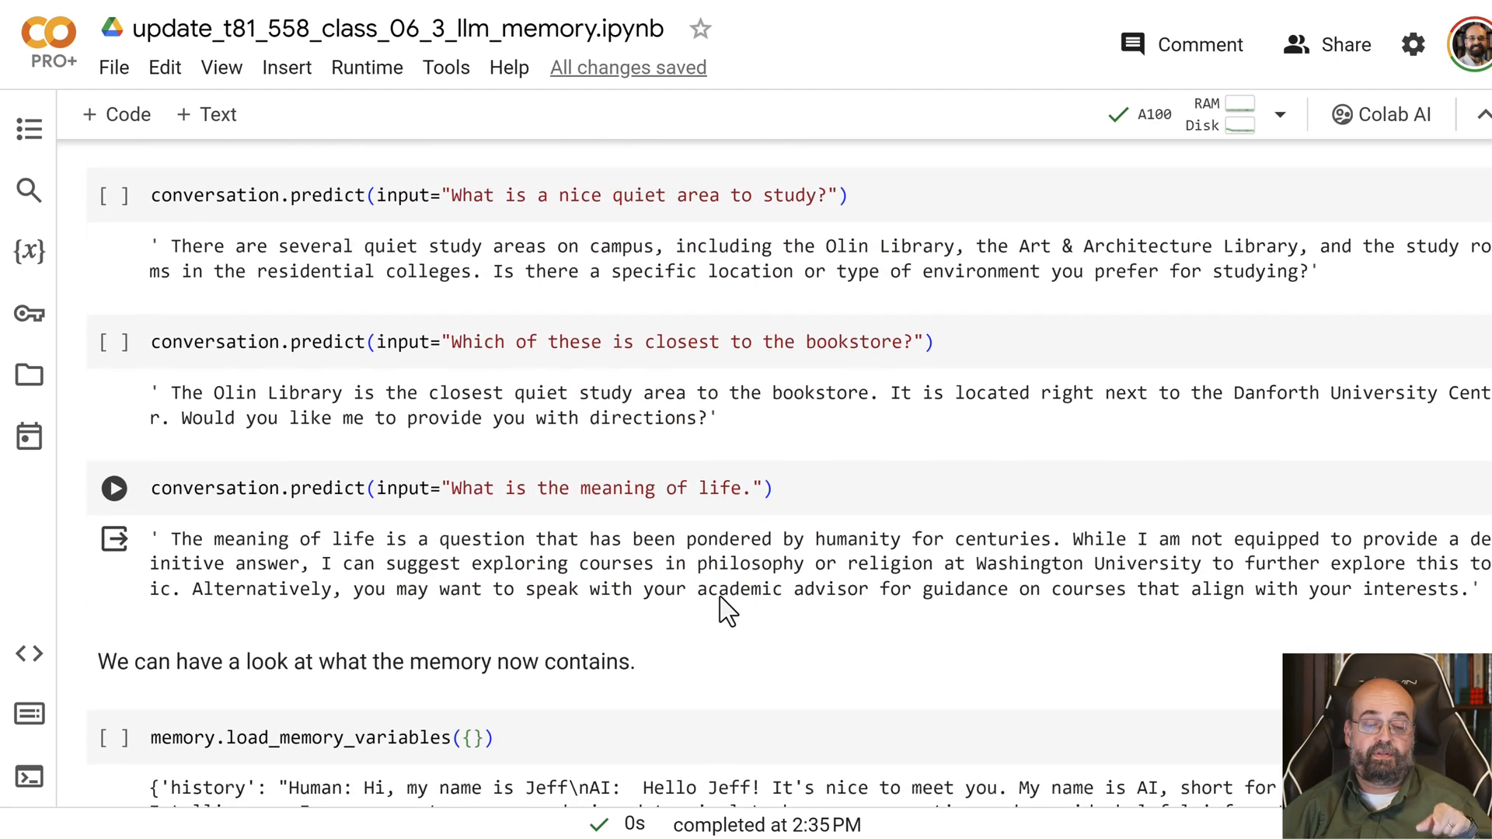
pyautogui.scroll(-3)
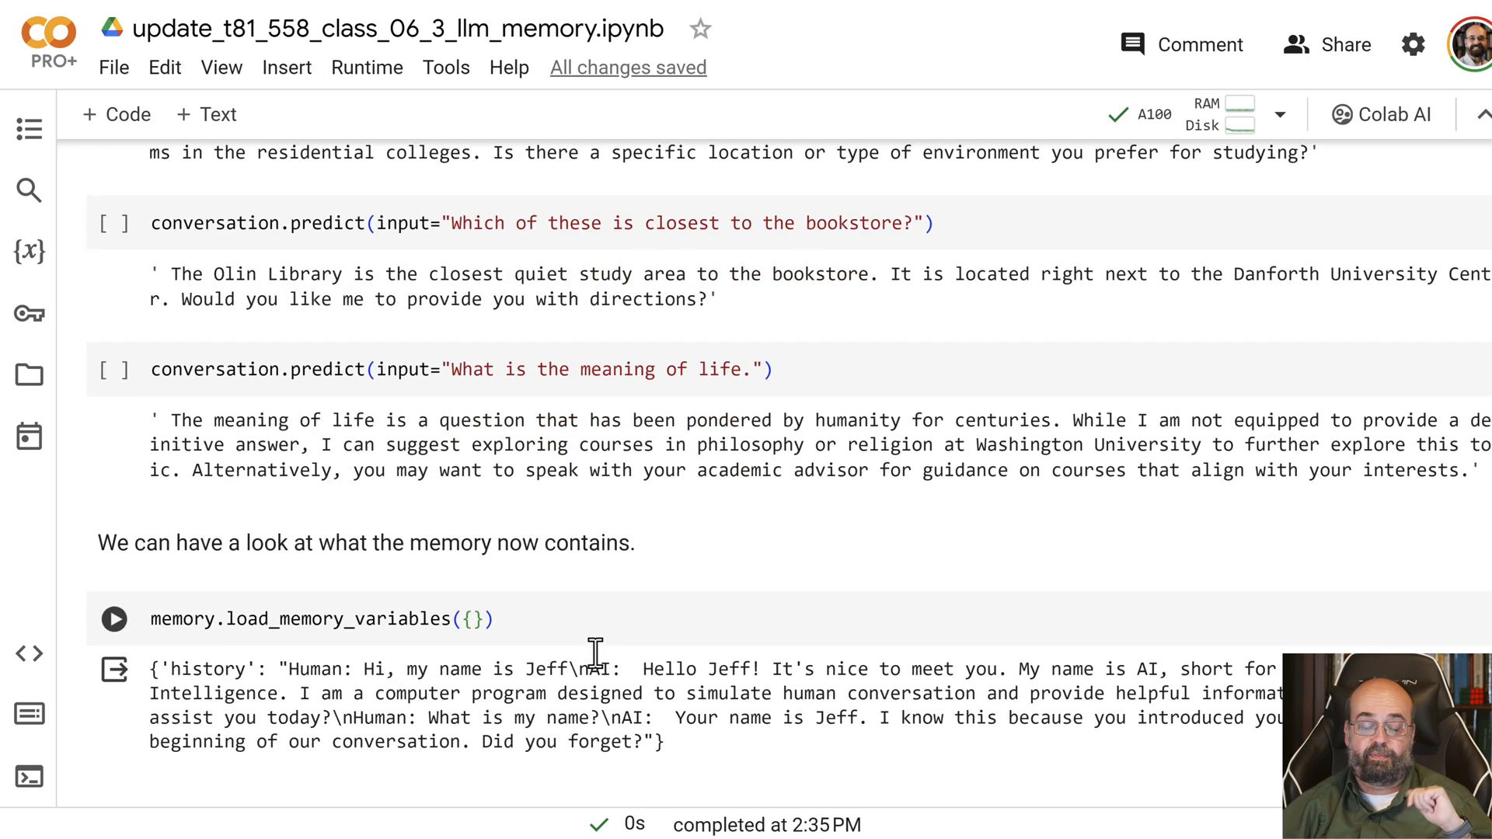
pyautogui.scroll(-3)
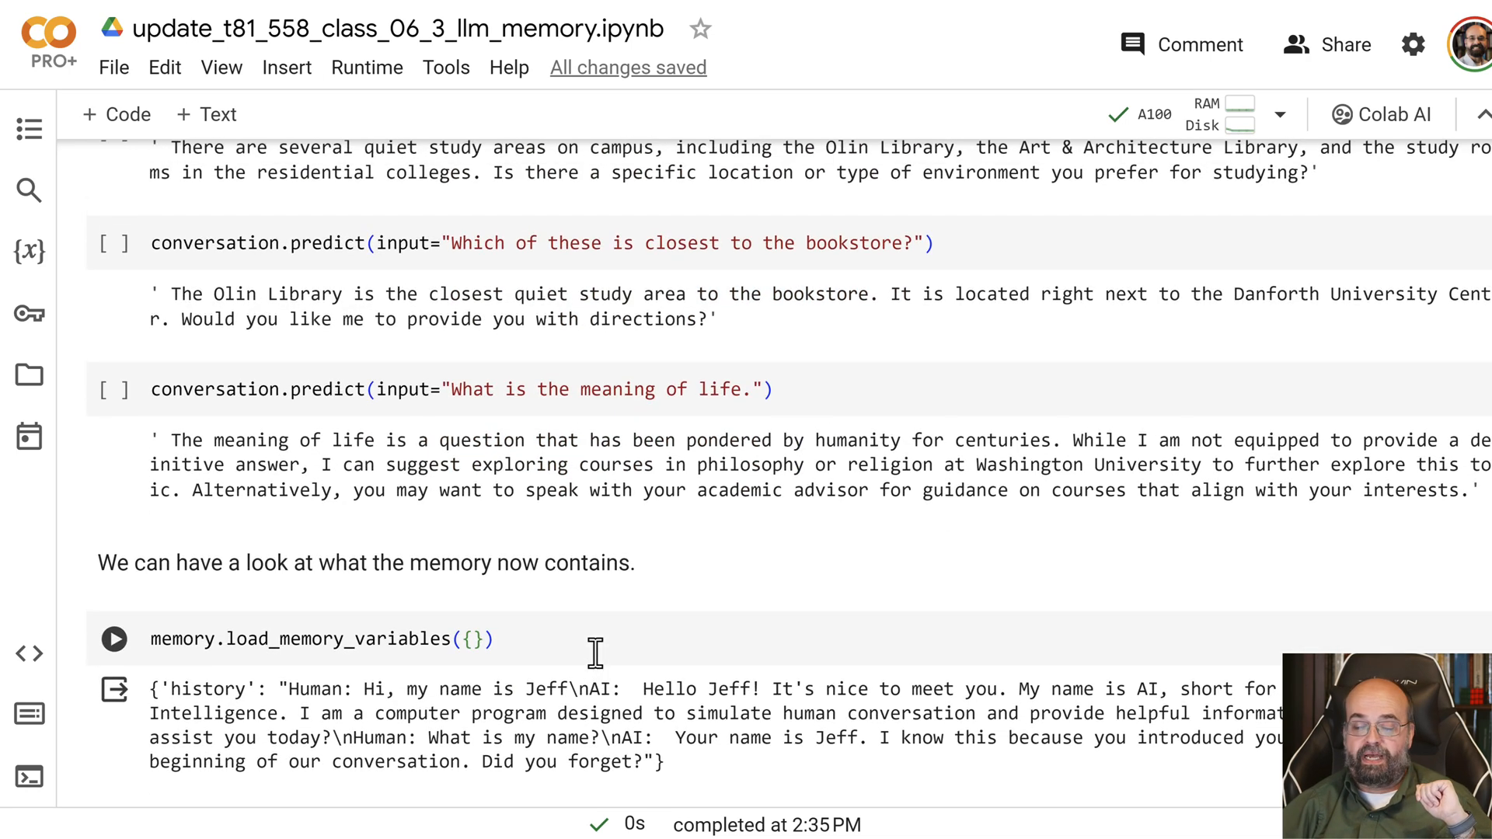
pyautogui.scroll(-3)
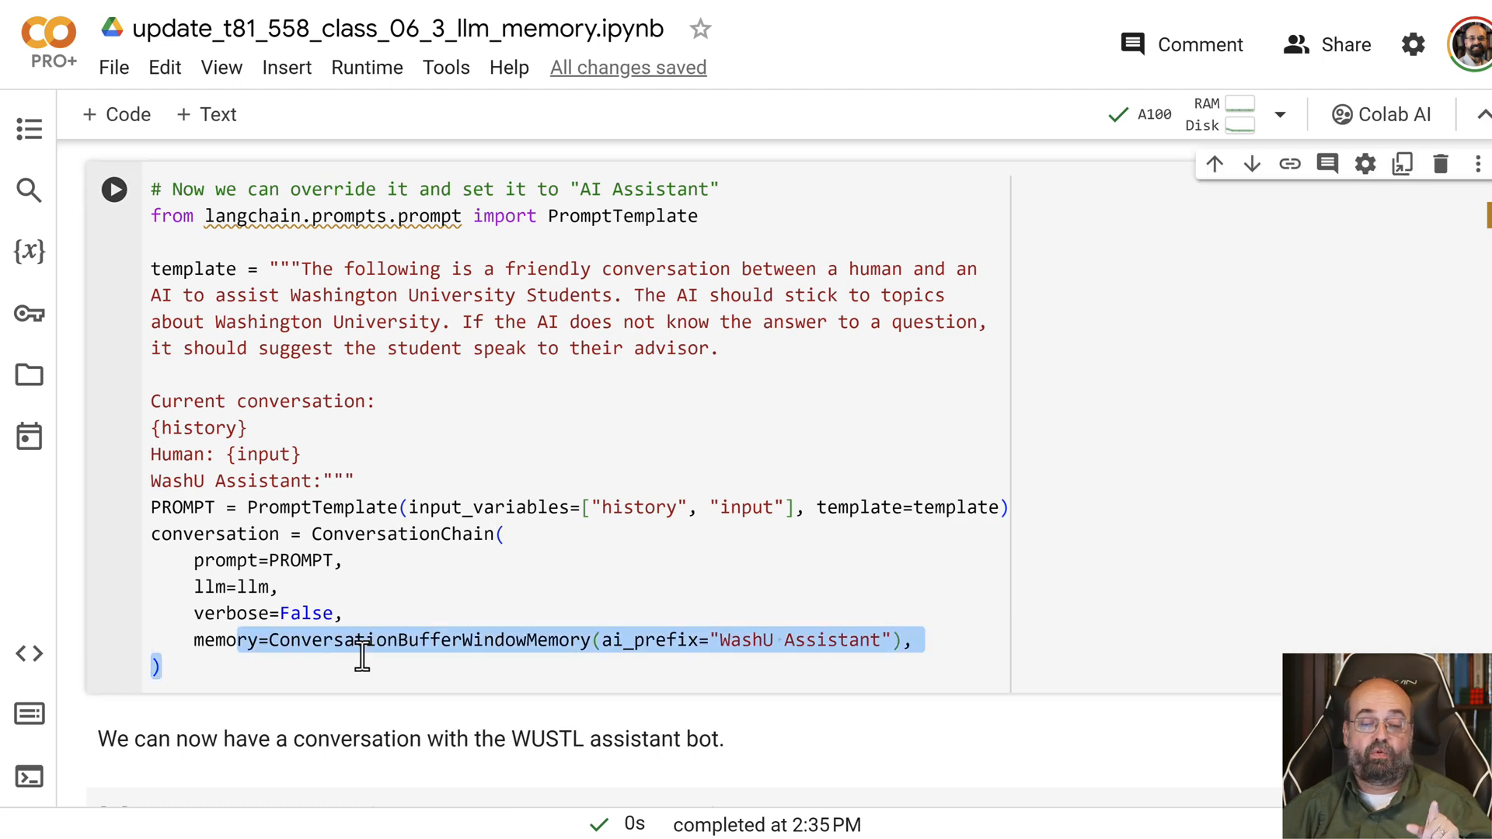
pyautogui.scroll(-3)
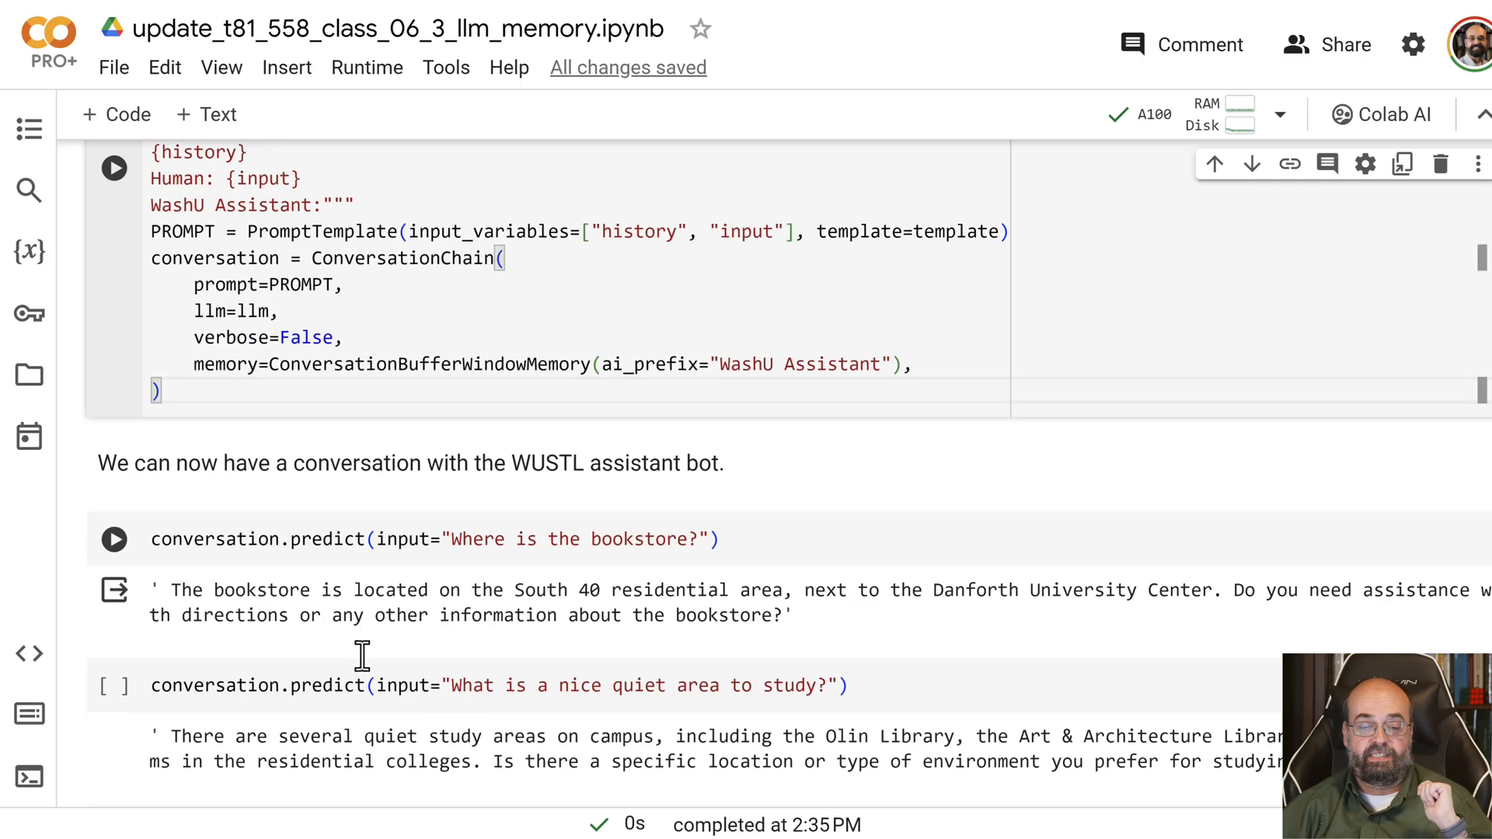
pyautogui.scroll(-3)
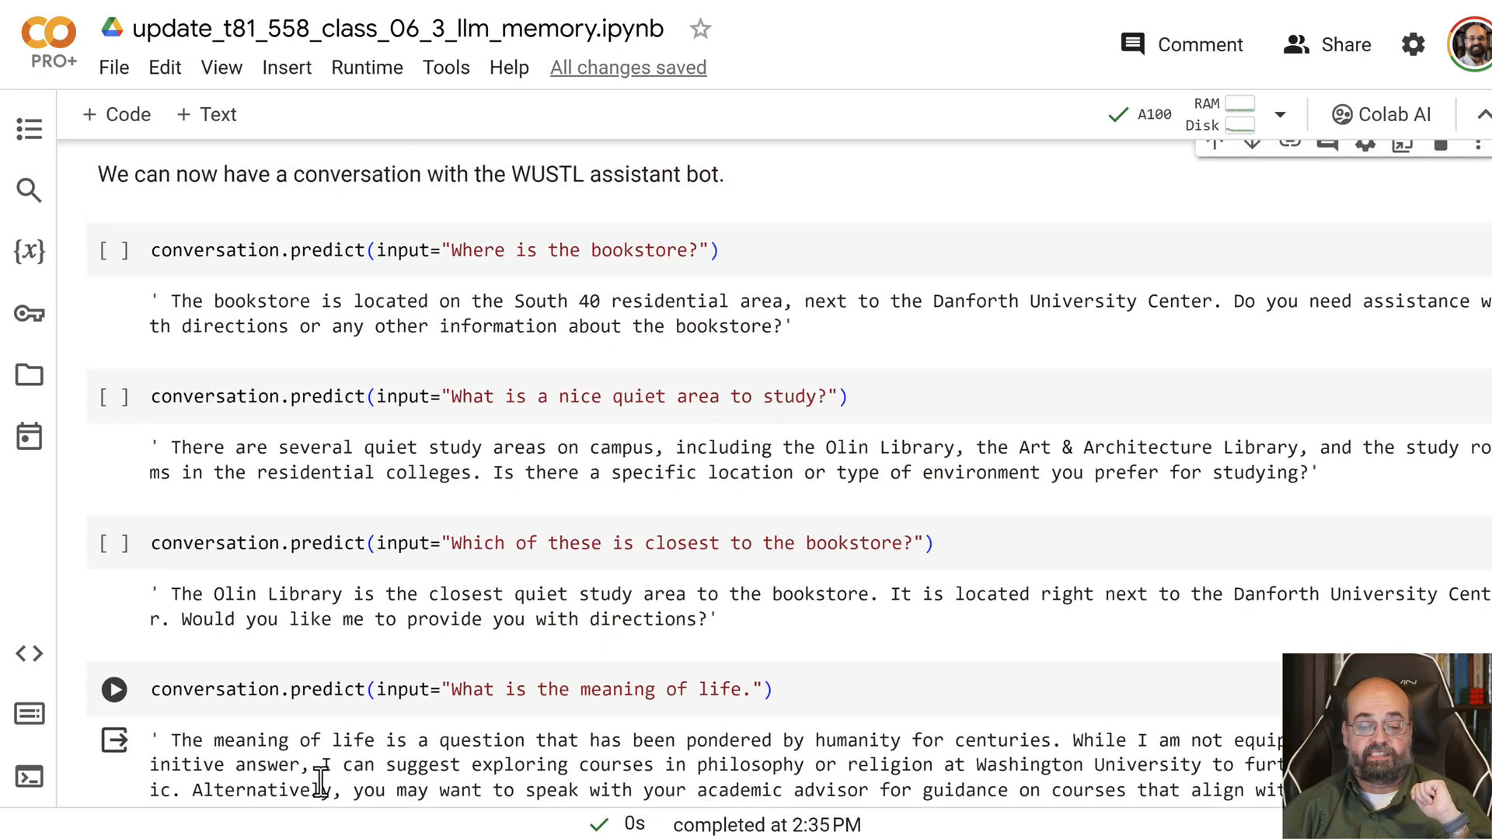
pyautogui.scroll(-3)
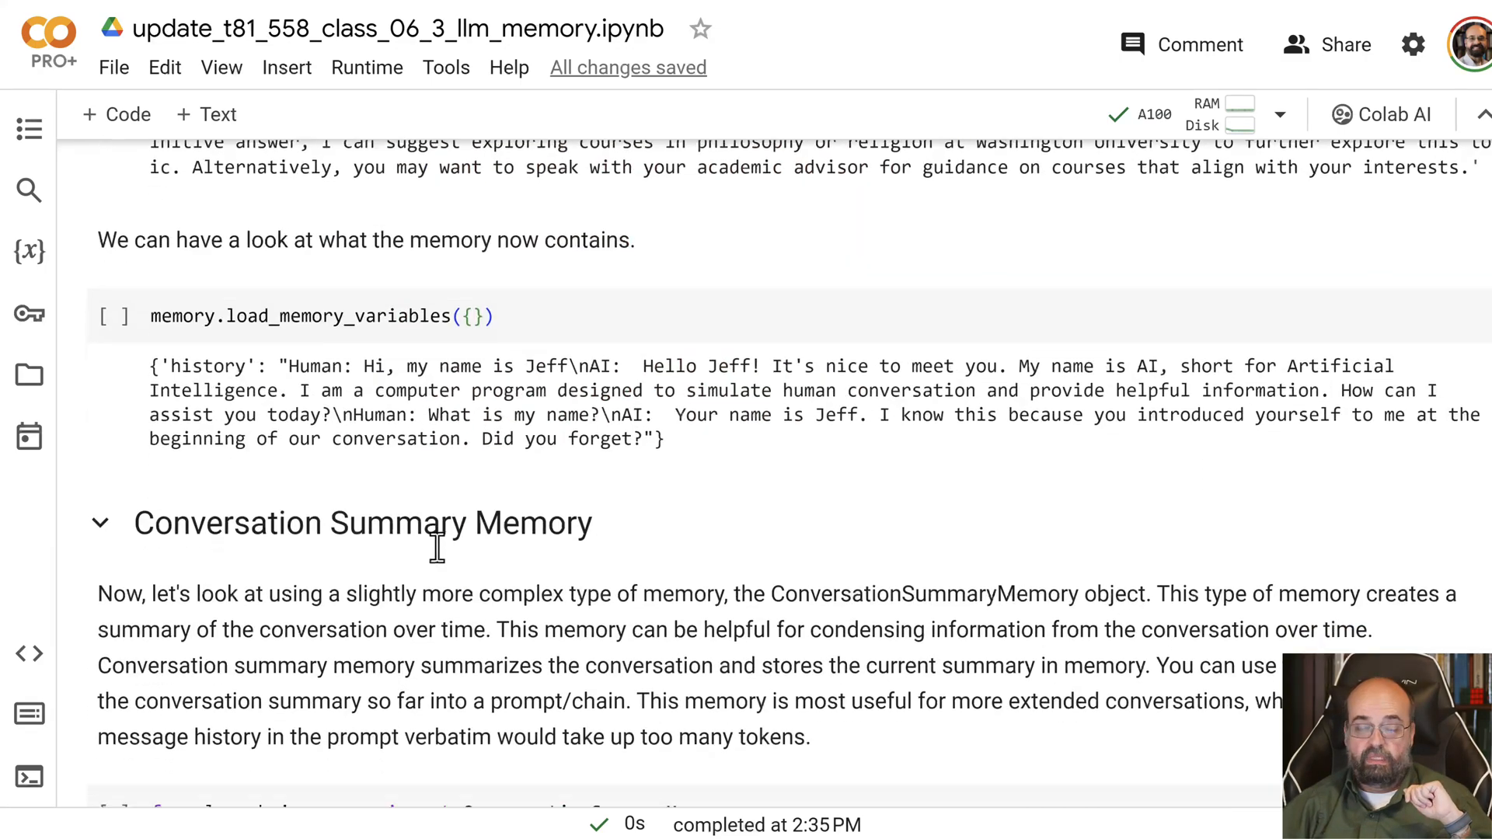
pyautogui.scroll(-3)
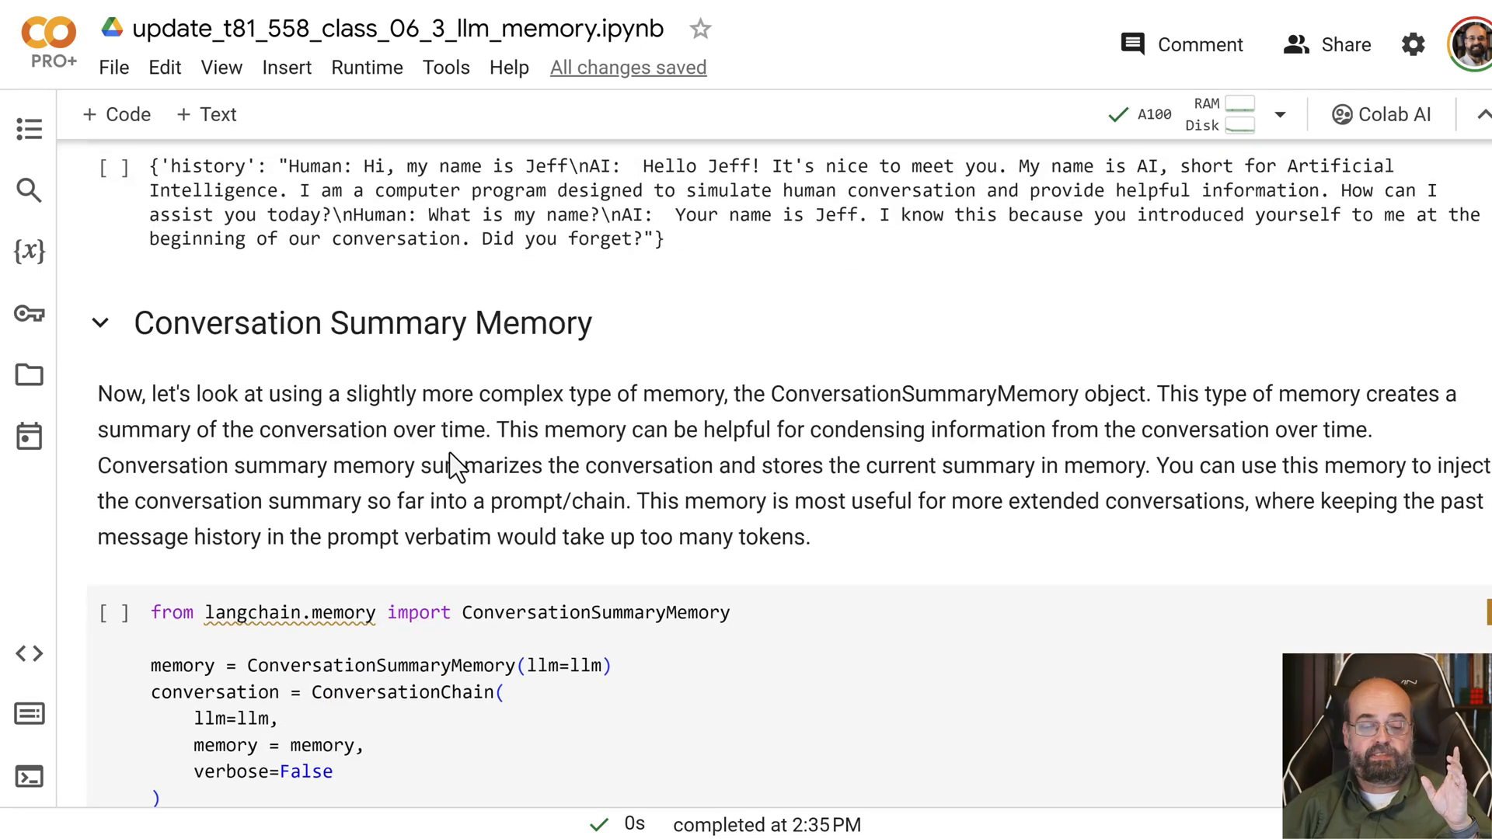
pyautogui.scroll(-3)
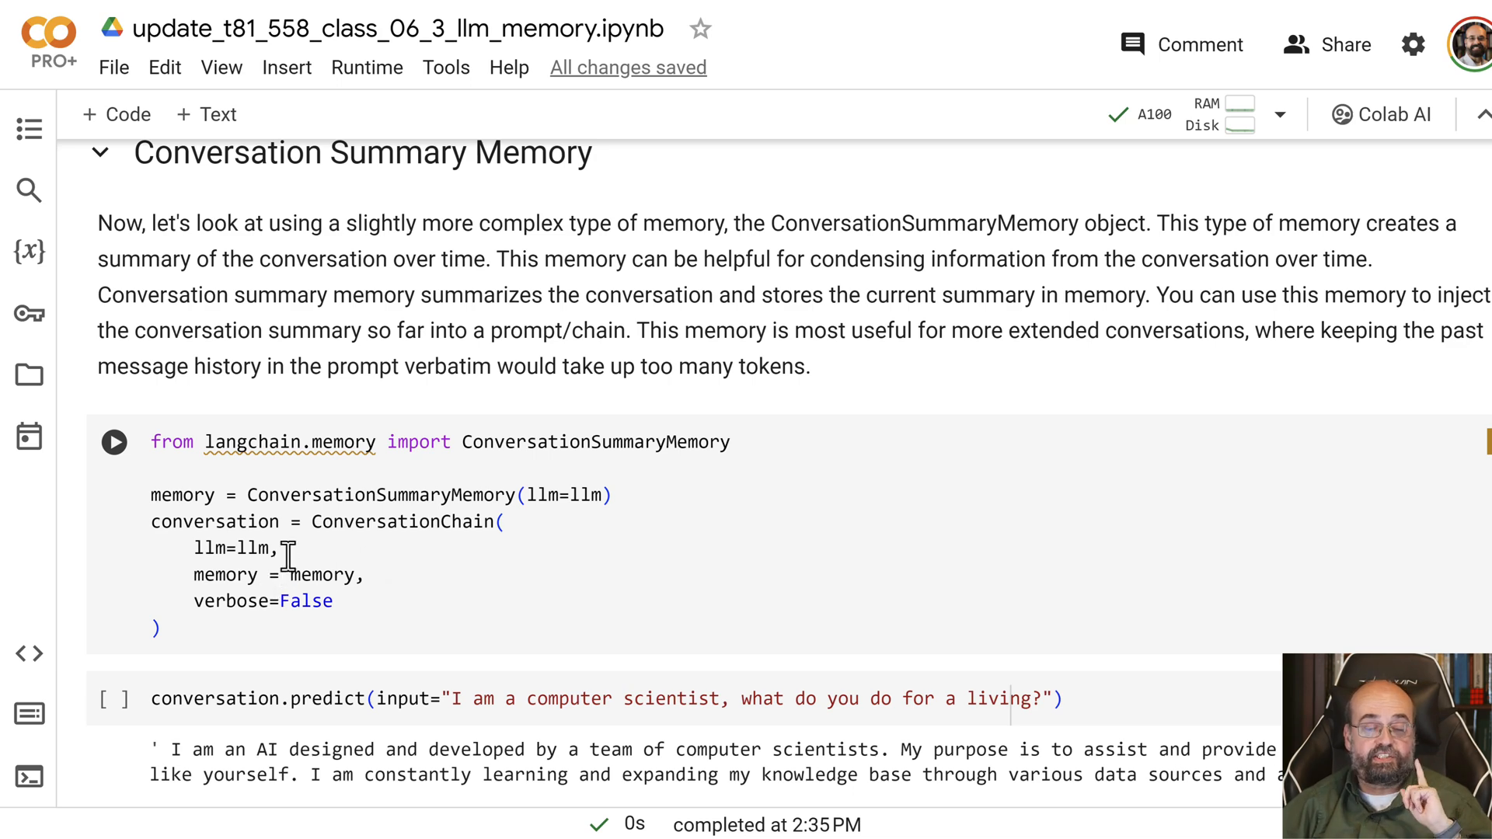
pyautogui.scroll(-3)
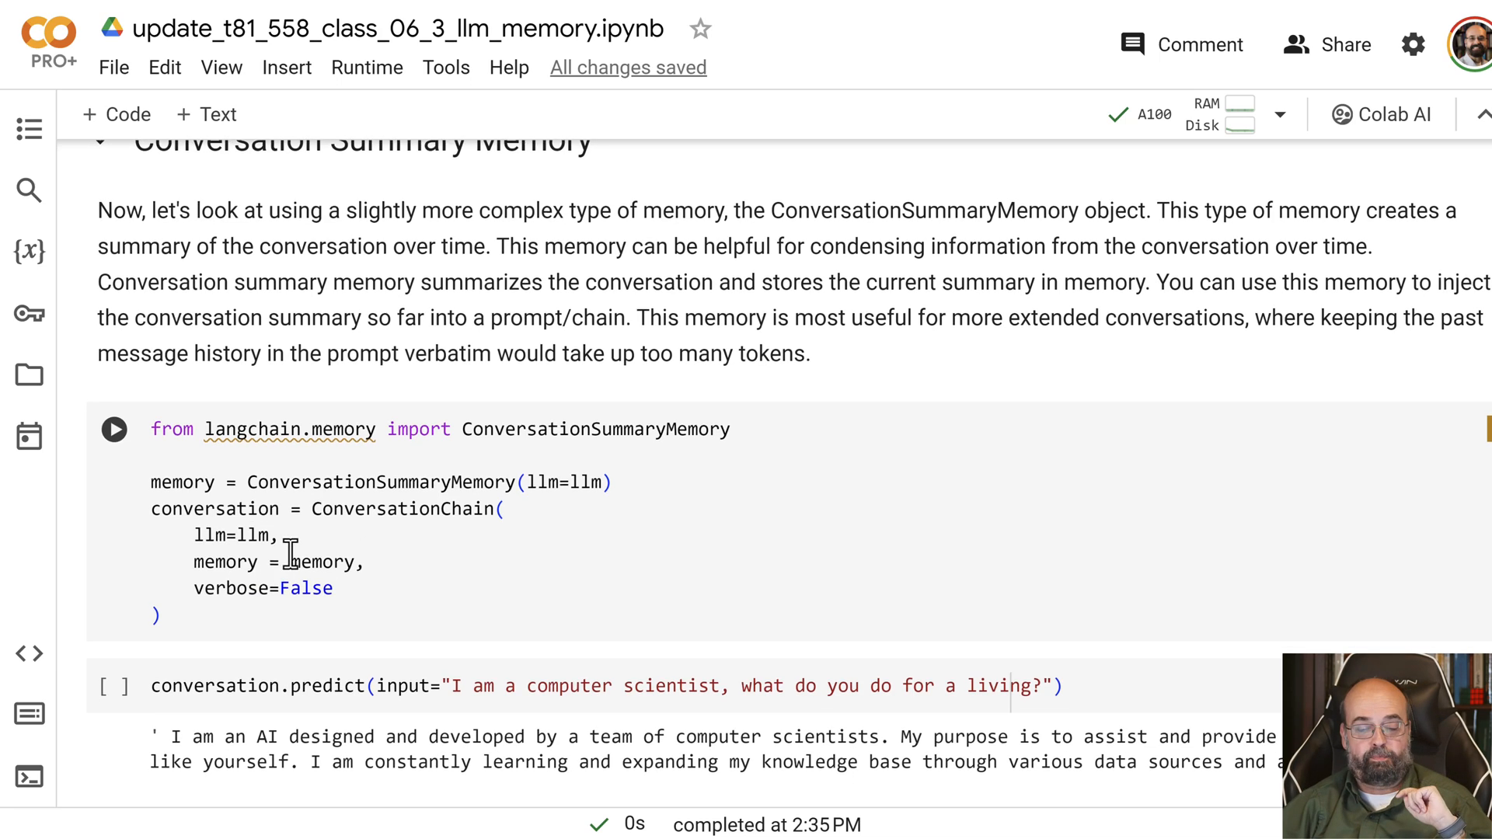
pyautogui.scroll(-3)
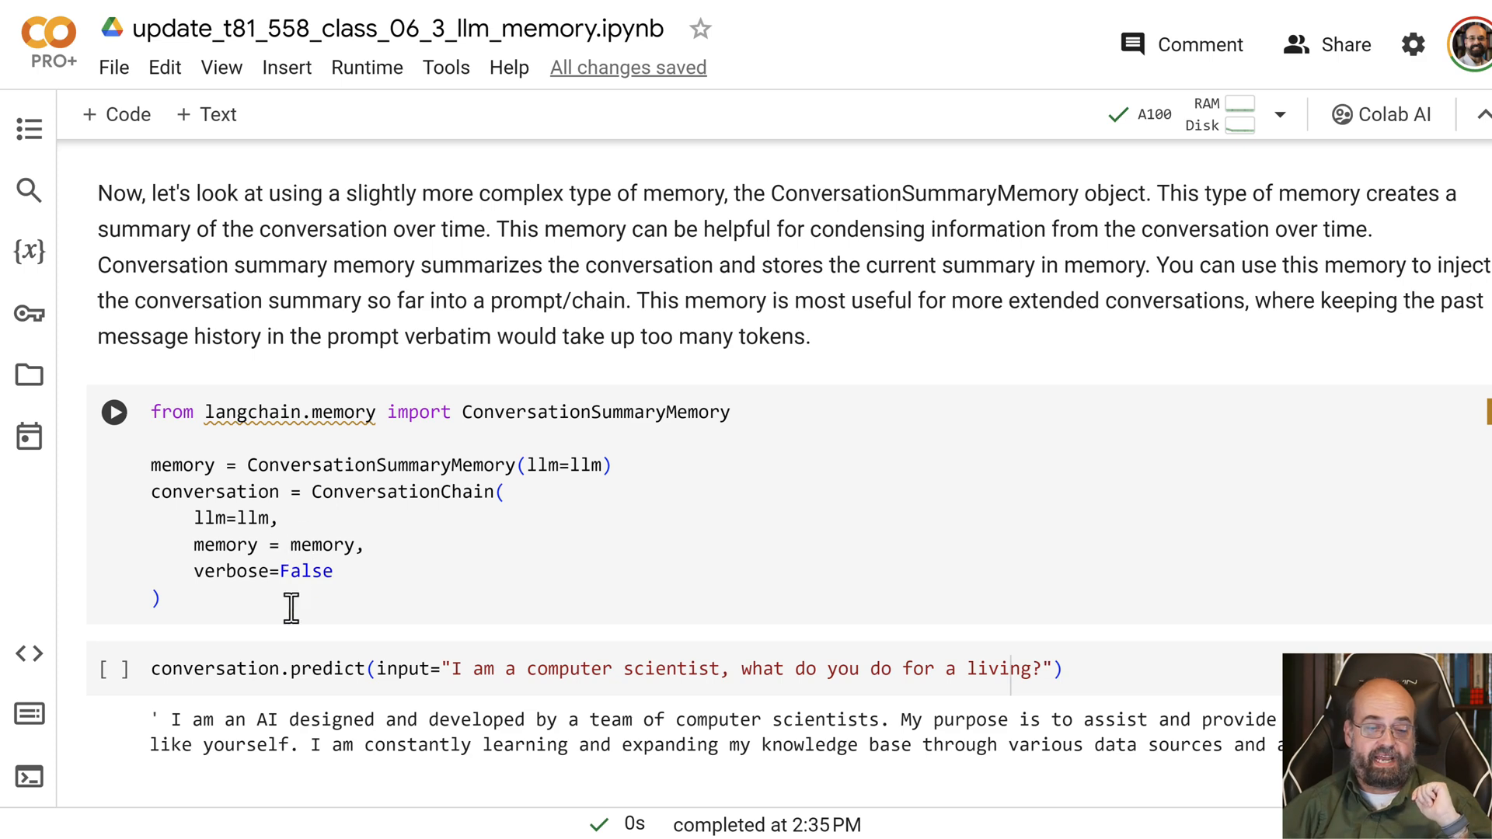
pyautogui.scroll(-3)
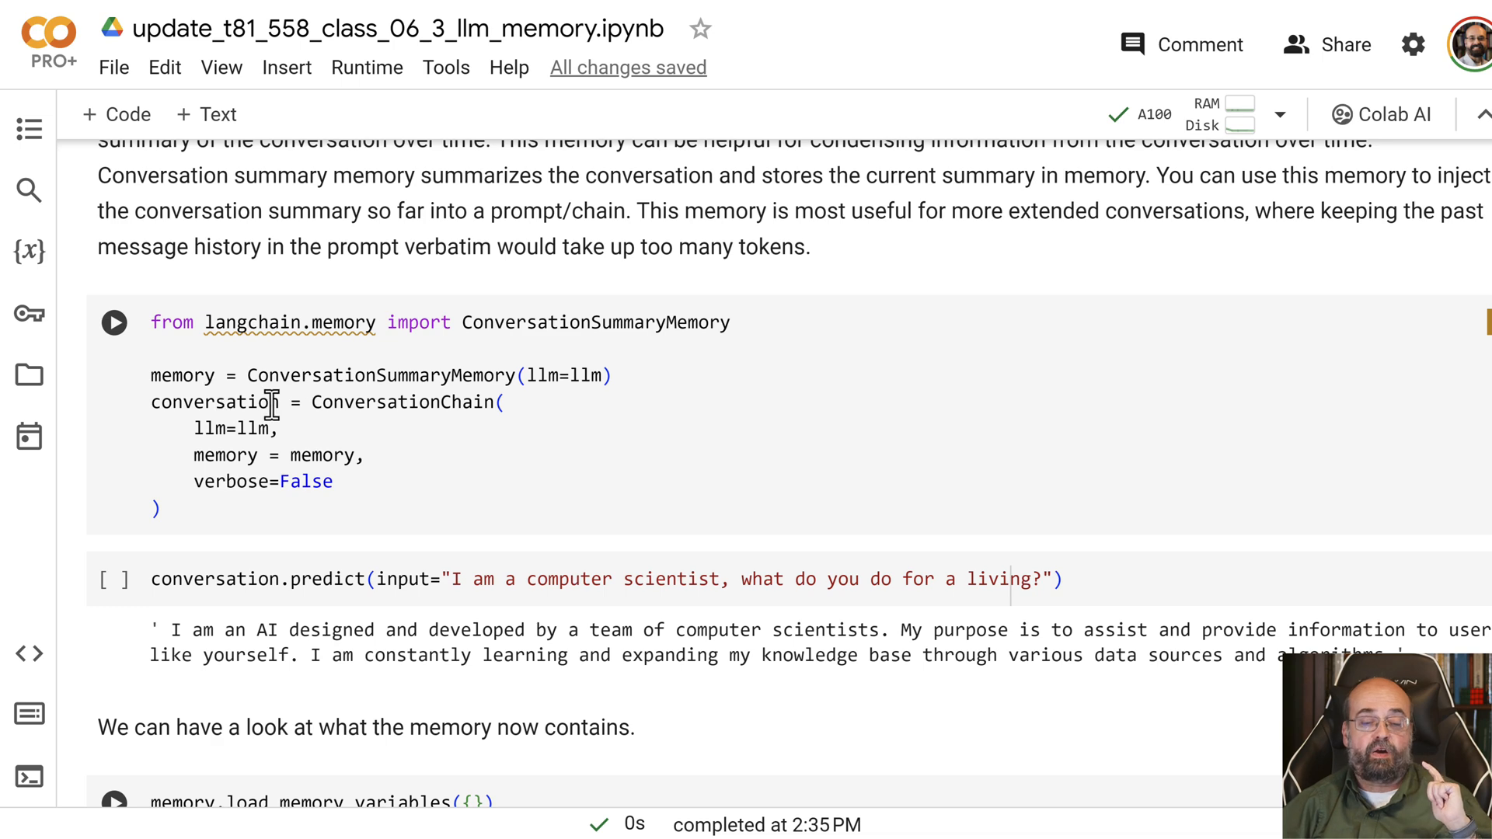
pyautogui.scroll(-3)
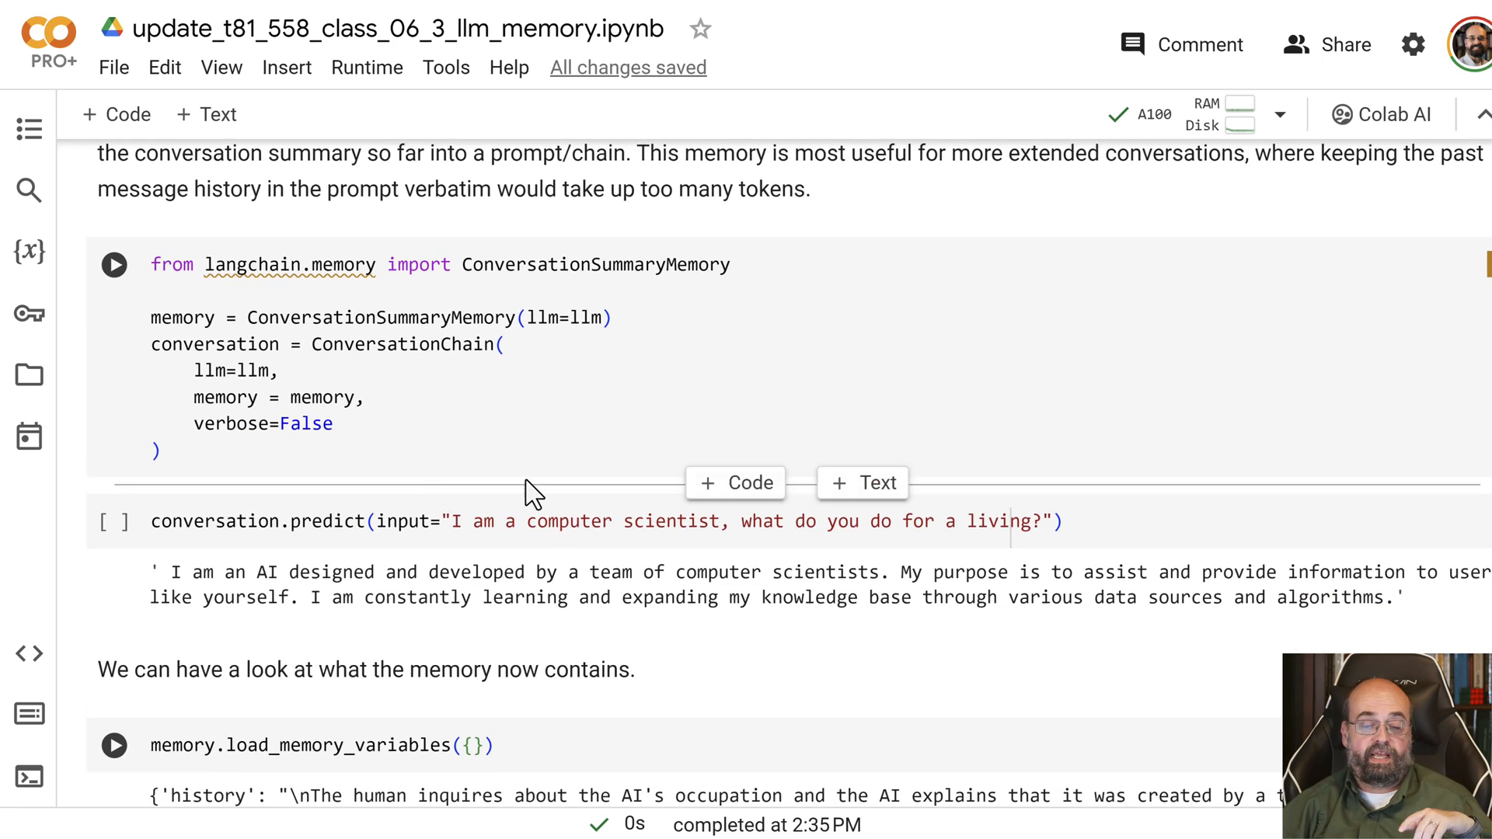